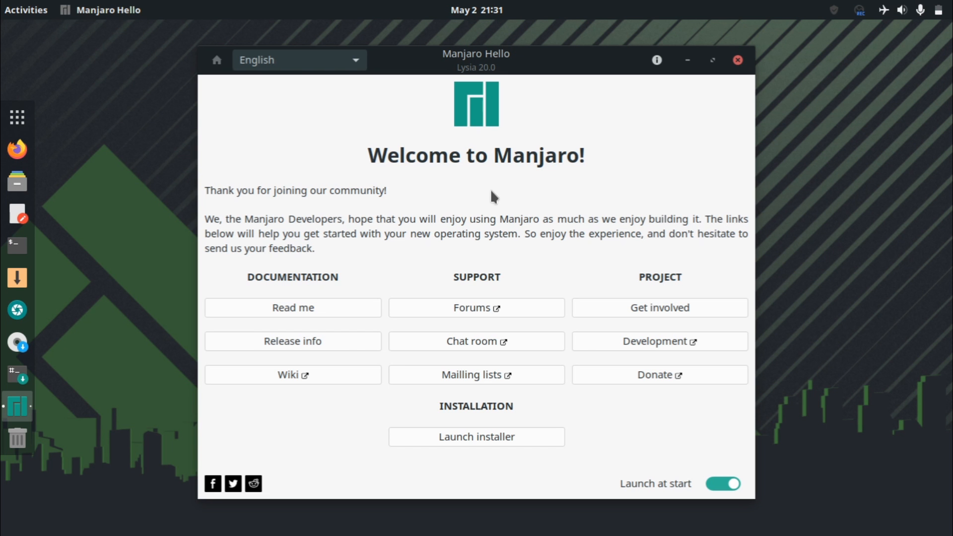
mouse_move(432, 213)
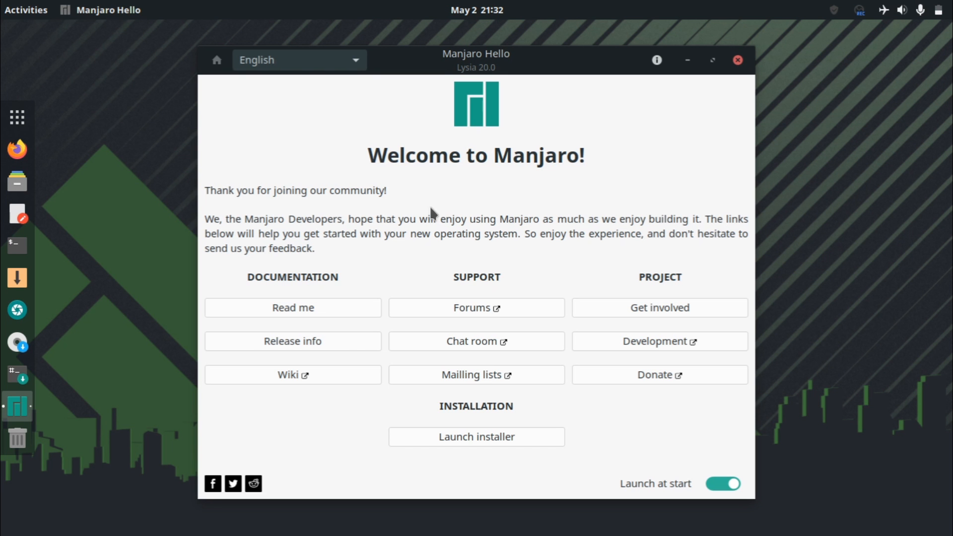
mouse_move(355, 228)
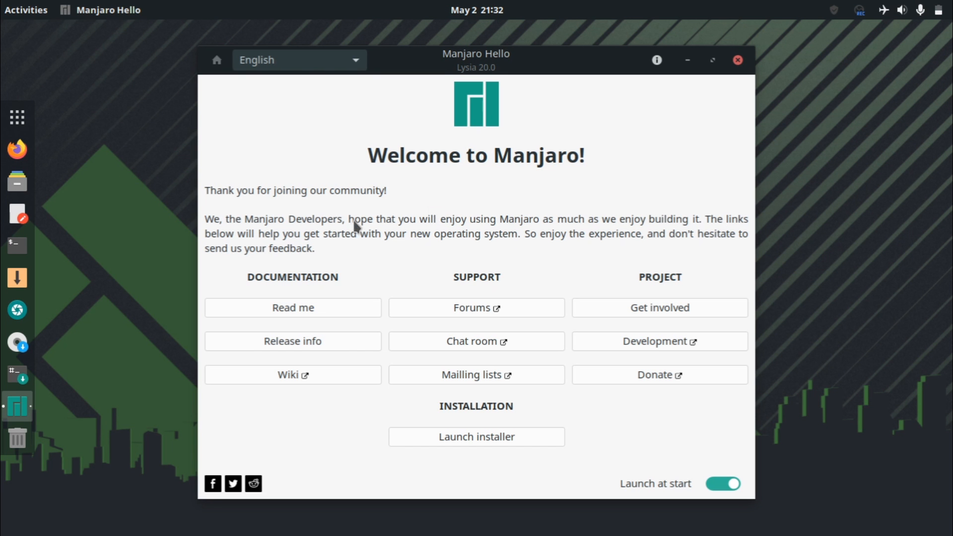
mouse_move(326, 257)
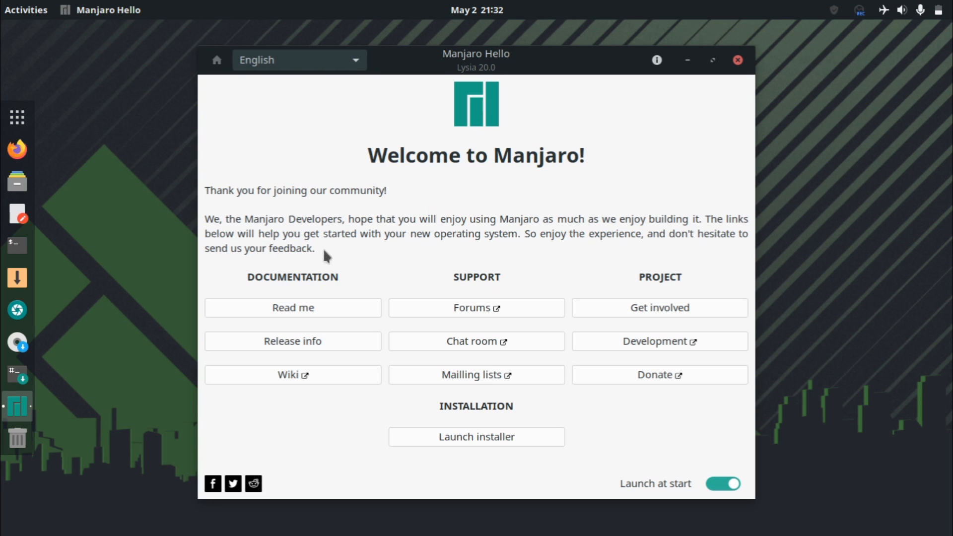
mouse_move(396, 201)
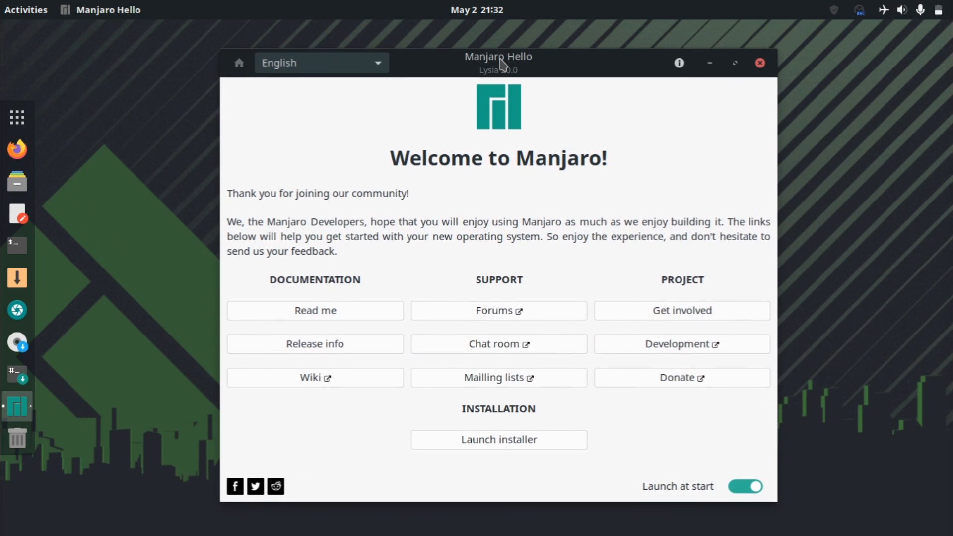
mouse_move(321, 165)
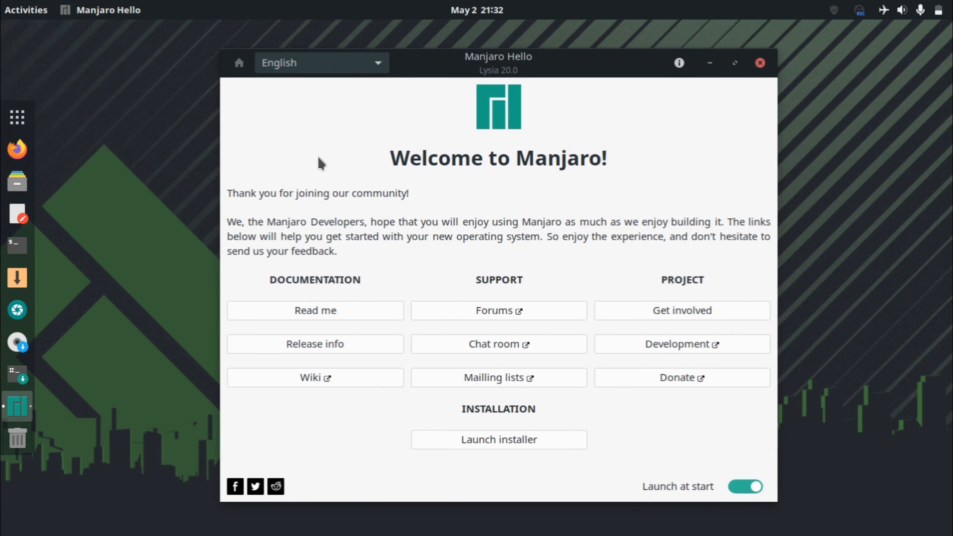
mouse_move(307, 169)
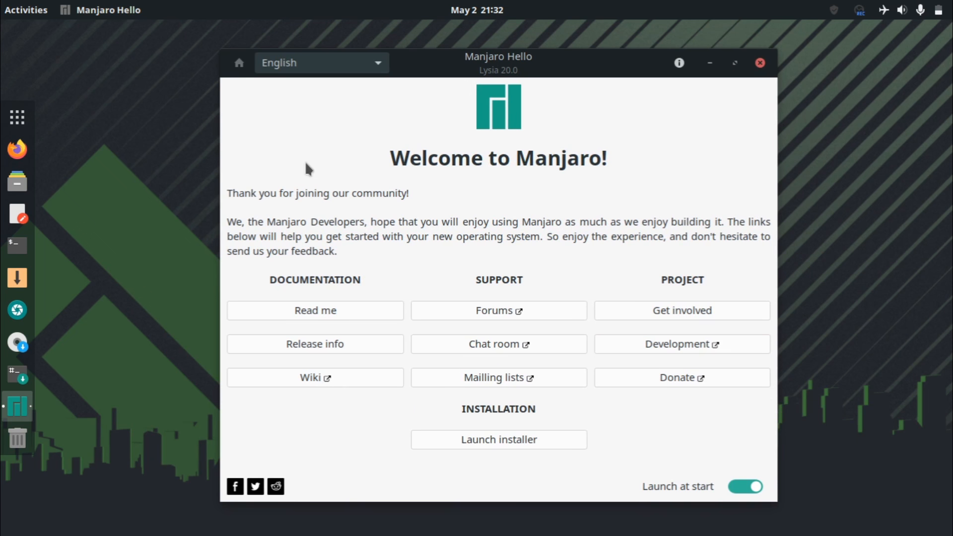
mouse_move(338, 128)
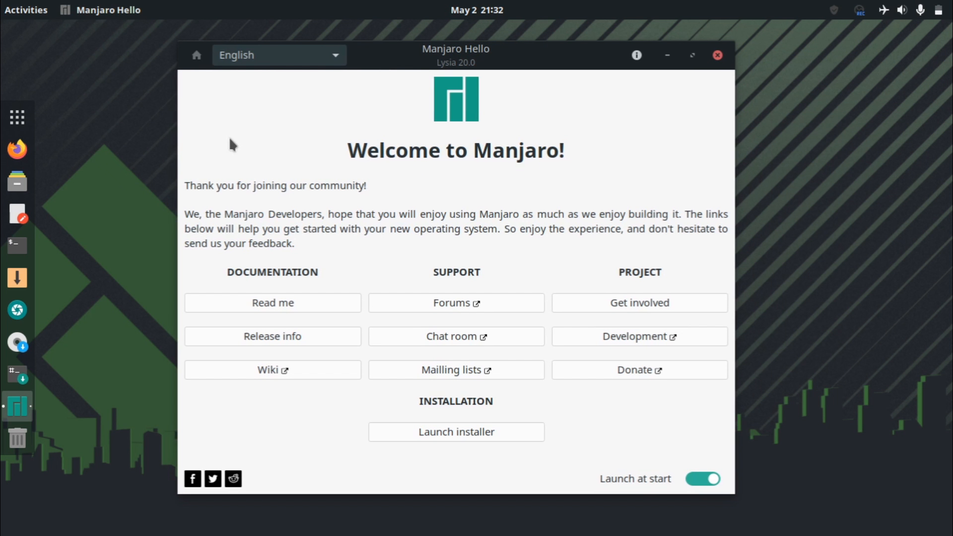
mouse_move(249, 431)
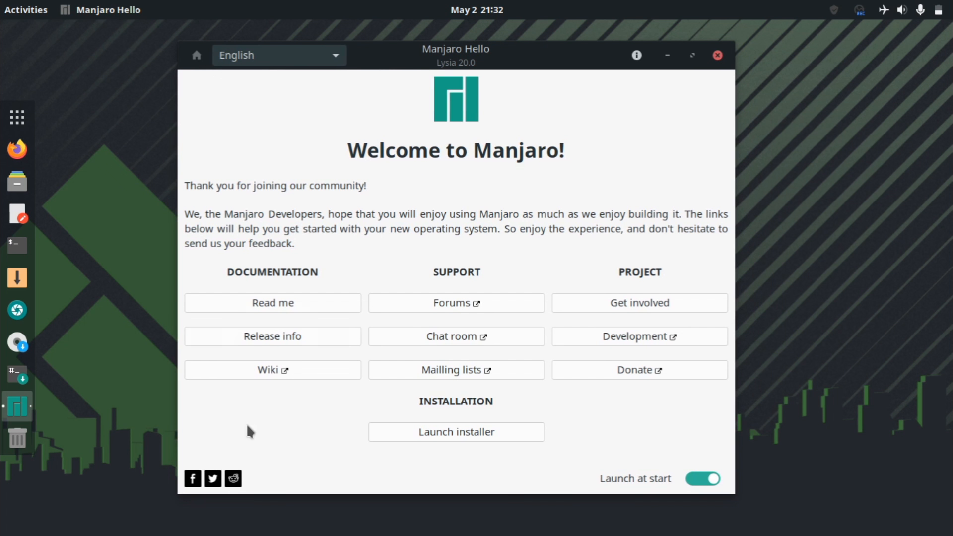
mouse_move(397, 217)
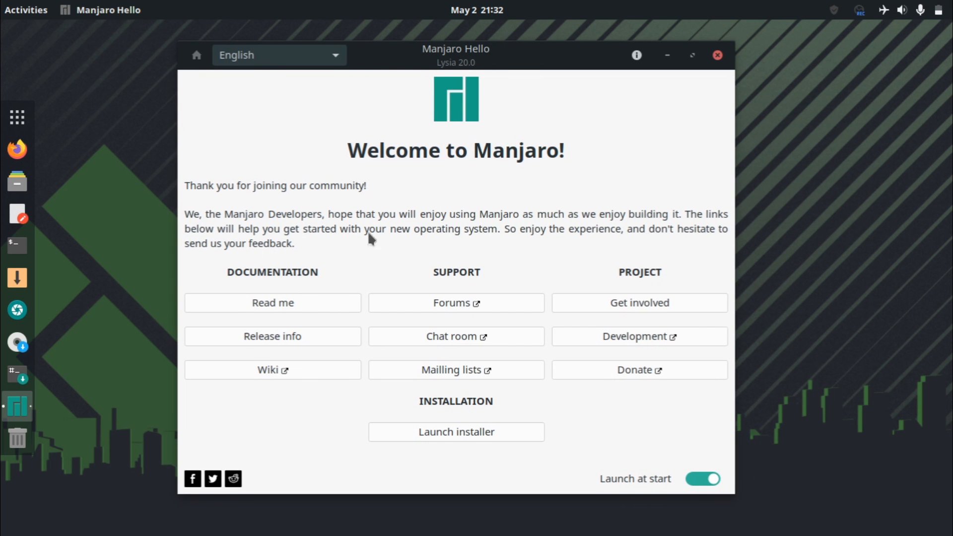
mouse_move(402, 255)
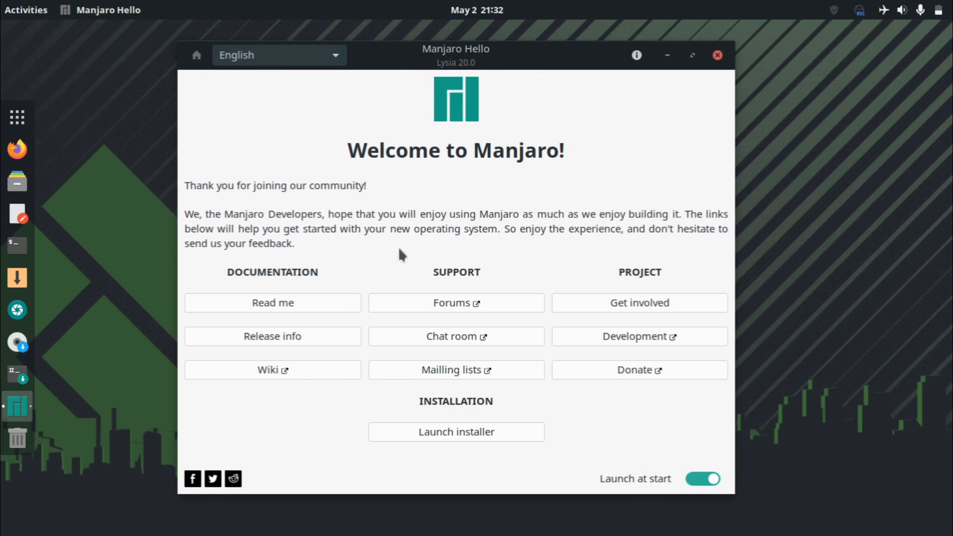
mouse_move(436, 314)
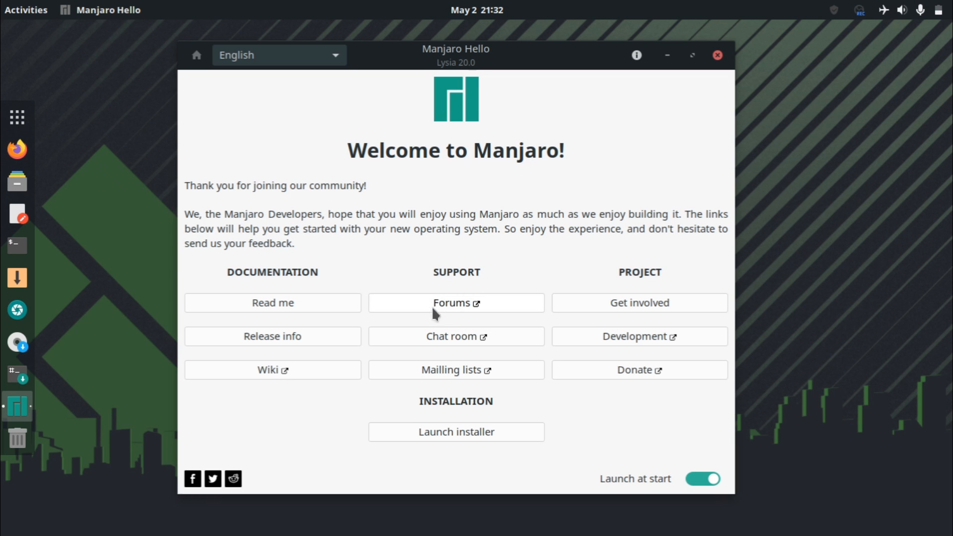
mouse_move(435, 310)
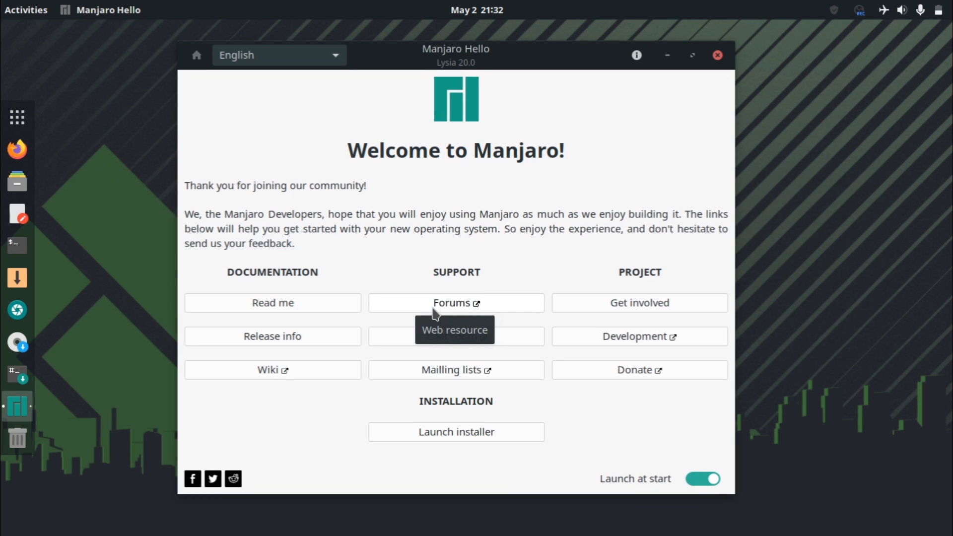
mouse_move(307, 387)
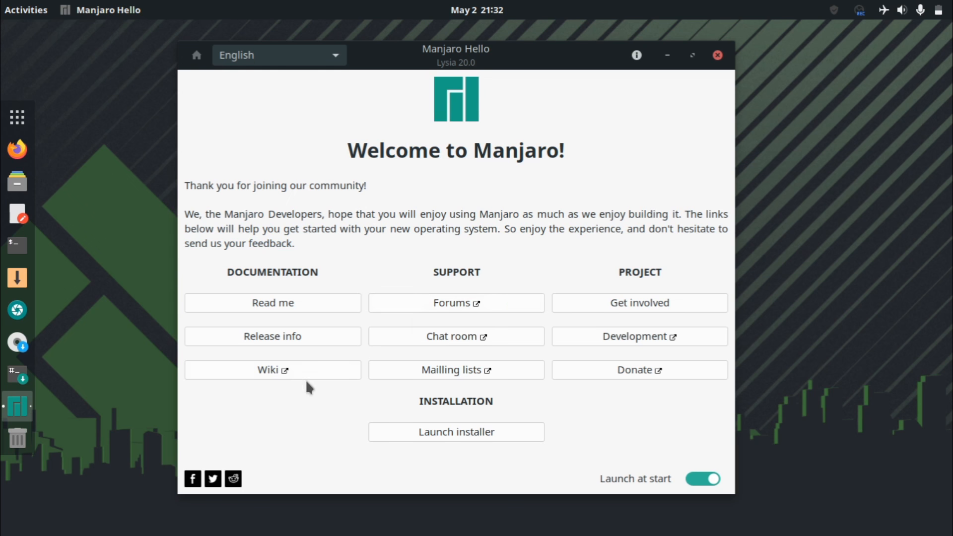
mouse_move(263, 59)
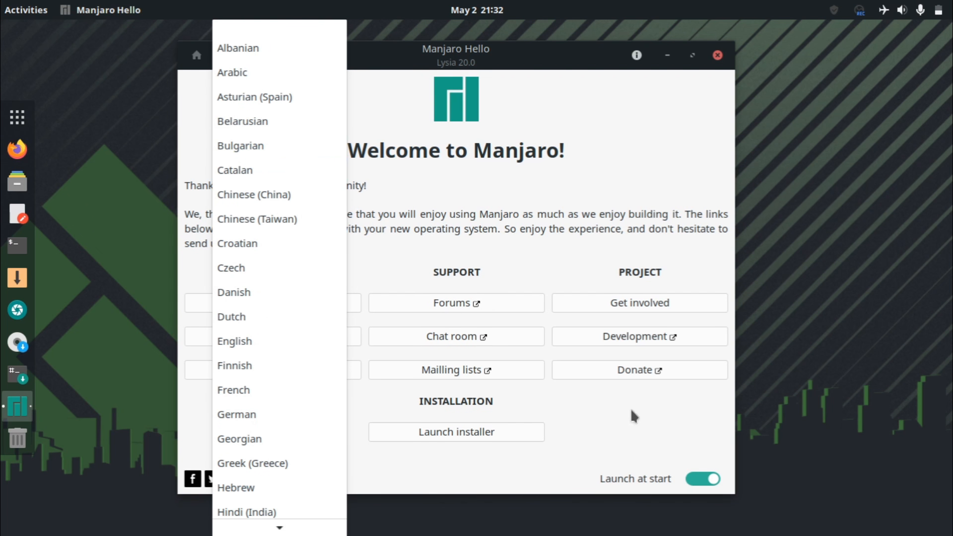
Keep English, toggle the launch-at-login option off and on, then close Manjaro Hello.
click(234, 341)
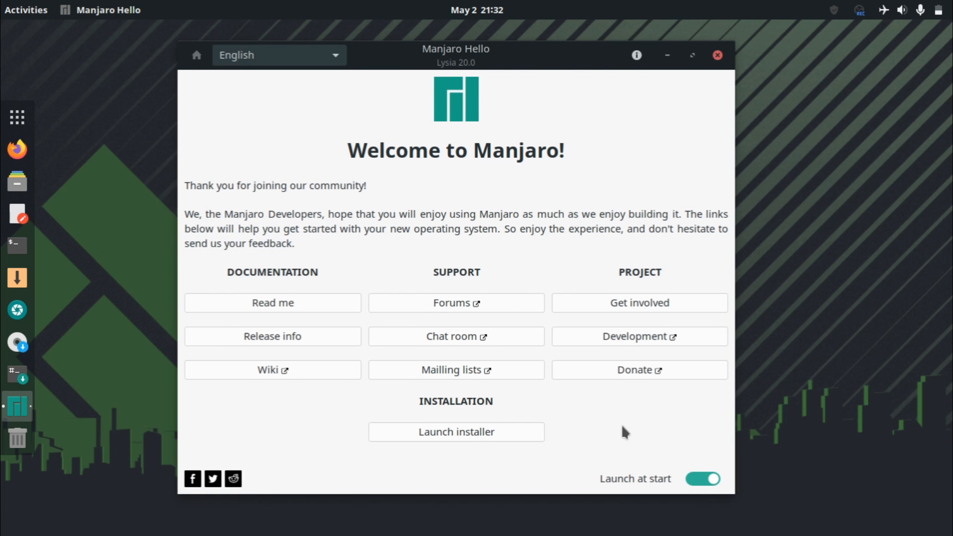
mouse_move(466, 154)
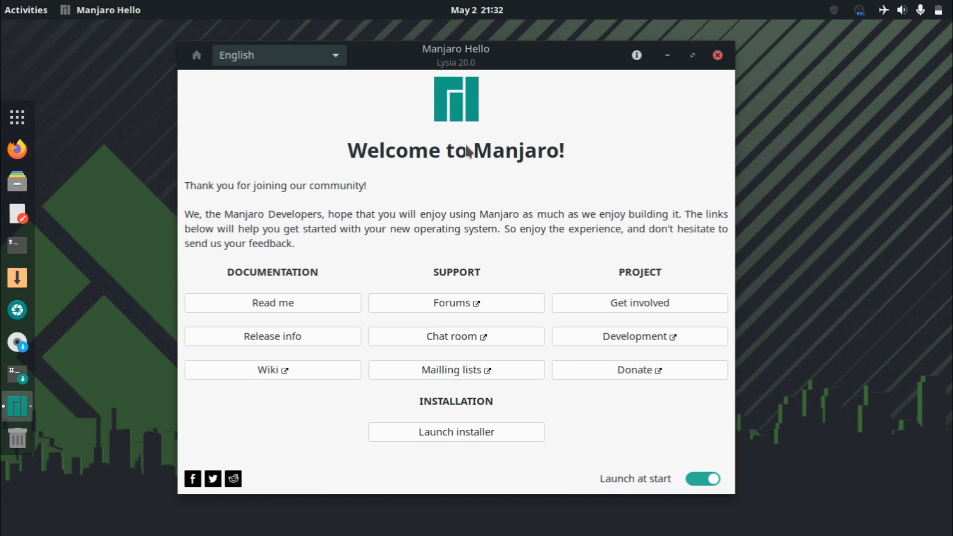
mouse_move(552, 338)
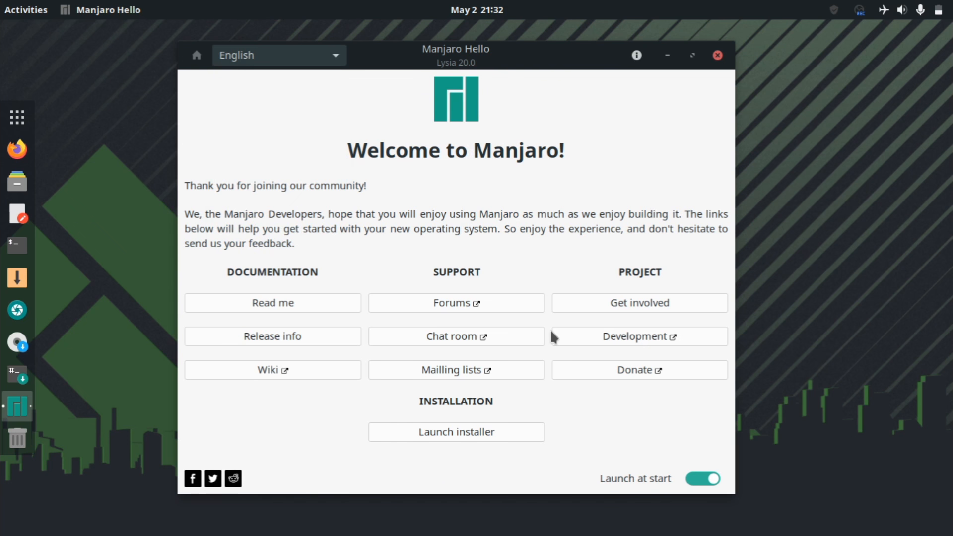
click(703, 479)
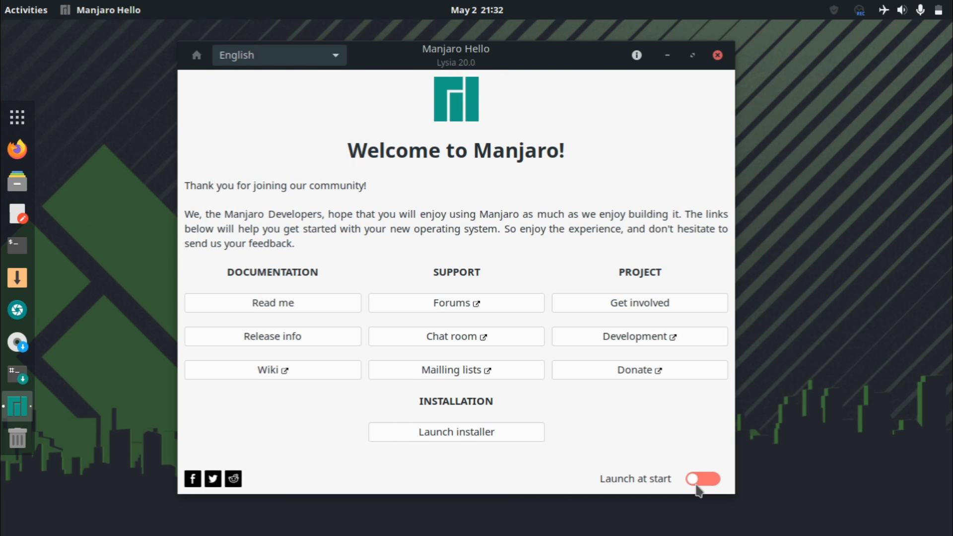
click(702, 479)
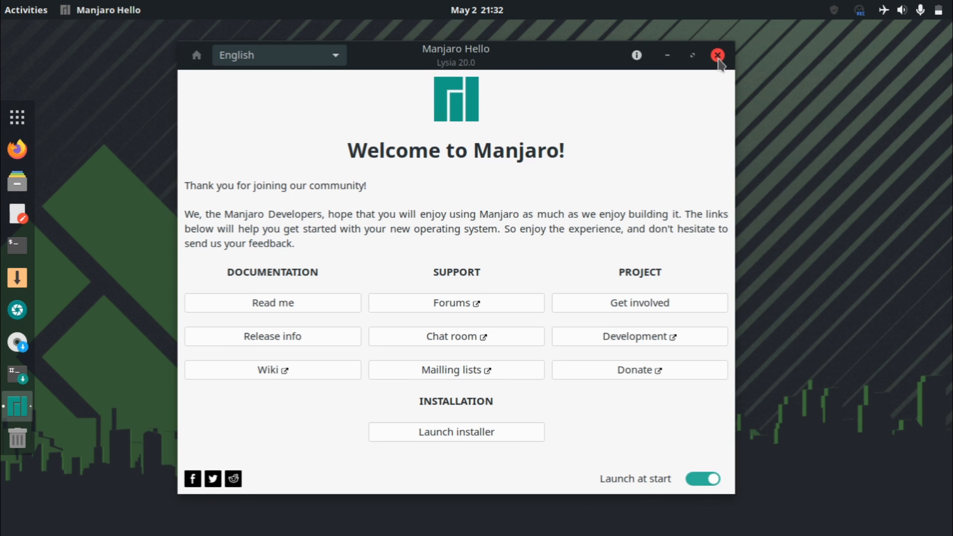
click(717, 55)
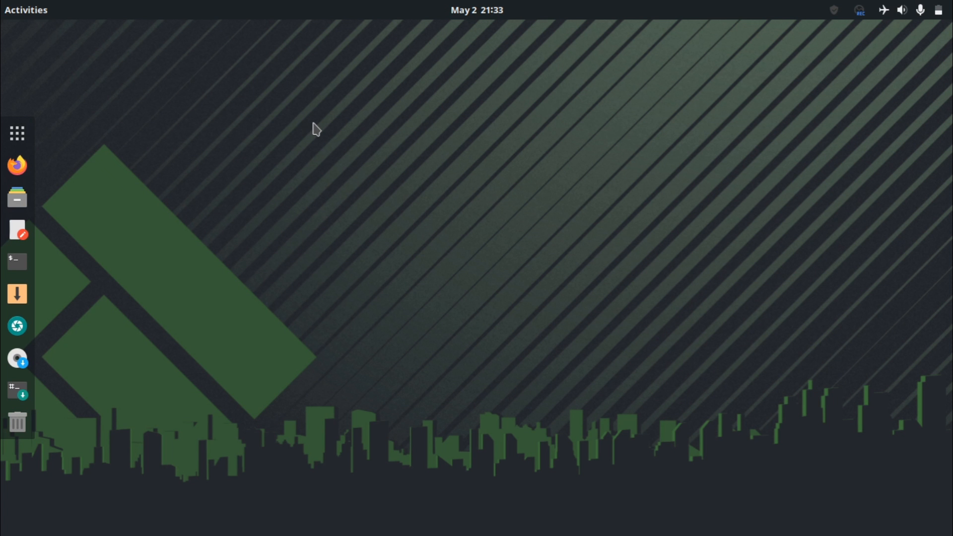
mouse_move(238, 168)
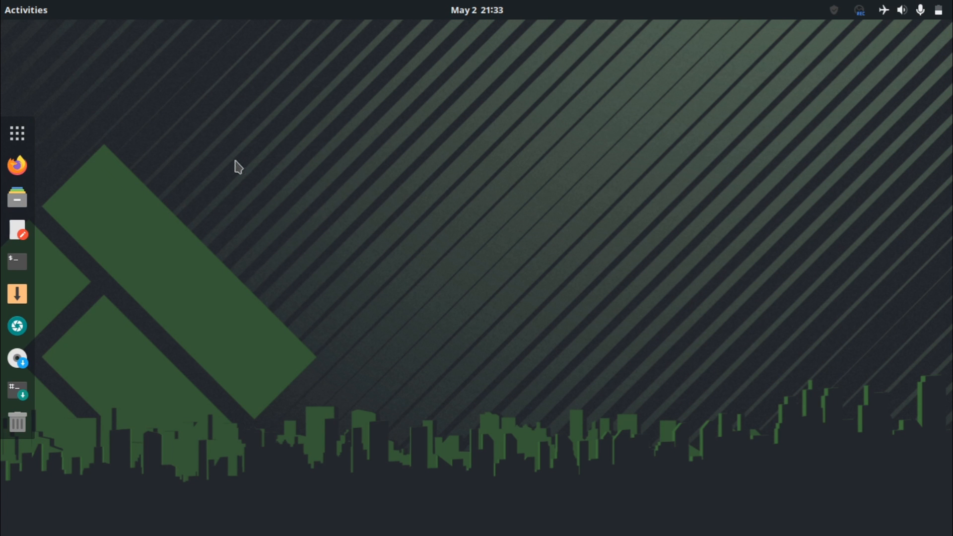
mouse_move(375, 203)
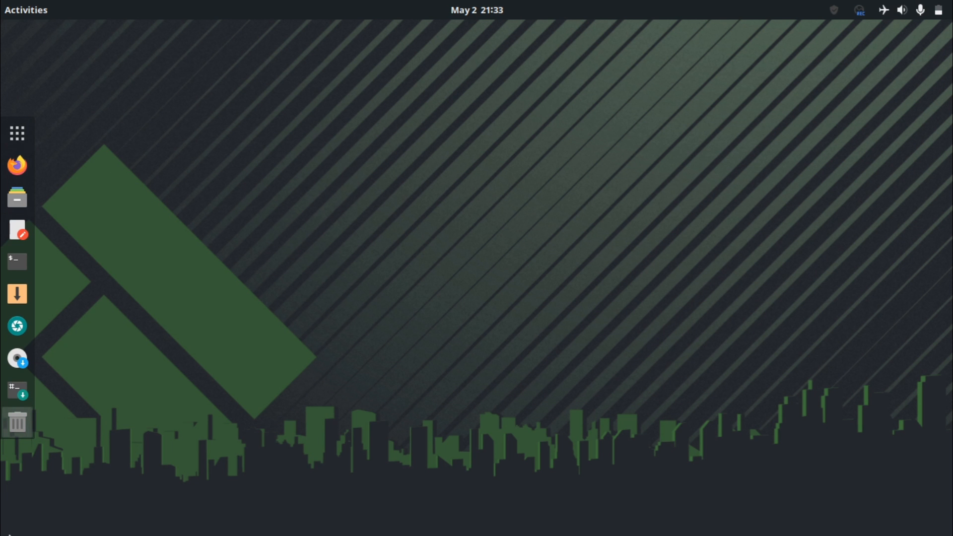
mouse_move(292, 311)
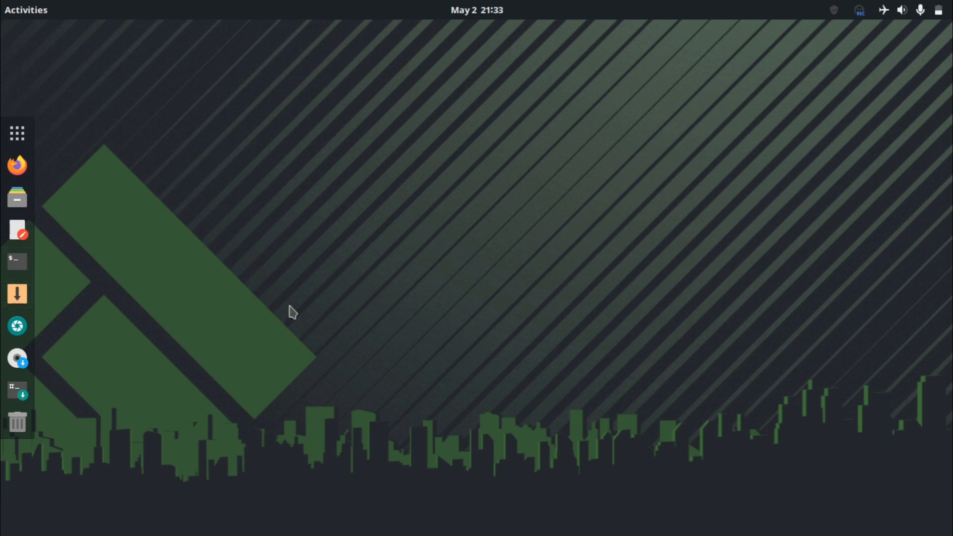
mouse_move(180, 288)
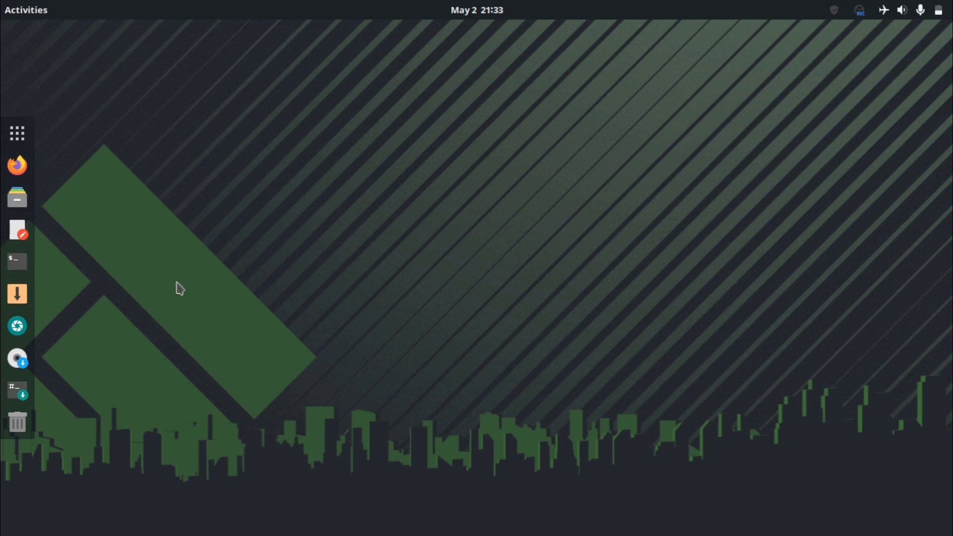
mouse_move(6, 392)
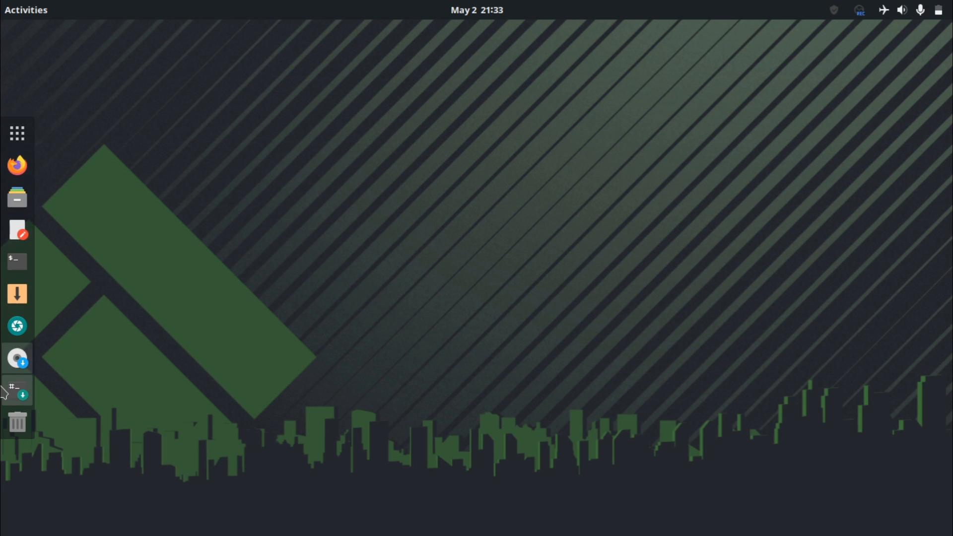
mouse_move(85, 453)
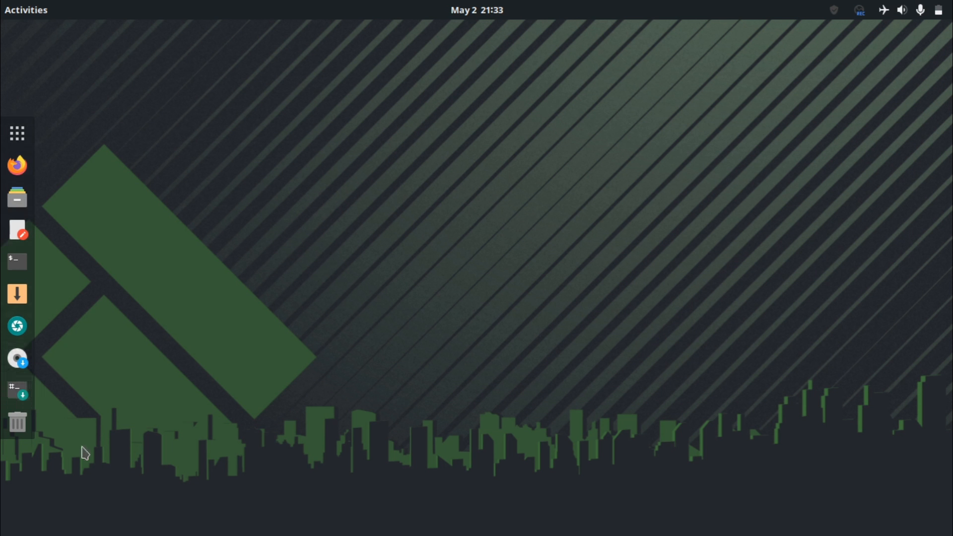
mouse_move(17, 230)
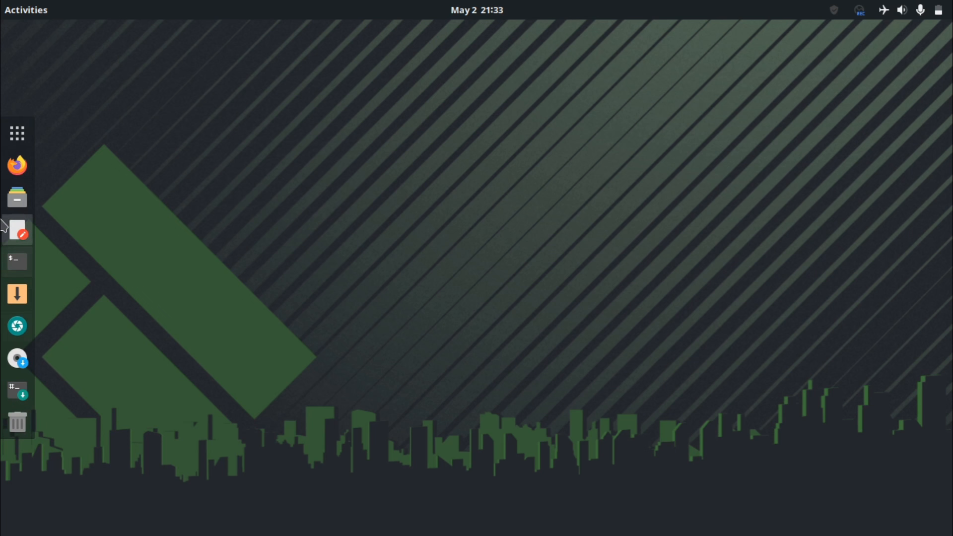
mouse_move(11, 36)
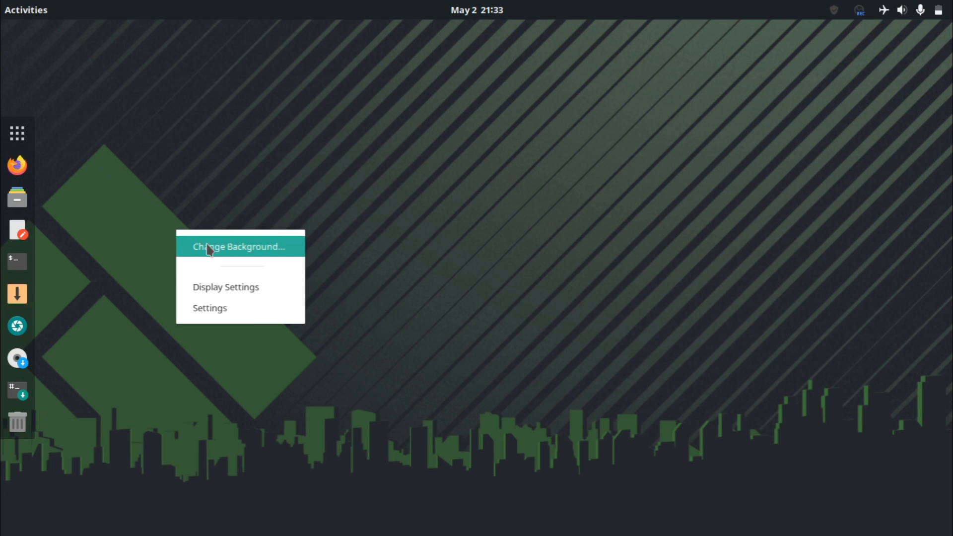
click(238, 246)
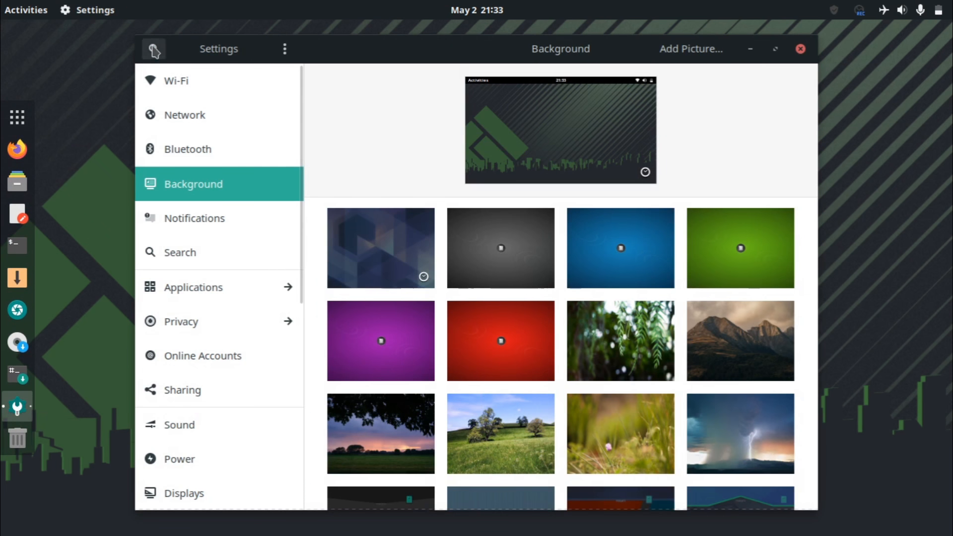
text(dock)
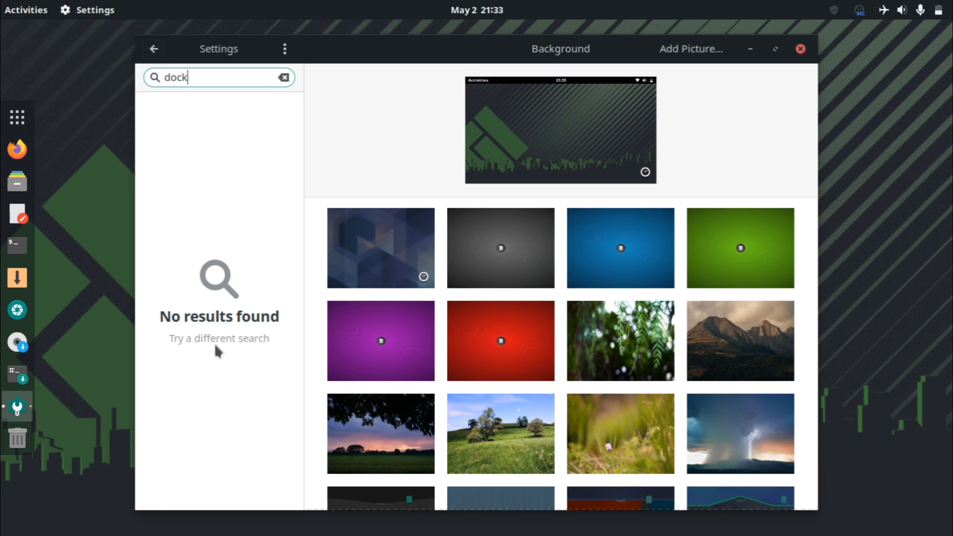
mouse_move(8, 102)
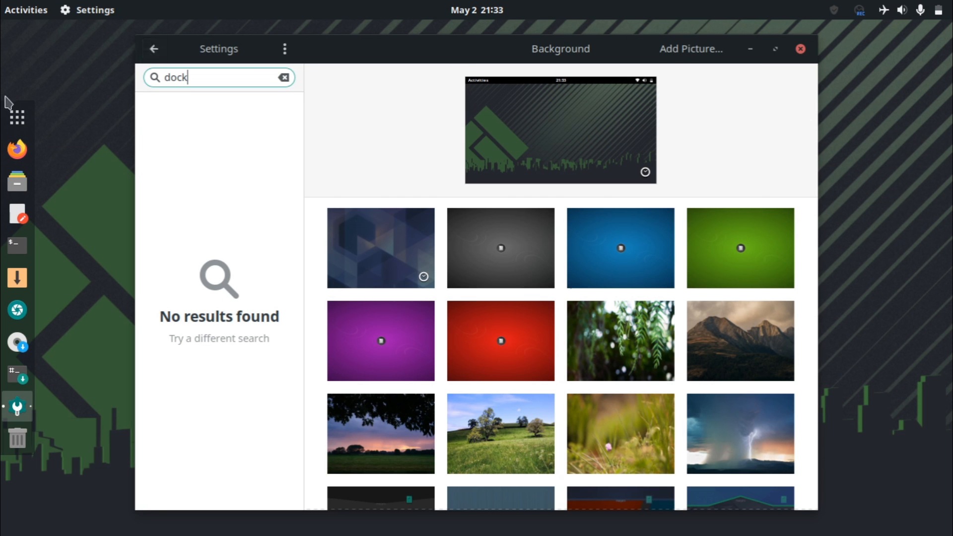
mouse_move(129, 63)
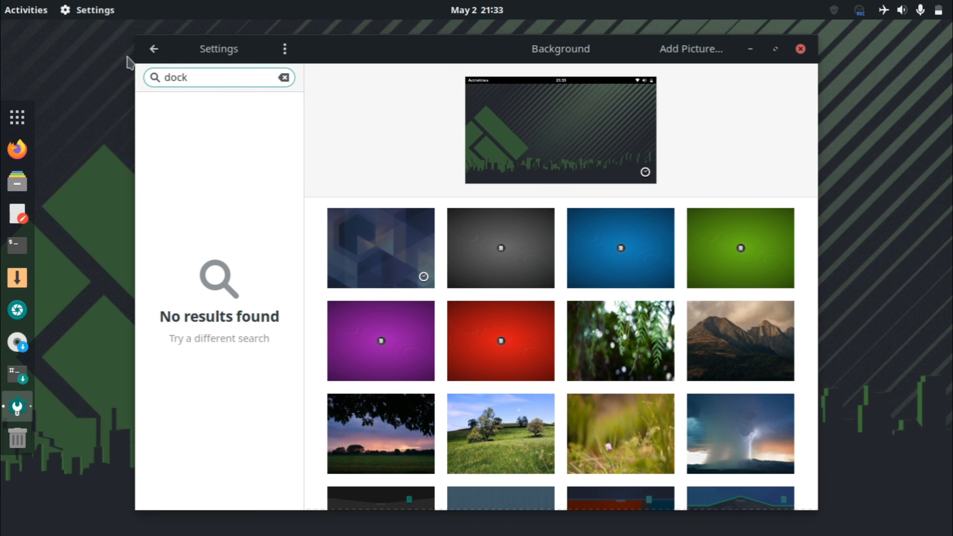
click(153, 48)
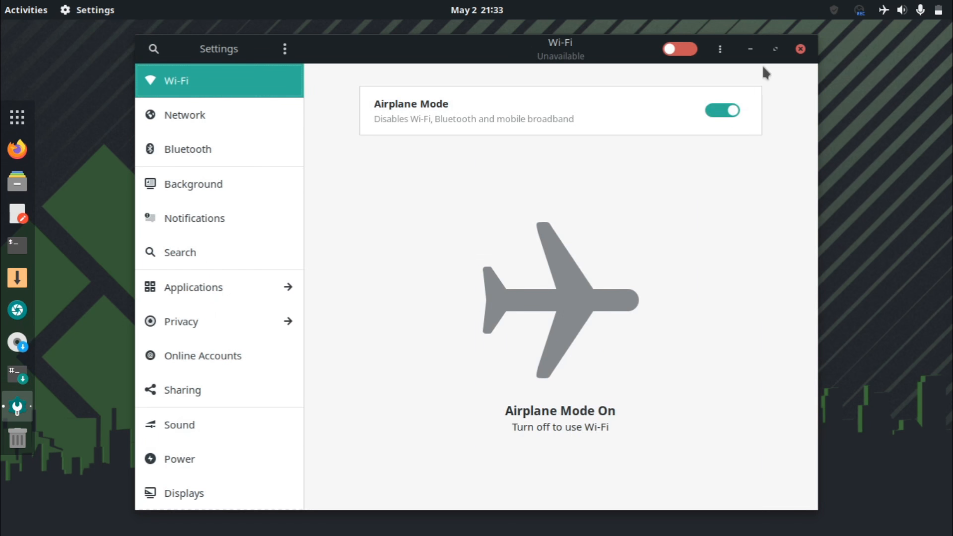
click(800, 49)
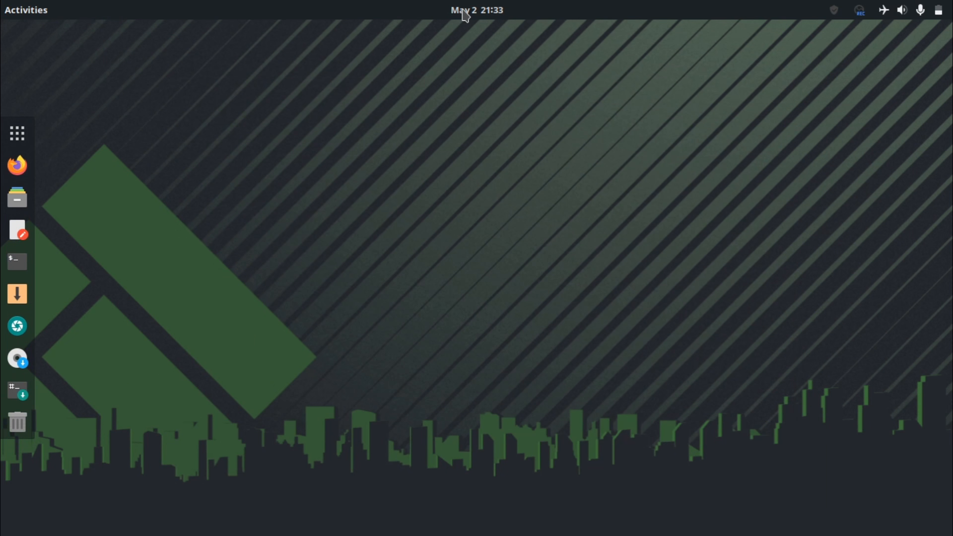
Open the top-bar calendar showing May 2 2020 with no notifications.
click(477, 10)
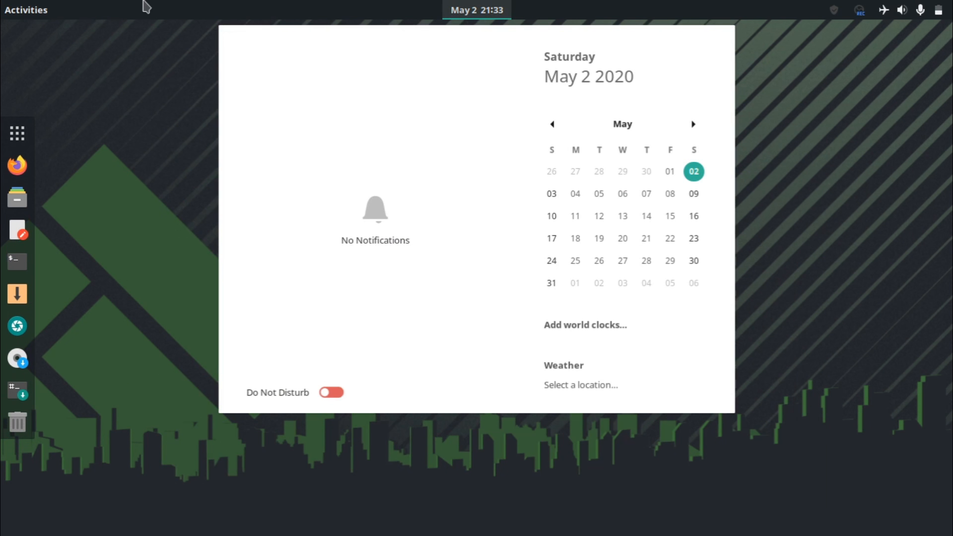
mouse_move(255, 261)
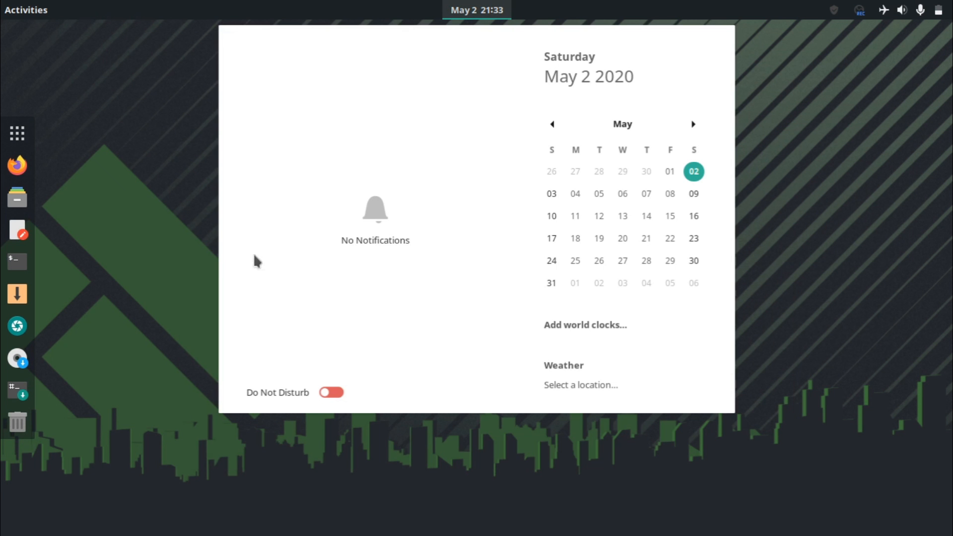
mouse_move(238, 279)
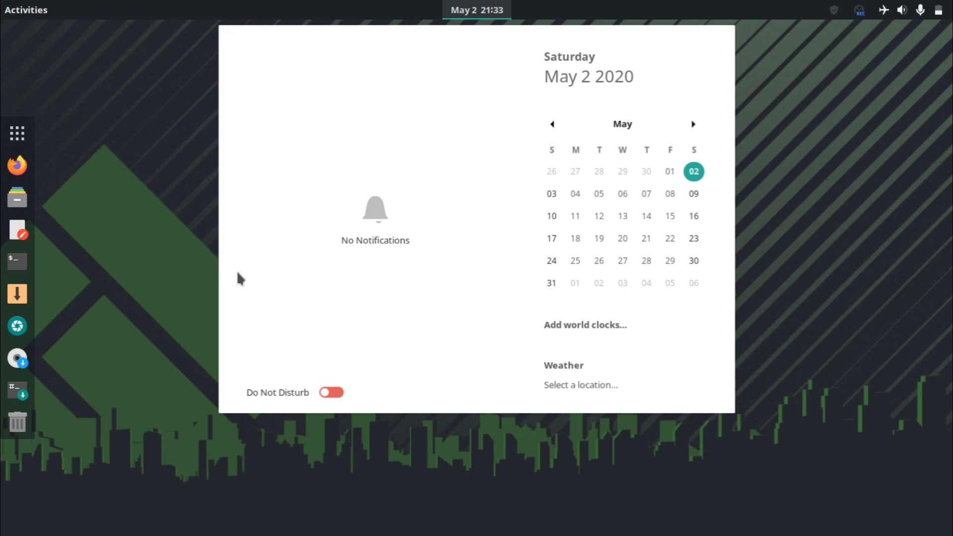
mouse_move(499, 382)
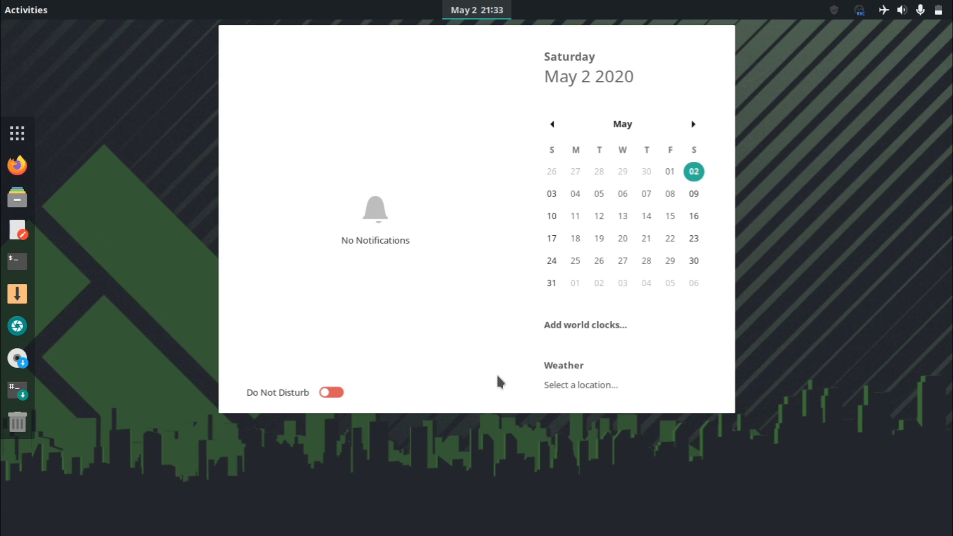
Close the calendar, dismiss the desktop menu, then open and close Files on Home.
click(476, 10)
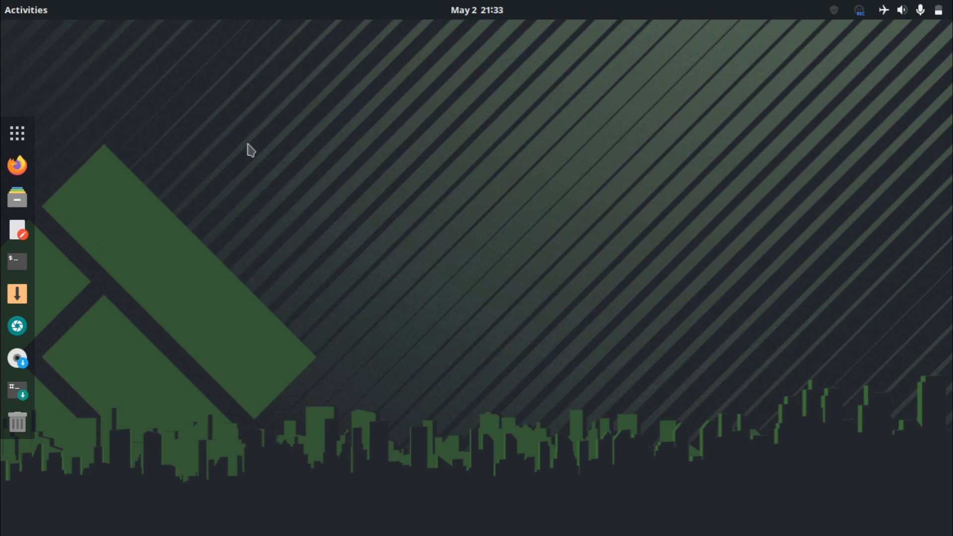
click(477, 10)
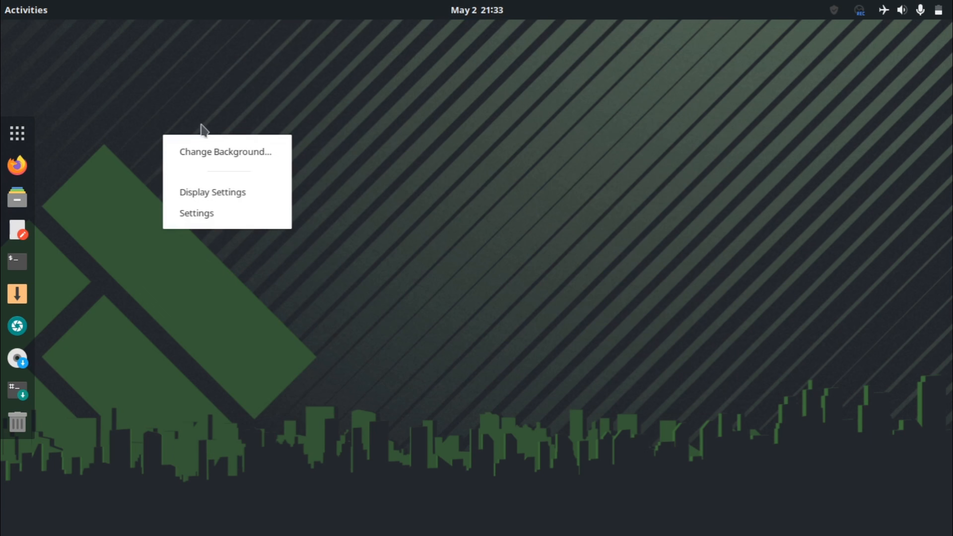
click(40, 206)
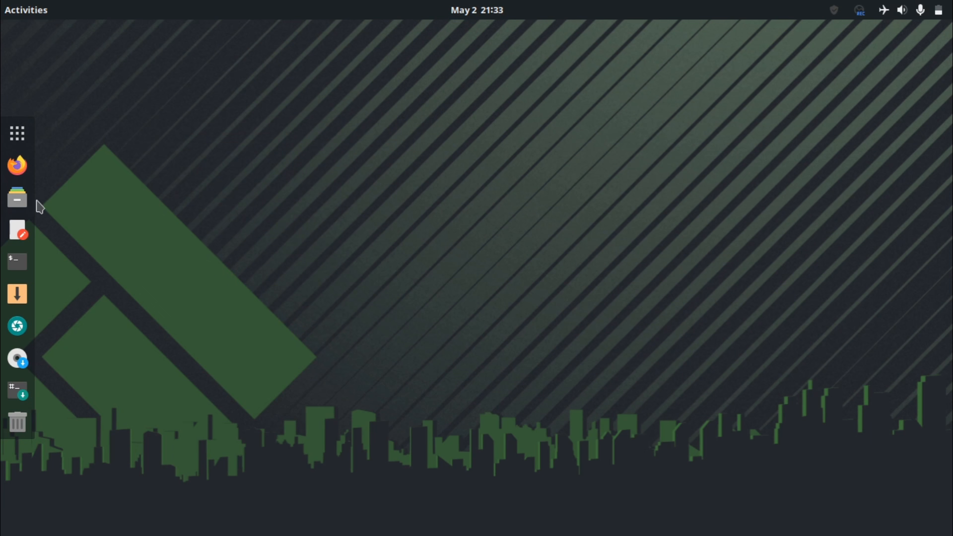
click(16, 198)
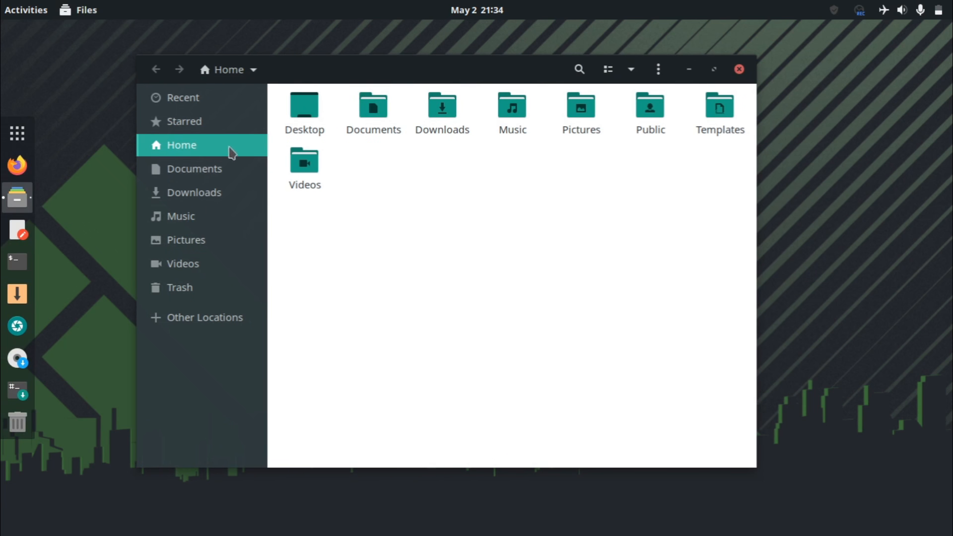
mouse_move(308, 195)
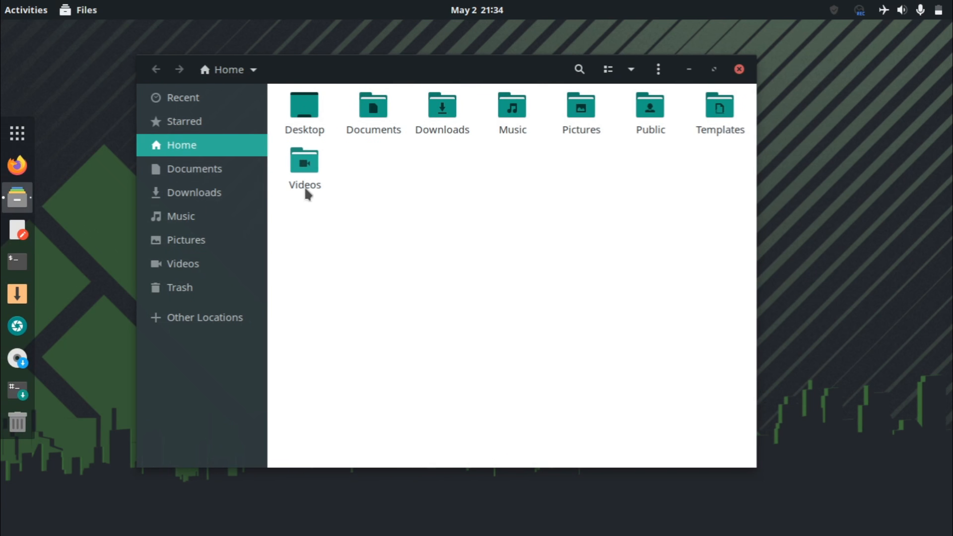
mouse_move(505, 278)
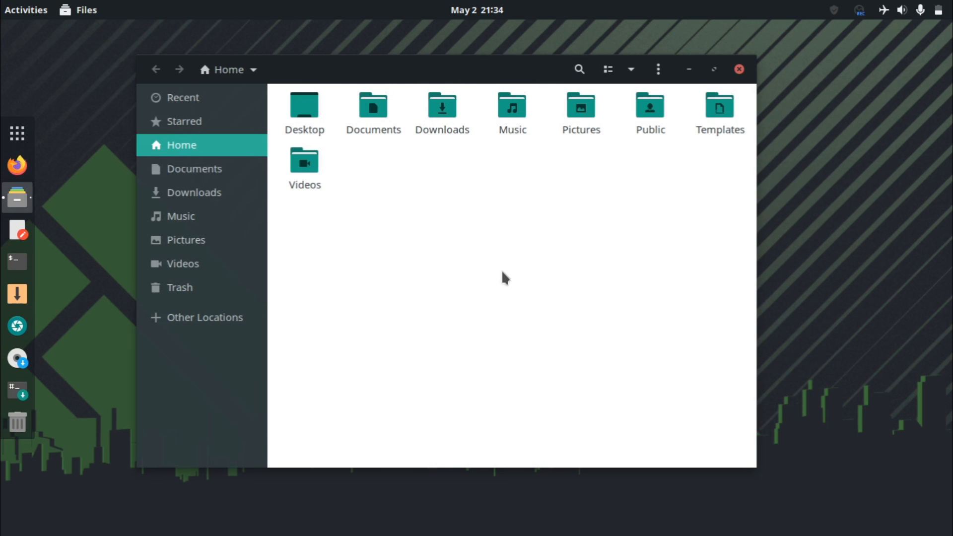
mouse_move(255, 214)
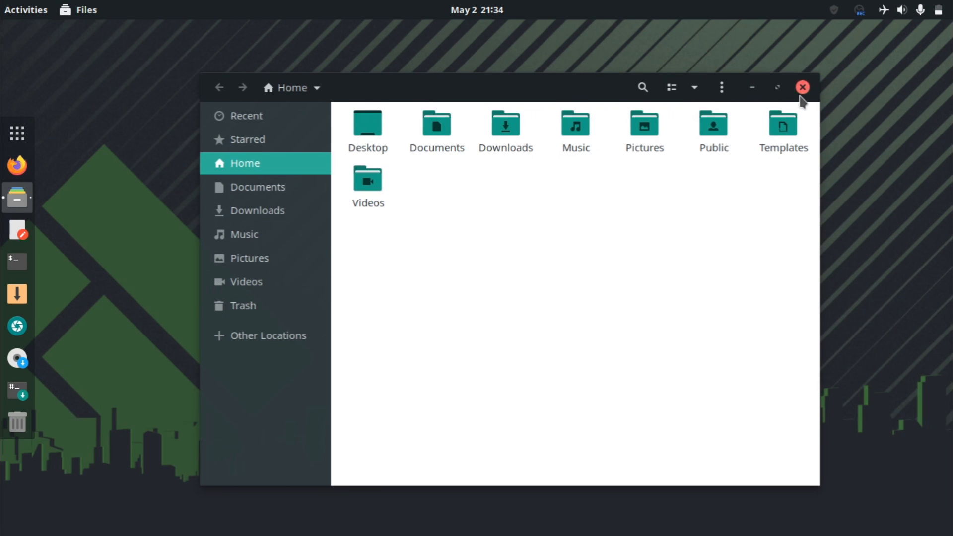
click(802, 87)
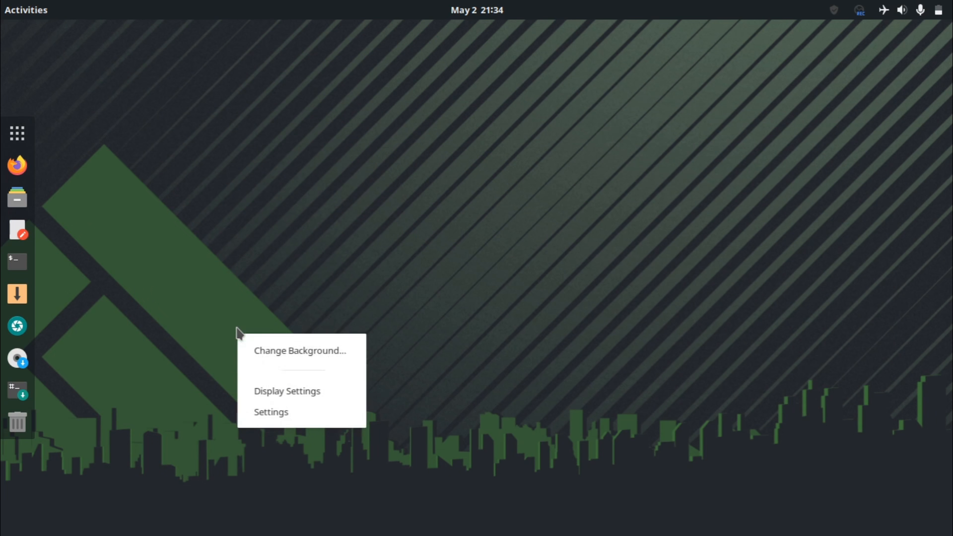
Set the wallpaper to the lightning storm, then the painted ocean wave, and close Settings.
click(299, 351)
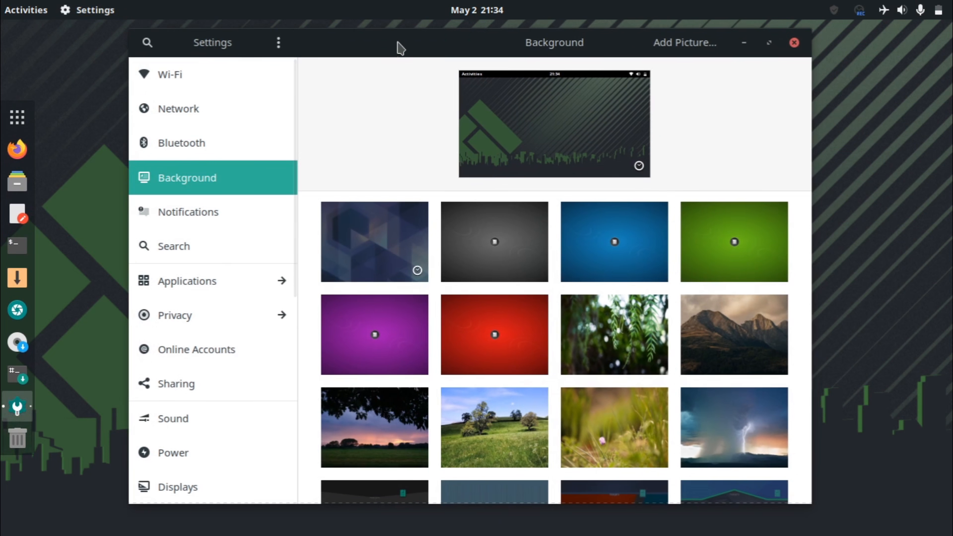
scroll(down, 3)
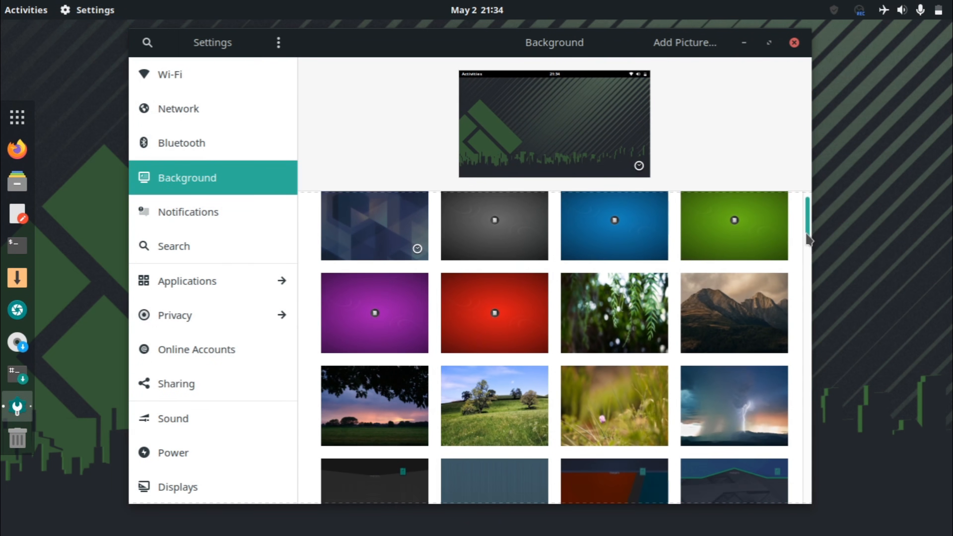
scroll(down, 3)
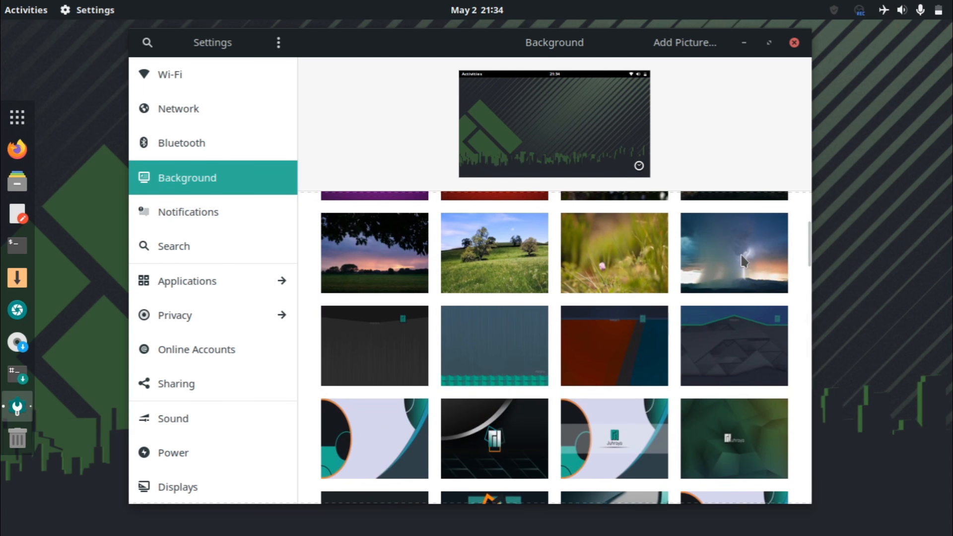
double_click(733, 252)
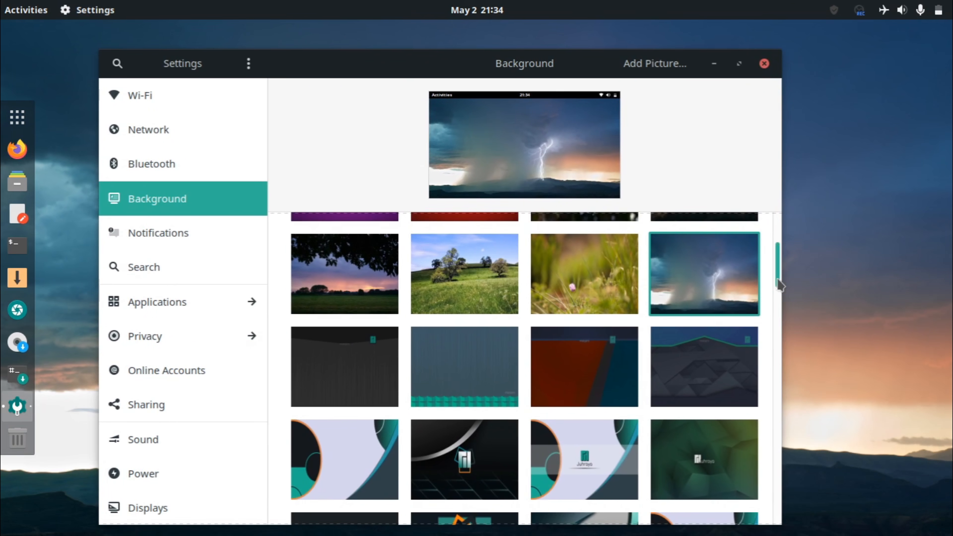
scroll(down, 3)
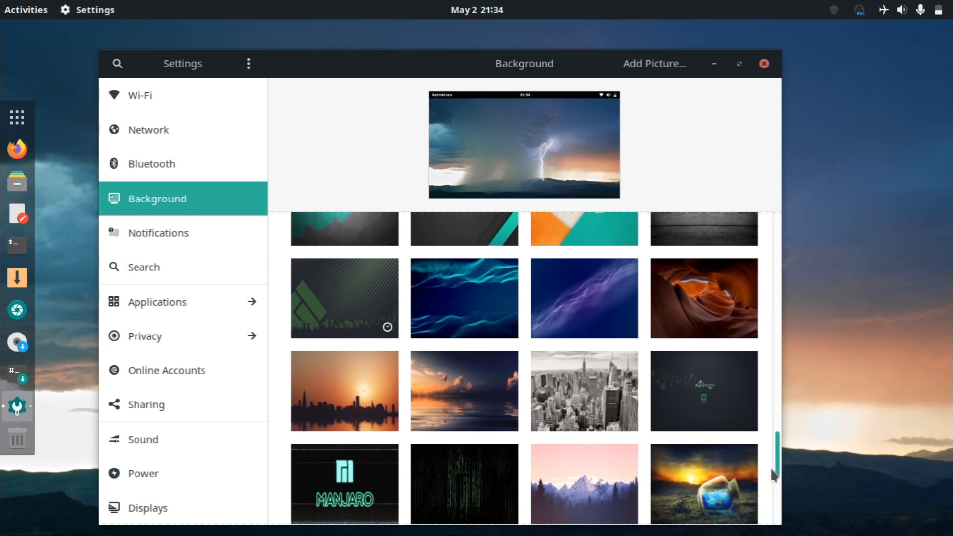
scroll(down, 3)
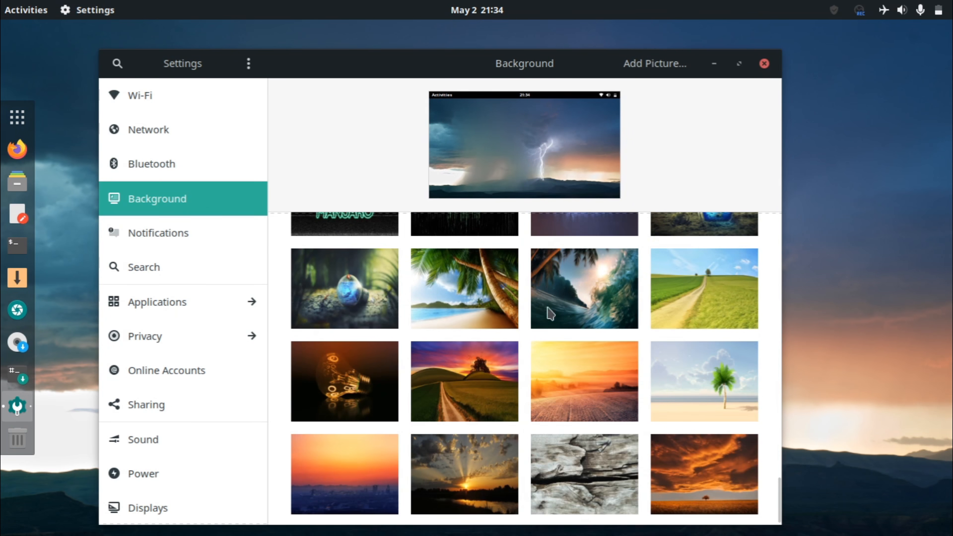
click(583, 288)
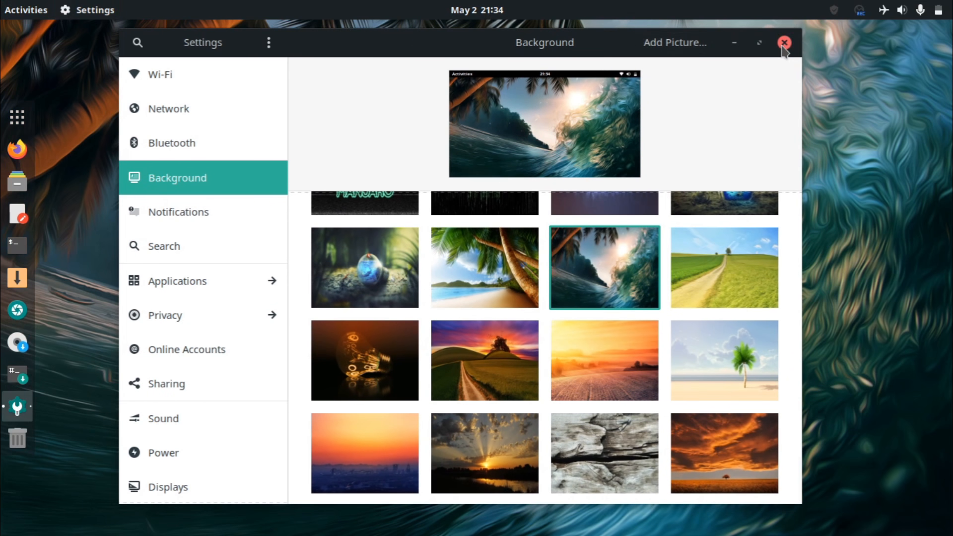
click(784, 42)
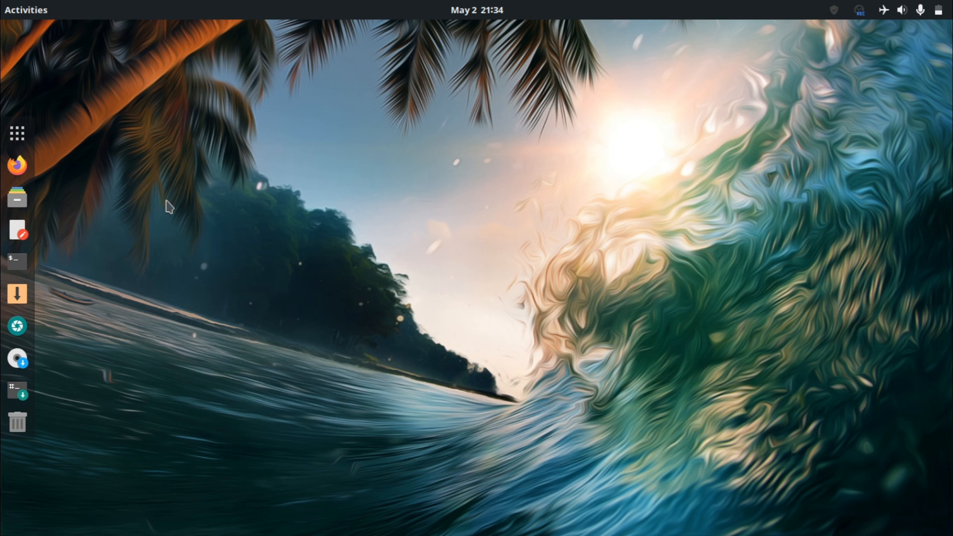
mouse_move(17, 261)
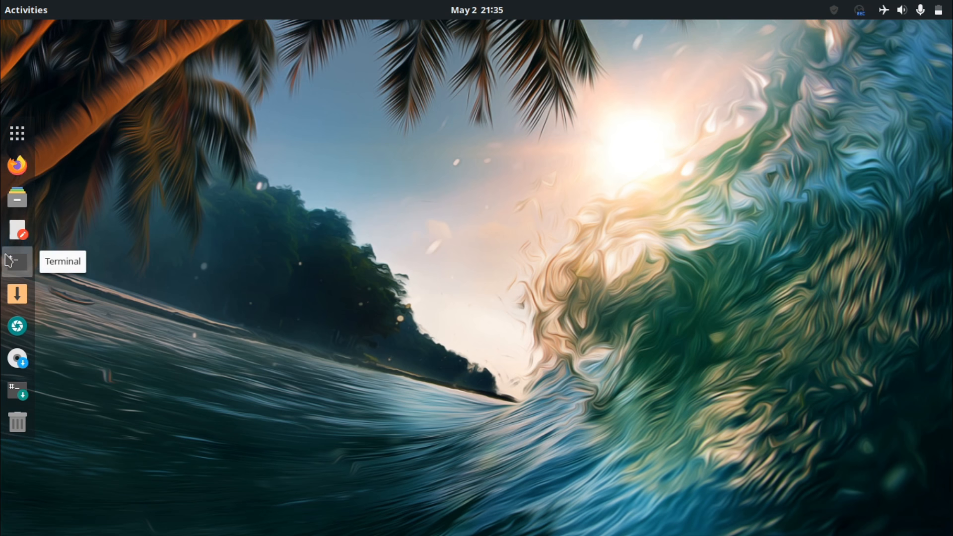
click(16, 260)
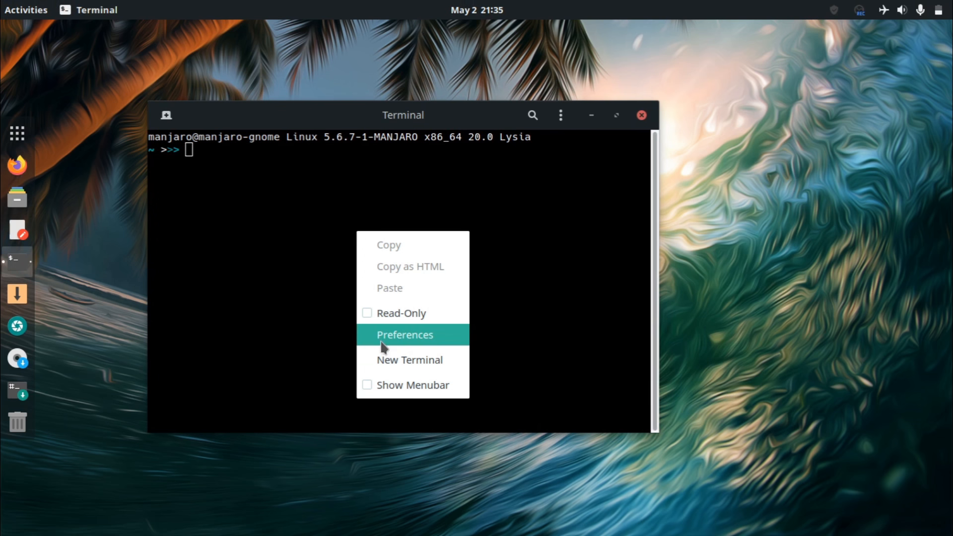
click(405, 334)
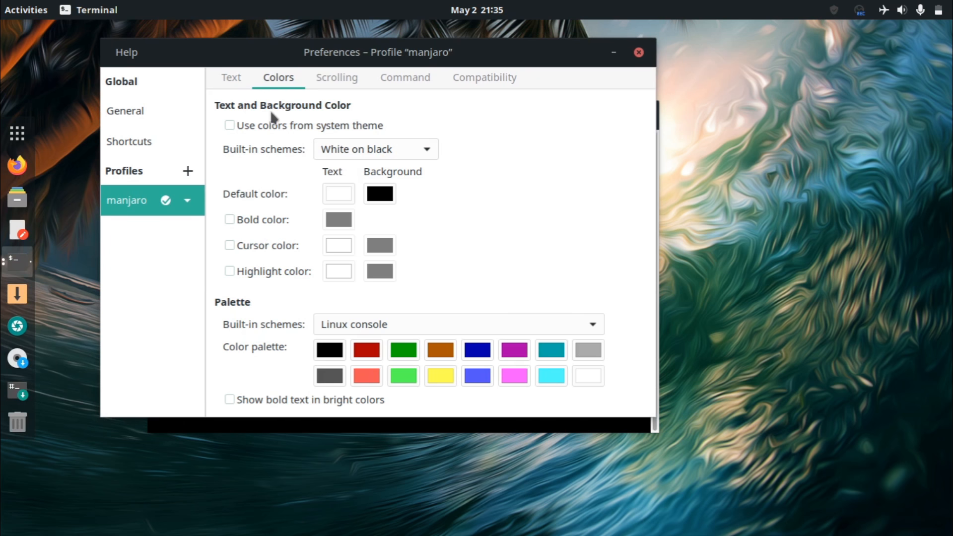
click(229, 126)
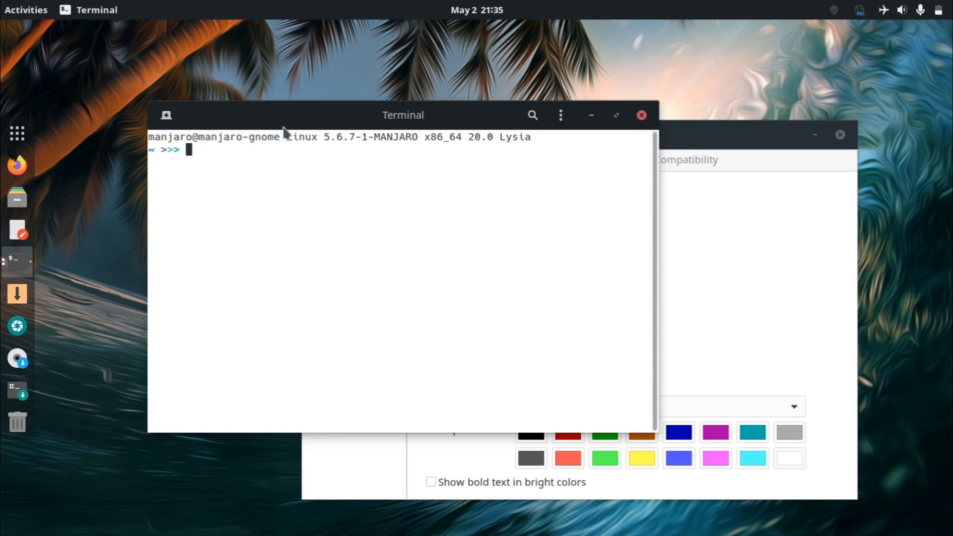
mouse_move(680, 229)
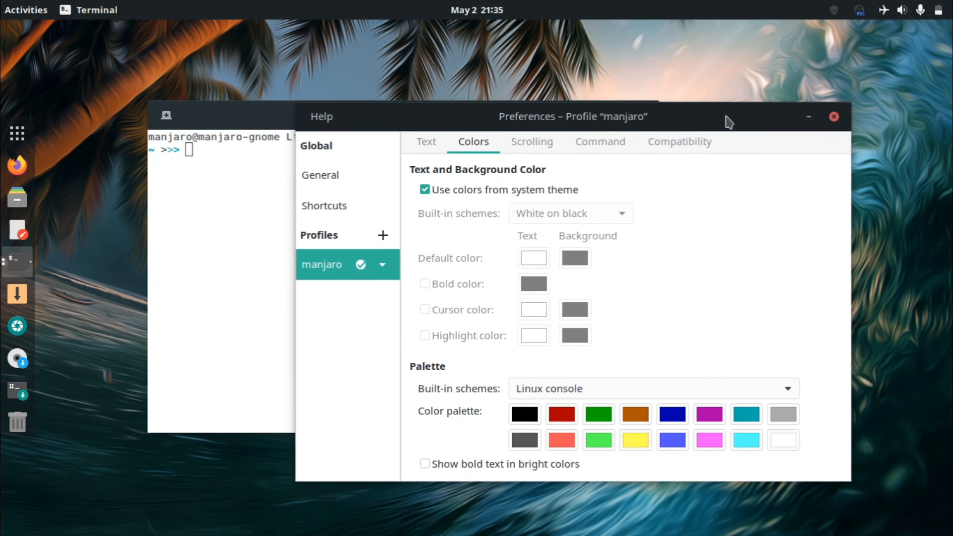
click(424, 190)
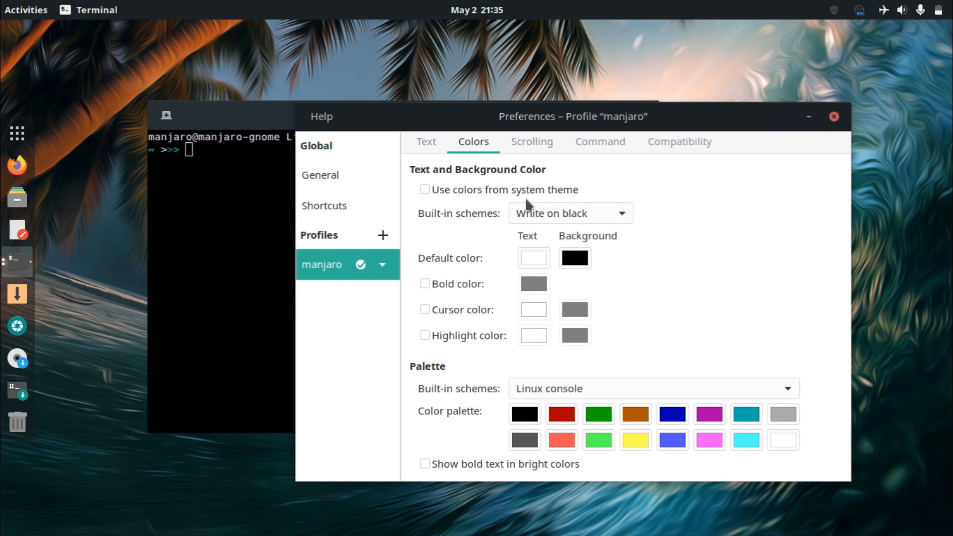
click(833, 116)
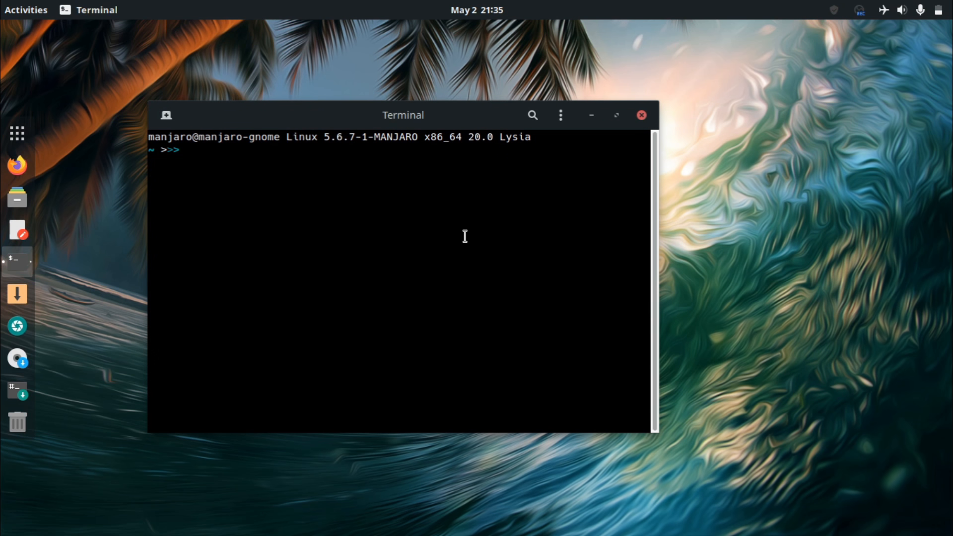
Type 'sudo pacman -S obs-studio' at the terminal prompt without running it.
text(sudo pacman -S obs-studio)
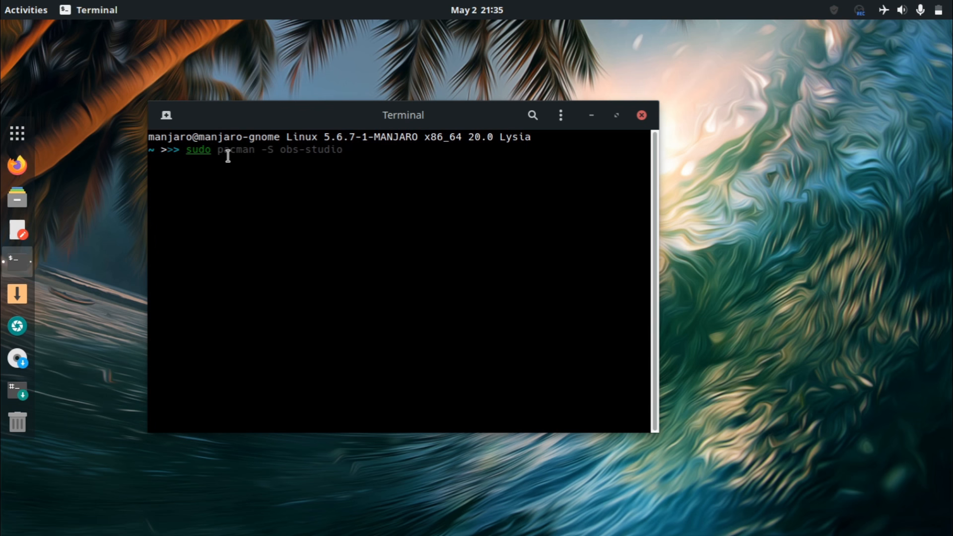
drag(217, 149, 343, 149)
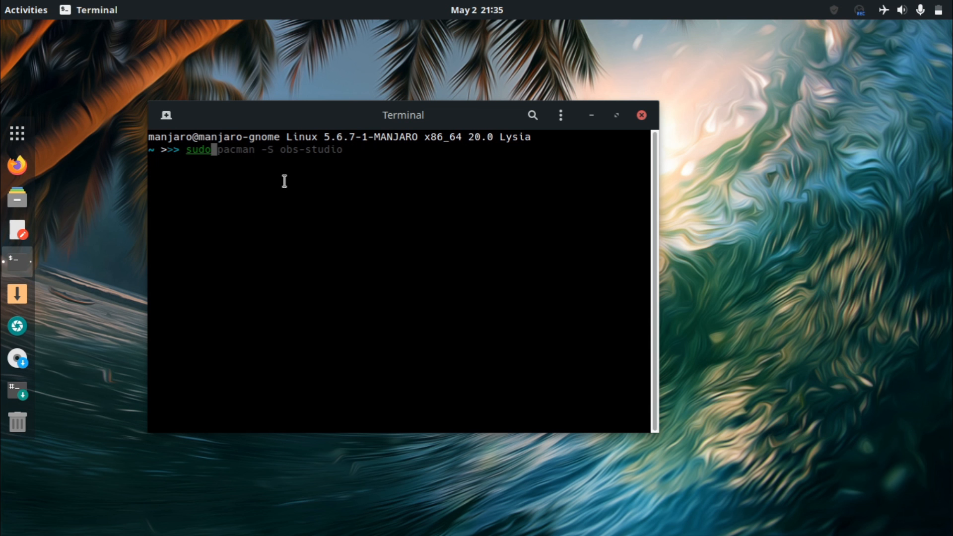
mouse_move(271, 291)
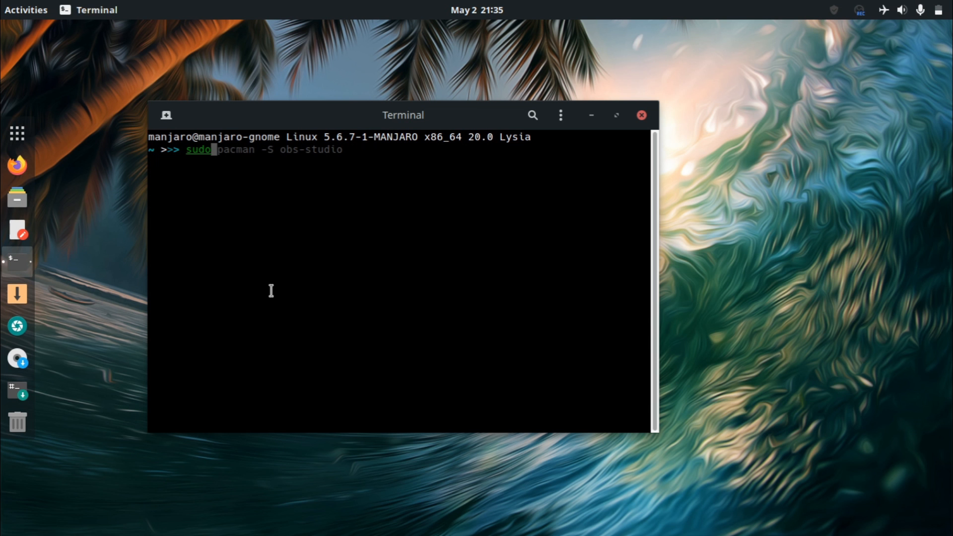
mouse_move(224, 150)
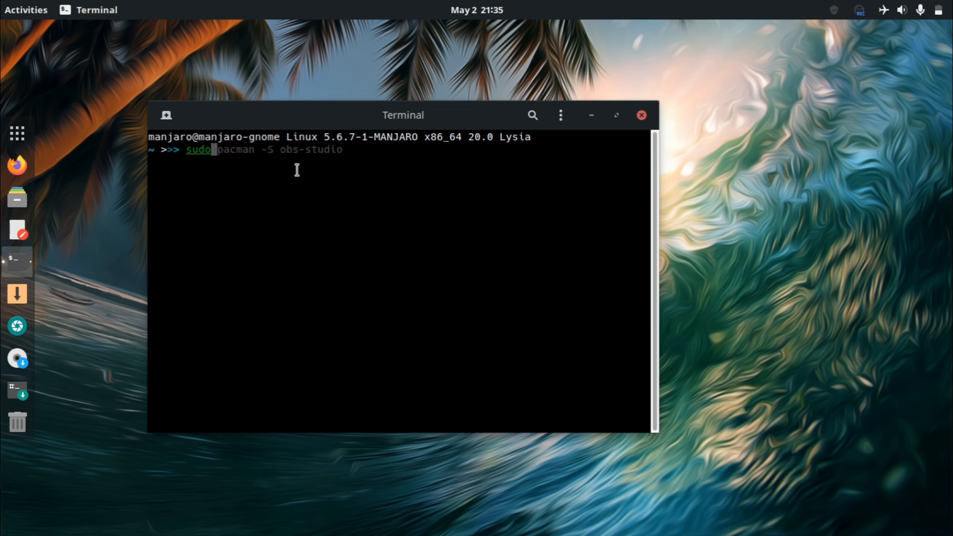
mouse_move(287, 244)
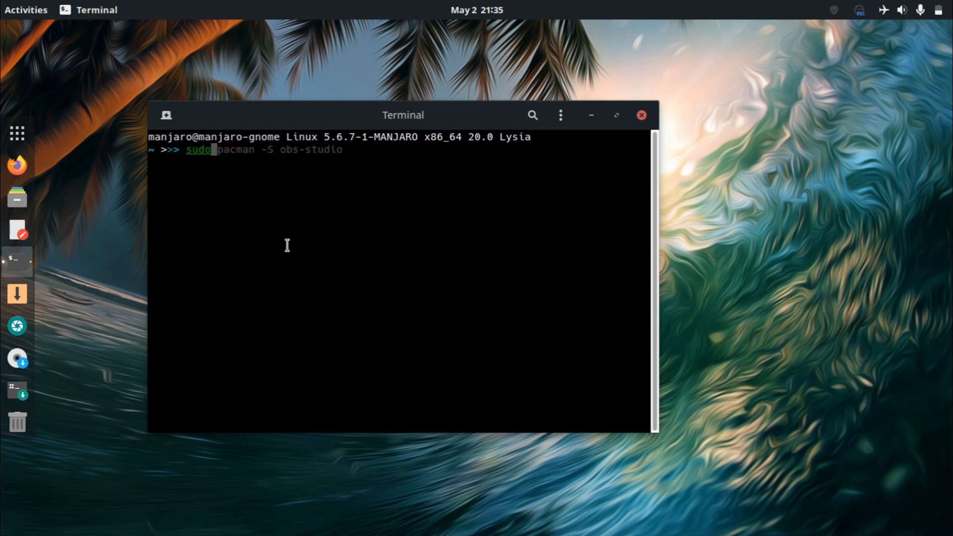
mouse_move(414, 327)
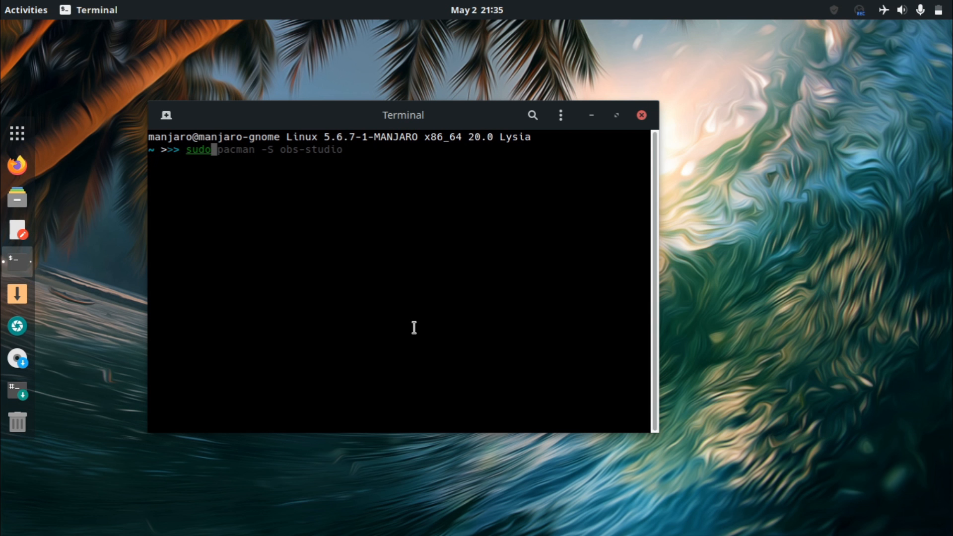
mouse_move(209, 279)
text( pacman)
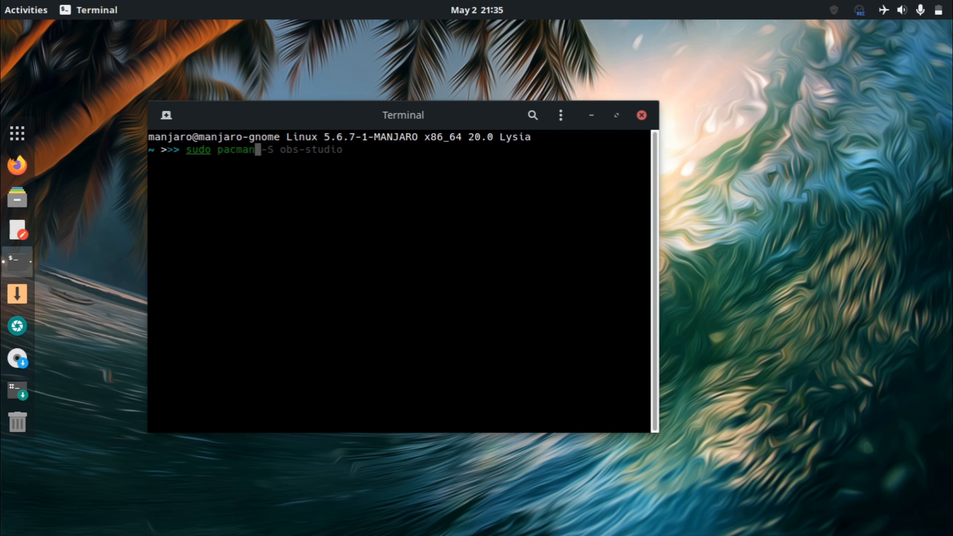
mouse_move(201, 154)
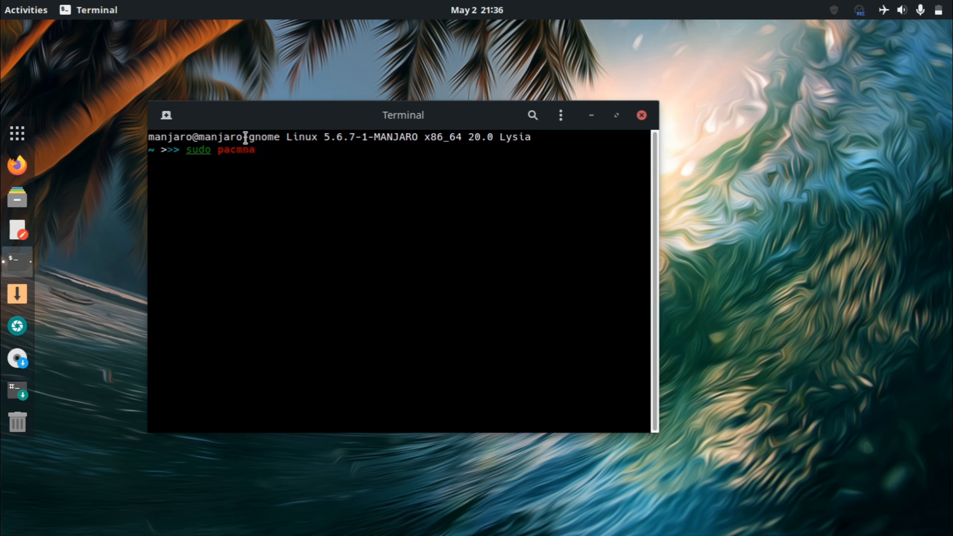
mouse_move(305, 193)
text(an -S)
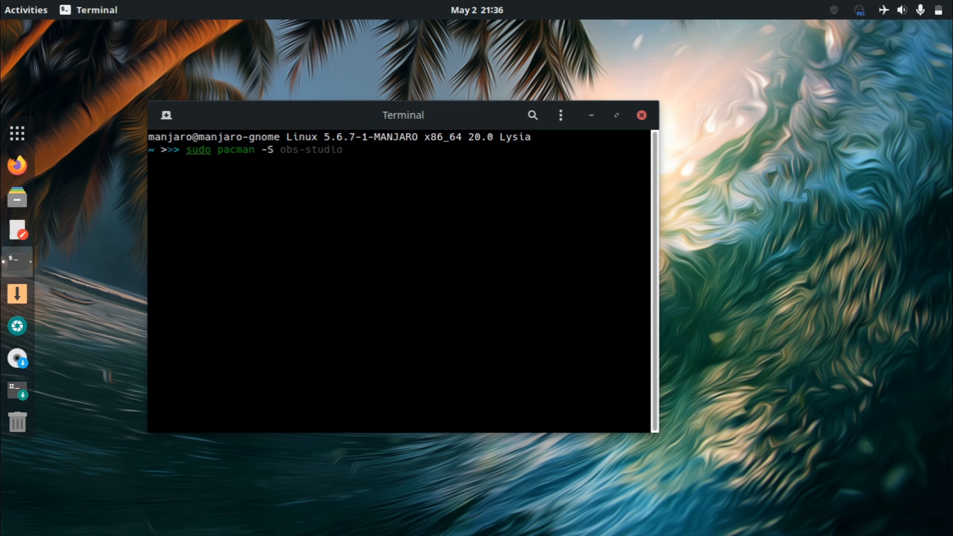
Run screenfetch, clear the screen, and leave neofetch typed at the prompt.
text(screenfetch)
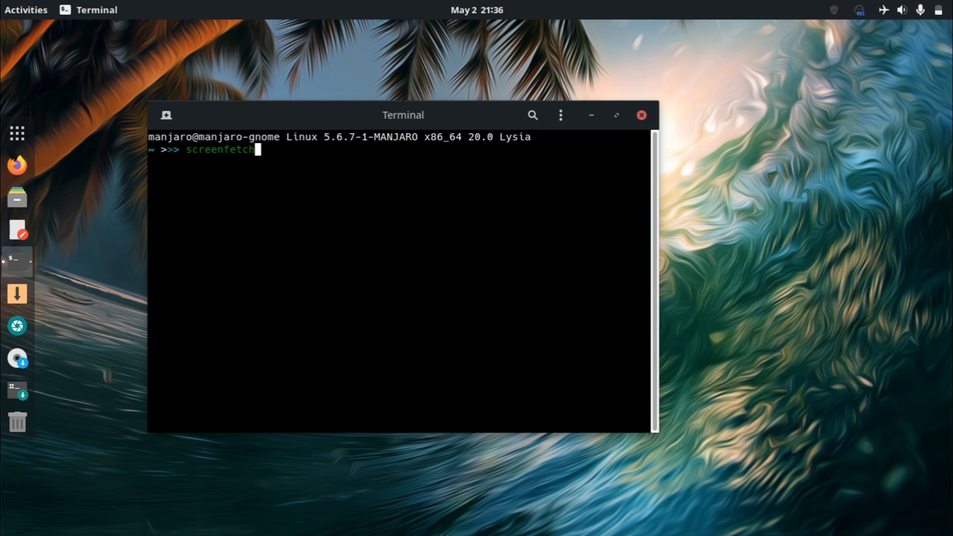
mouse_move(297, 212)
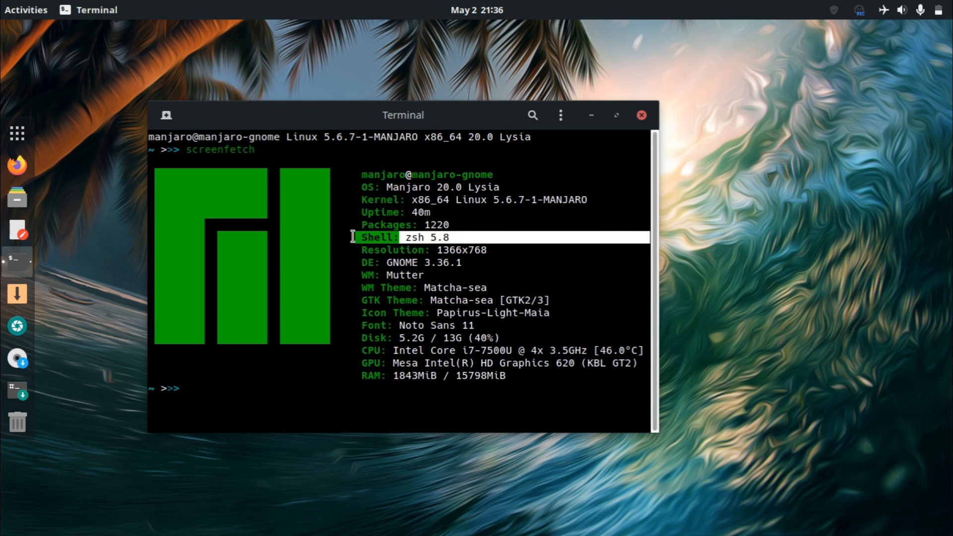
text(c)
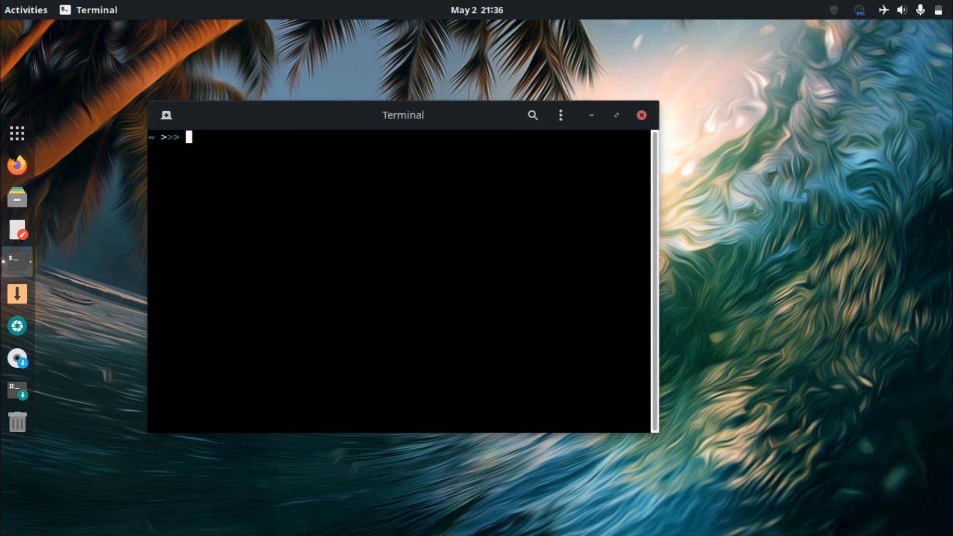
text(neofetch)
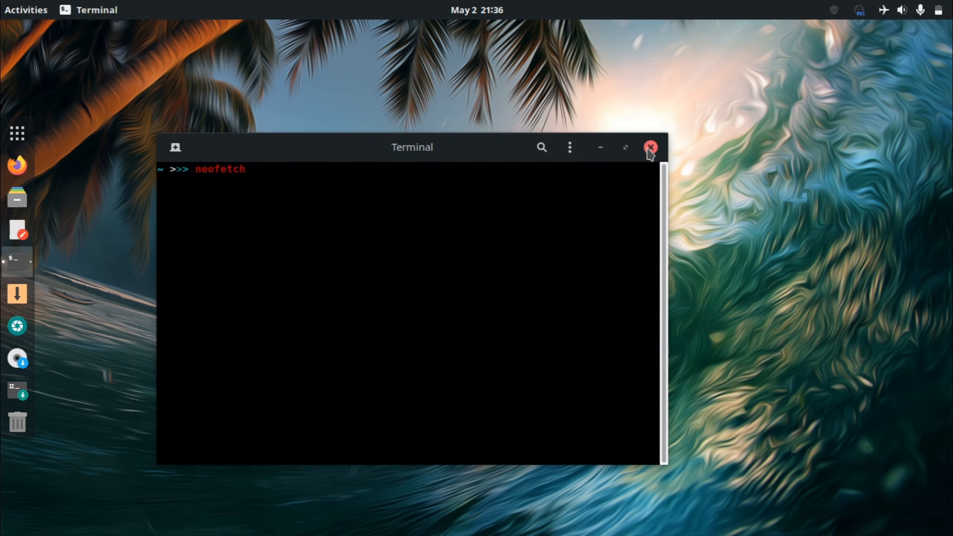
Close the terminal, launch Add/Remove Software, browse Featured, and show its options menu.
click(650, 147)
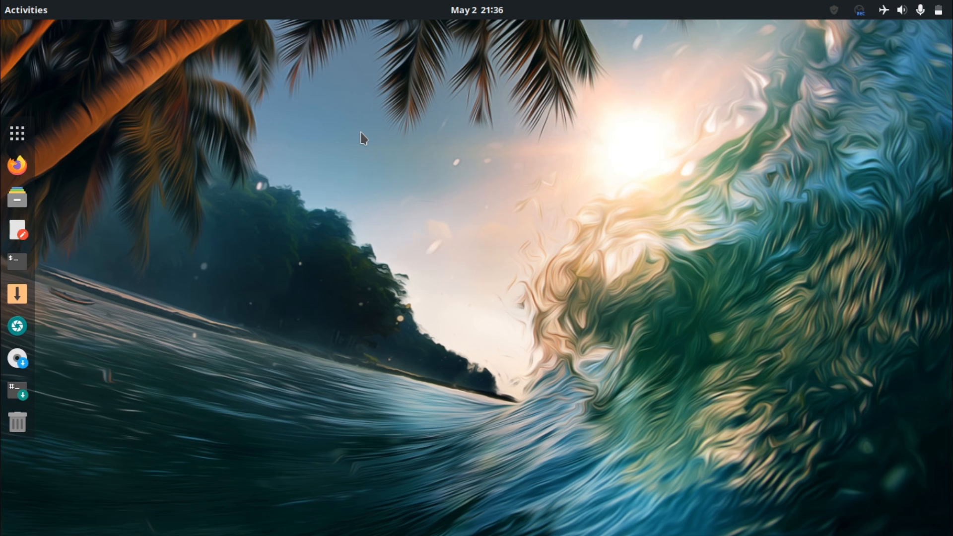
mouse_move(17, 294)
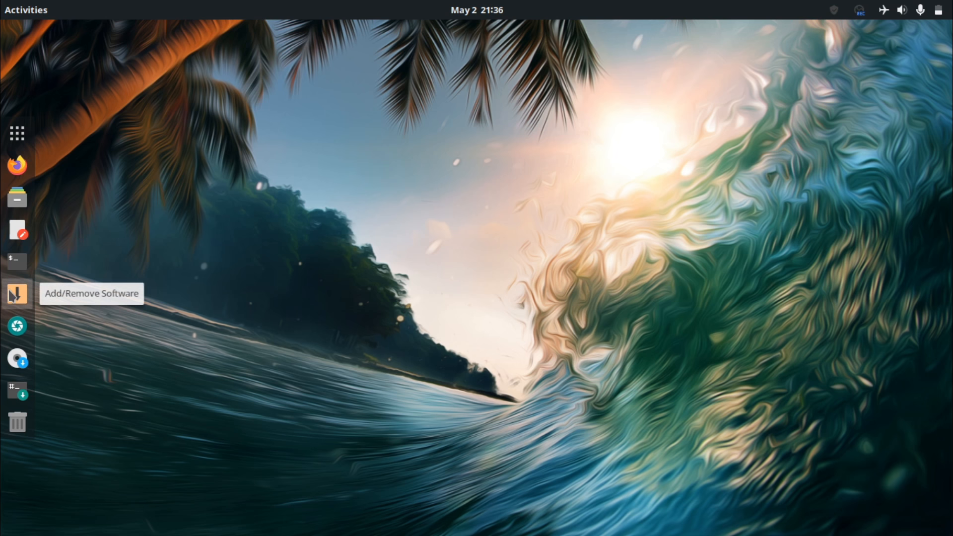
click(17, 293)
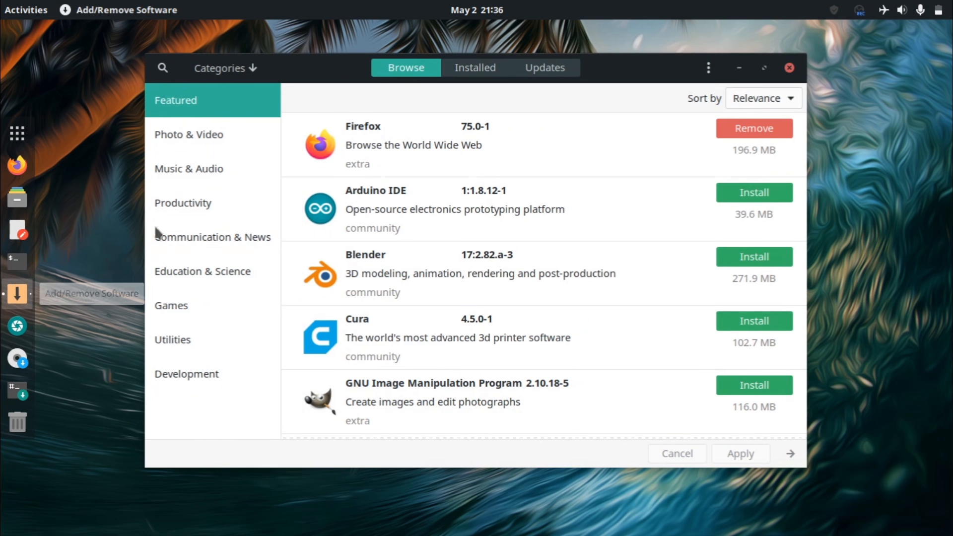
mouse_move(298, 91)
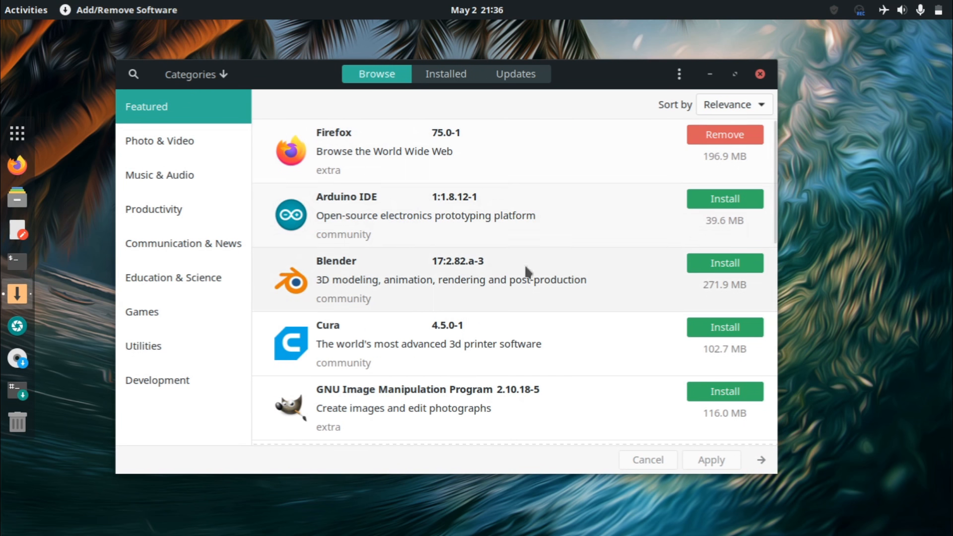
mouse_move(393, 190)
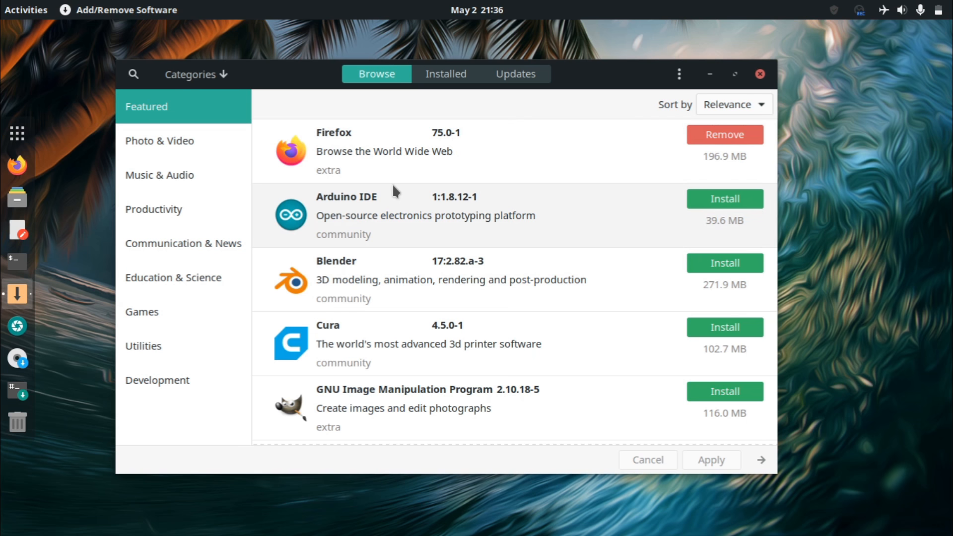
mouse_move(339, 279)
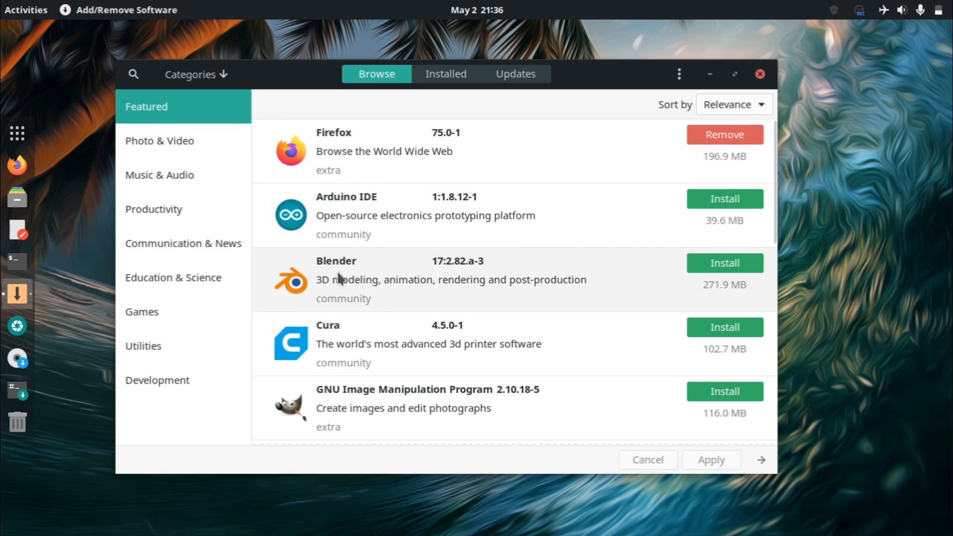
scroll(down, 3)
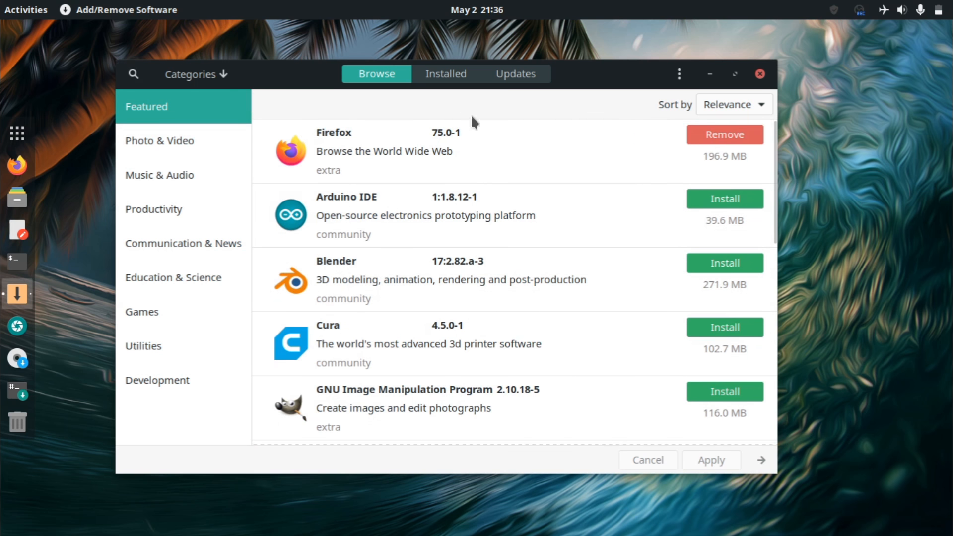
click(679, 73)
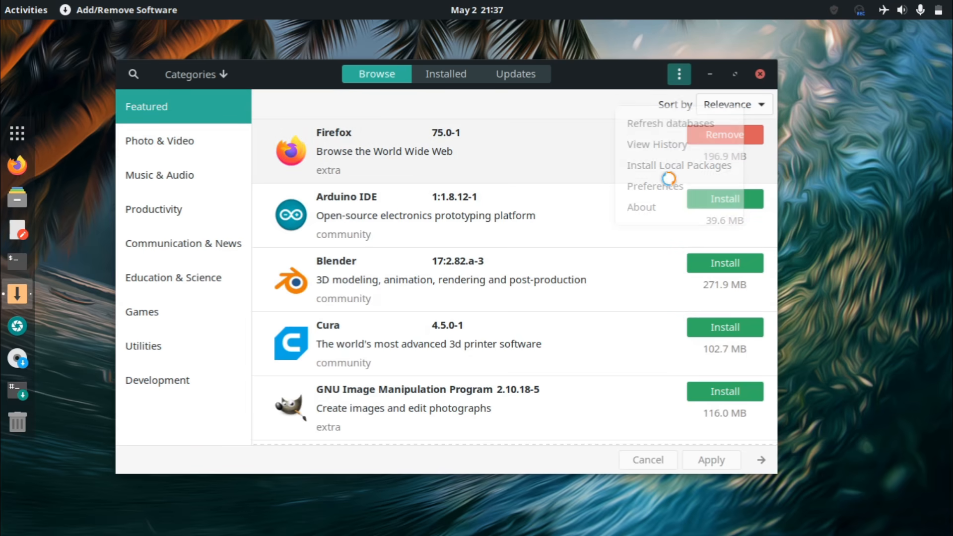
Open Pamac Preferences, view the AUR tab, and close back to Featured.
click(723, 135)
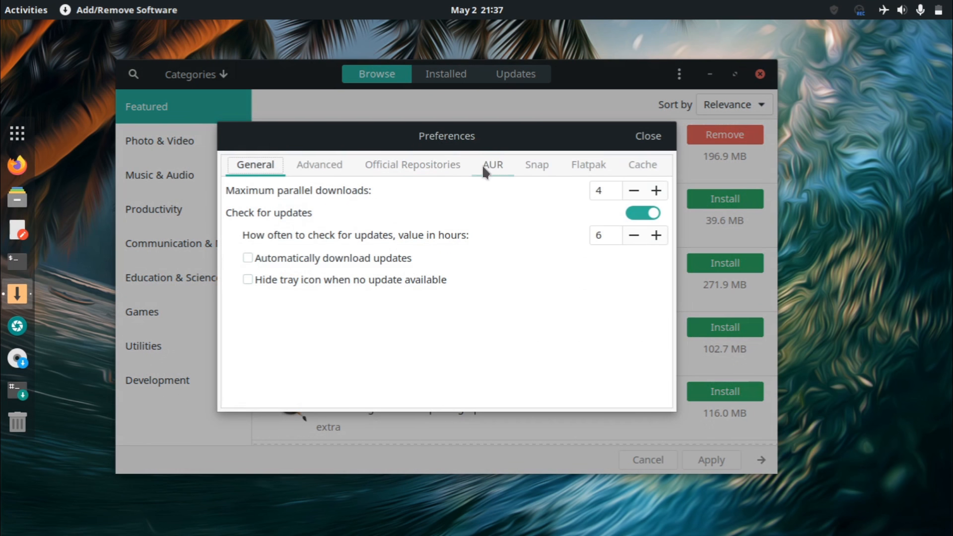
click(493, 164)
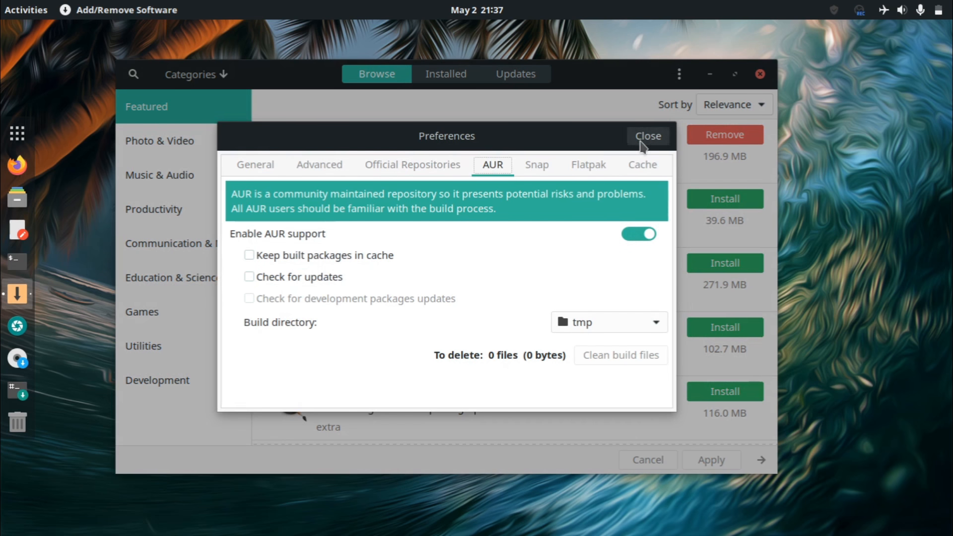
click(647, 136)
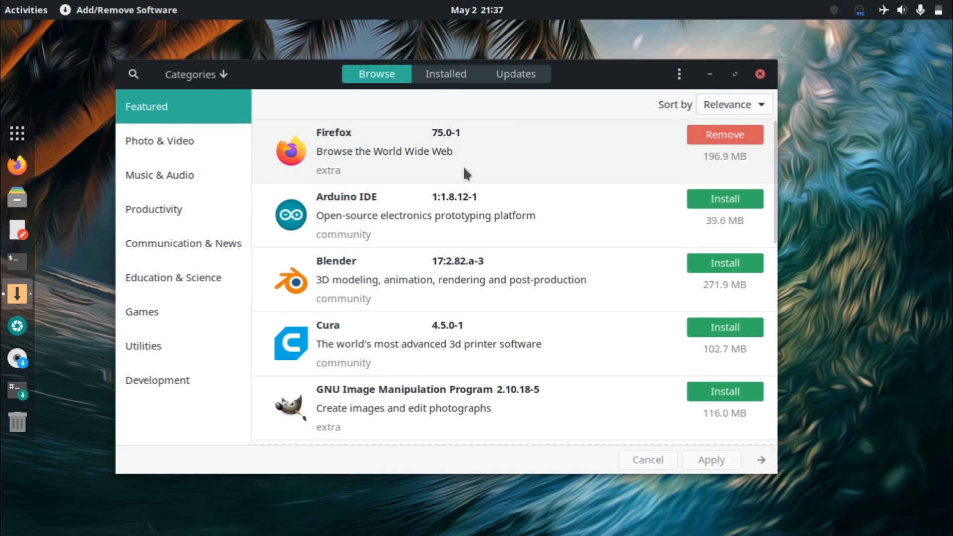
mouse_move(145, 48)
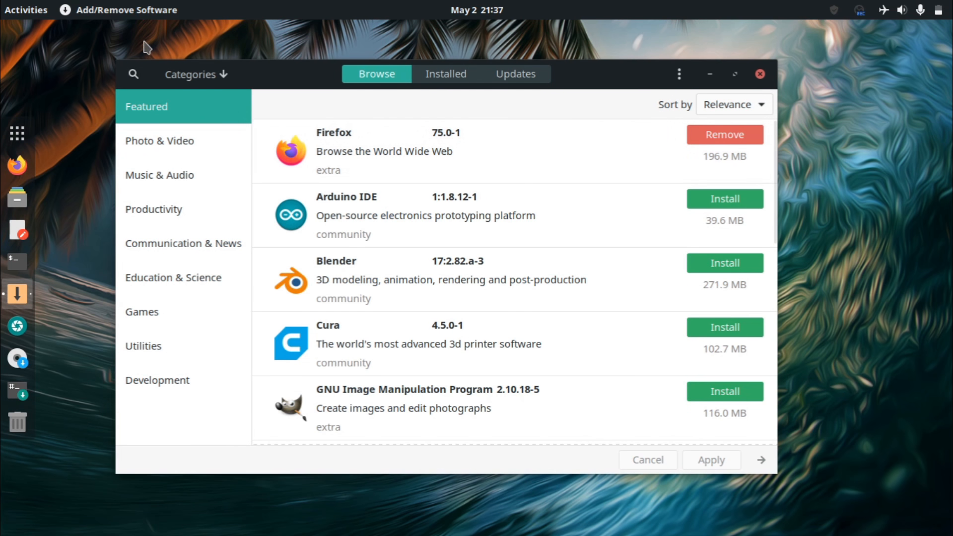
mouse_move(254, 79)
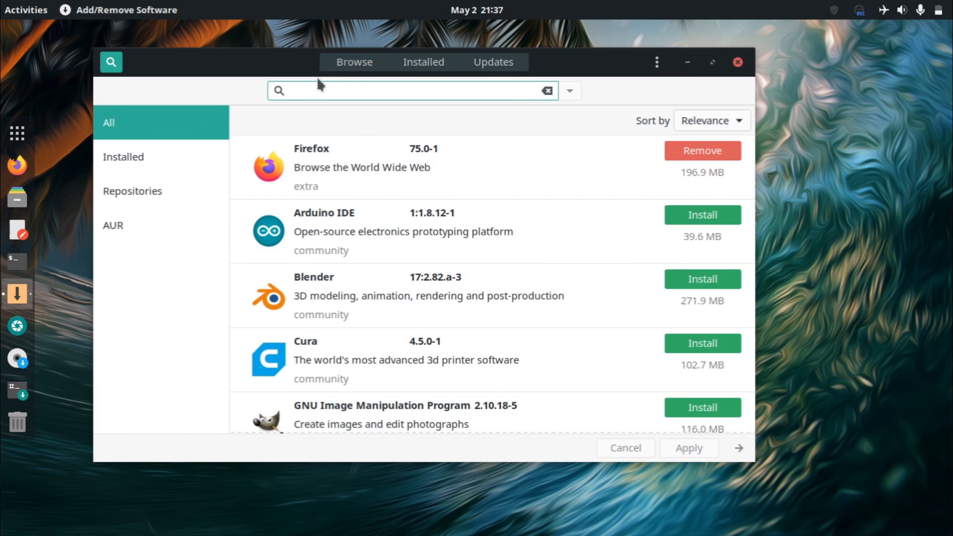
Search Pamac for 'brave' to find brave and brave-beta, then close it.
text(brave)
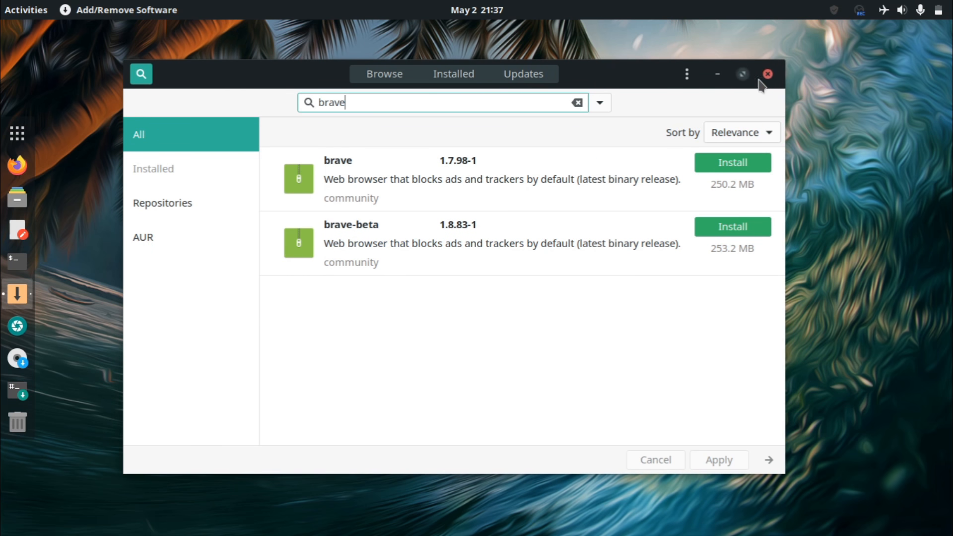
click(767, 74)
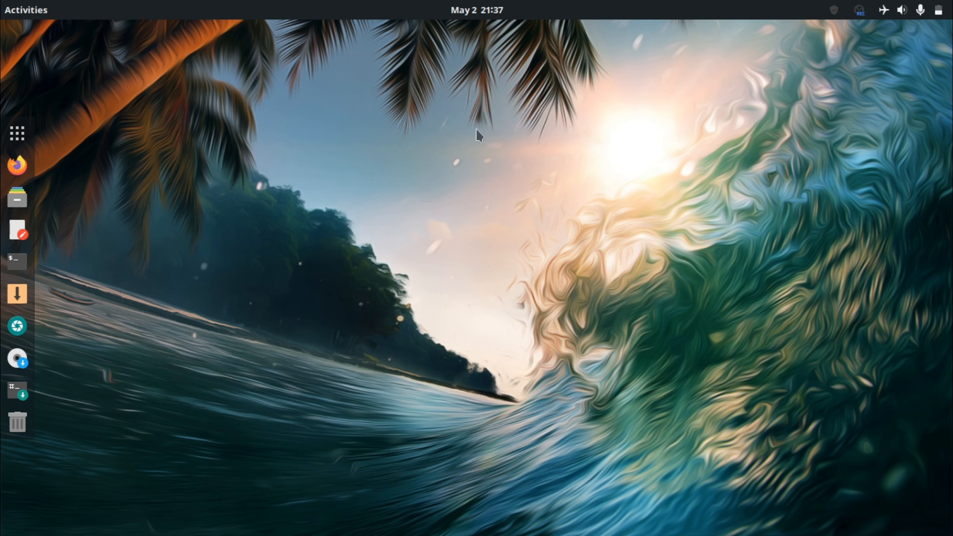
mouse_move(319, 146)
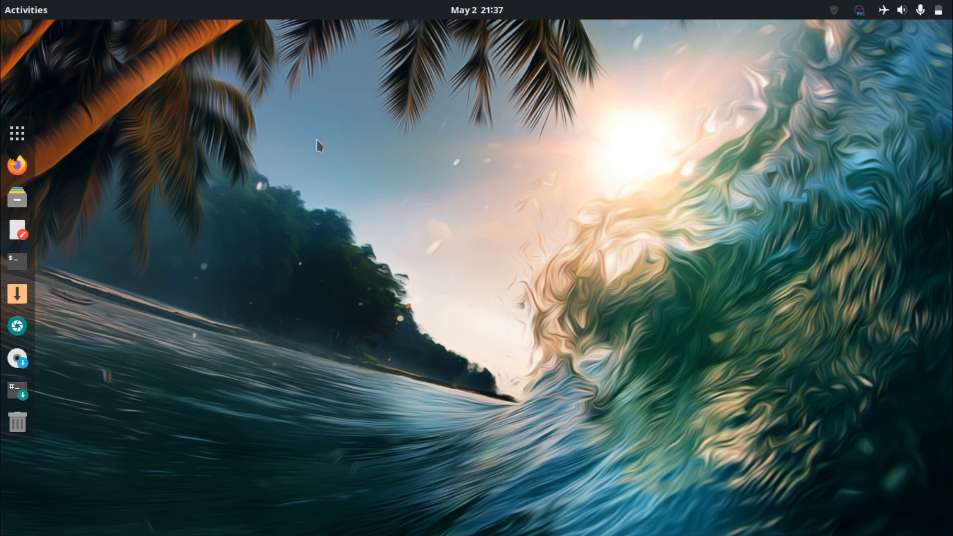
mouse_move(222, 148)
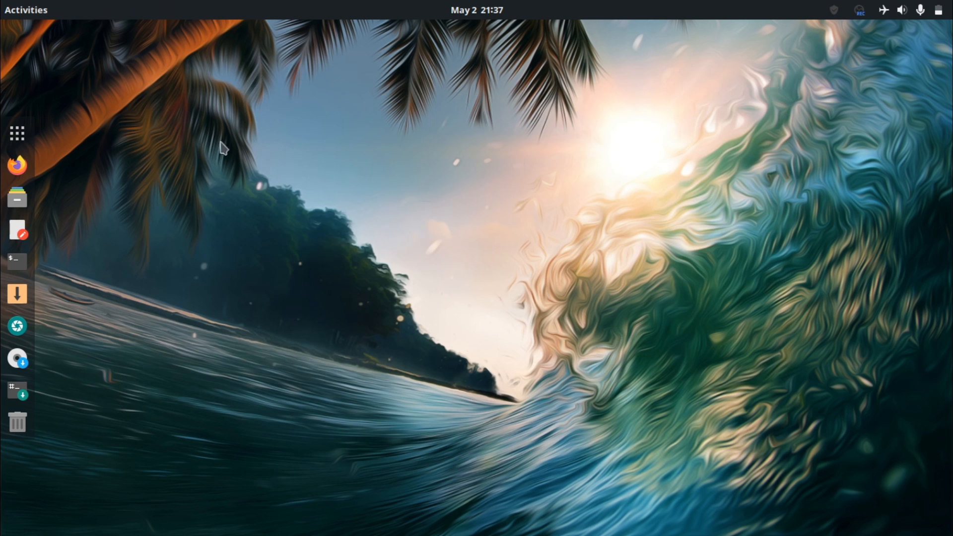
mouse_move(164, 185)
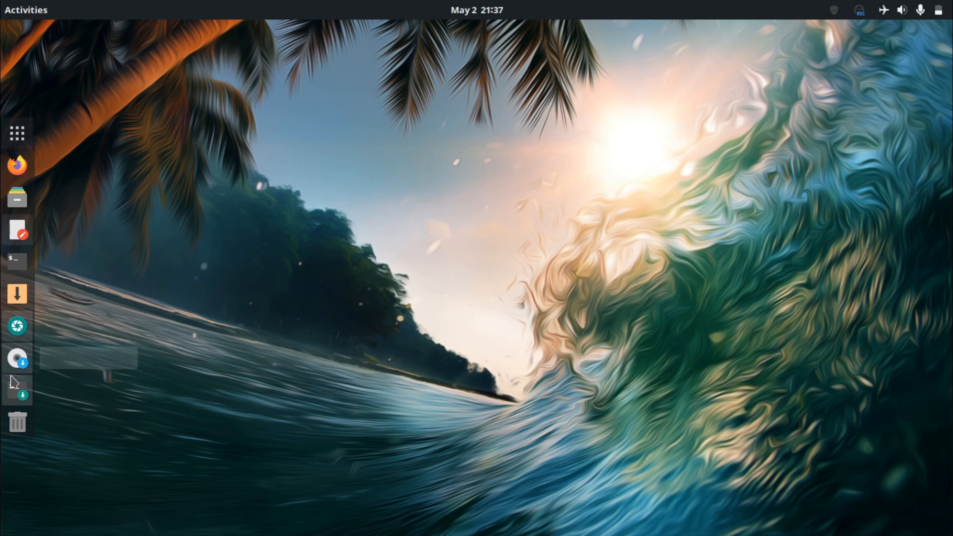
mouse_move(16, 132)
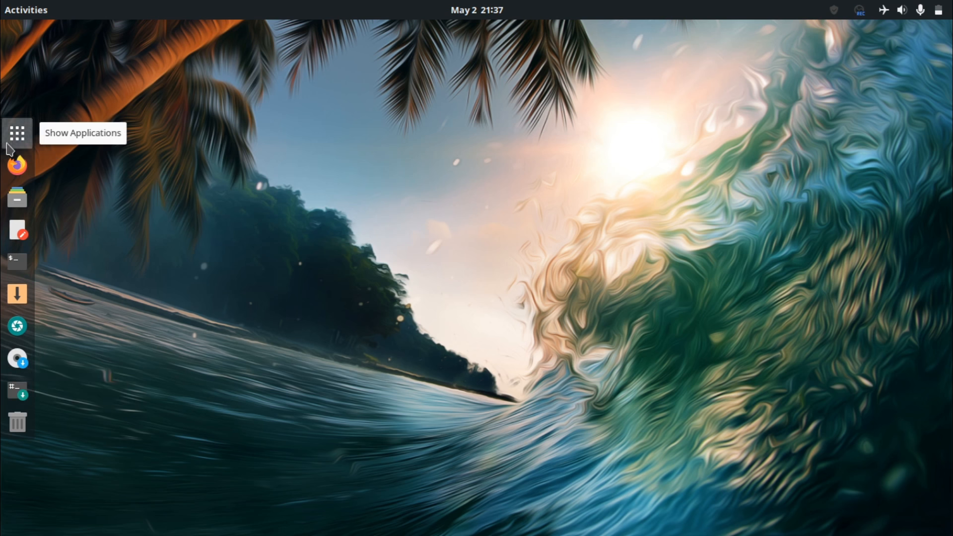
Show the application grid and expand the Accessories folder.
click(16, 133)
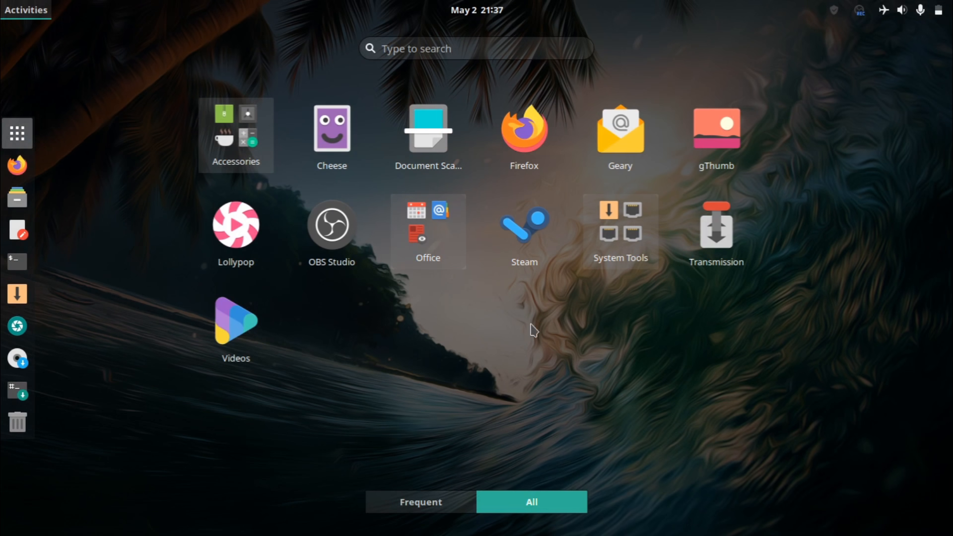
mouse_move(294, 343)
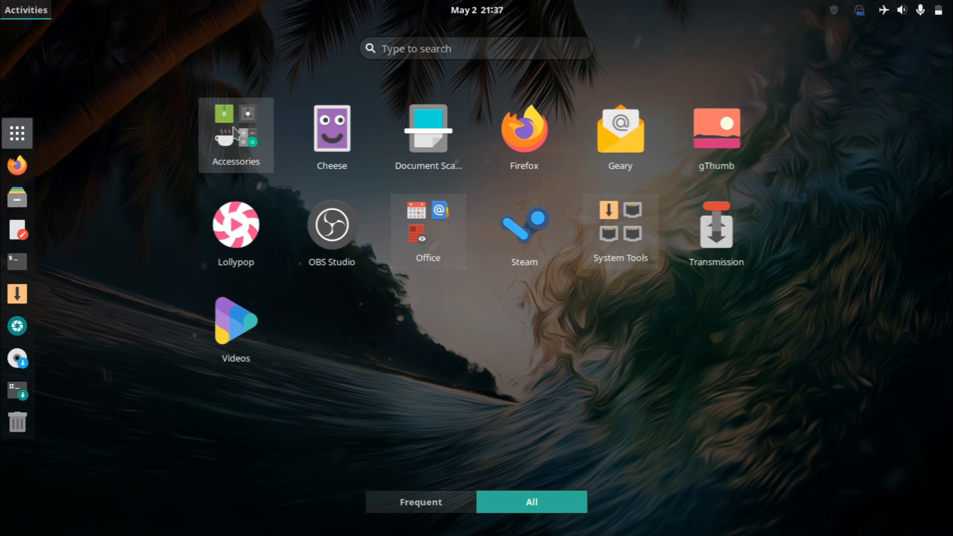
click(235, 135)
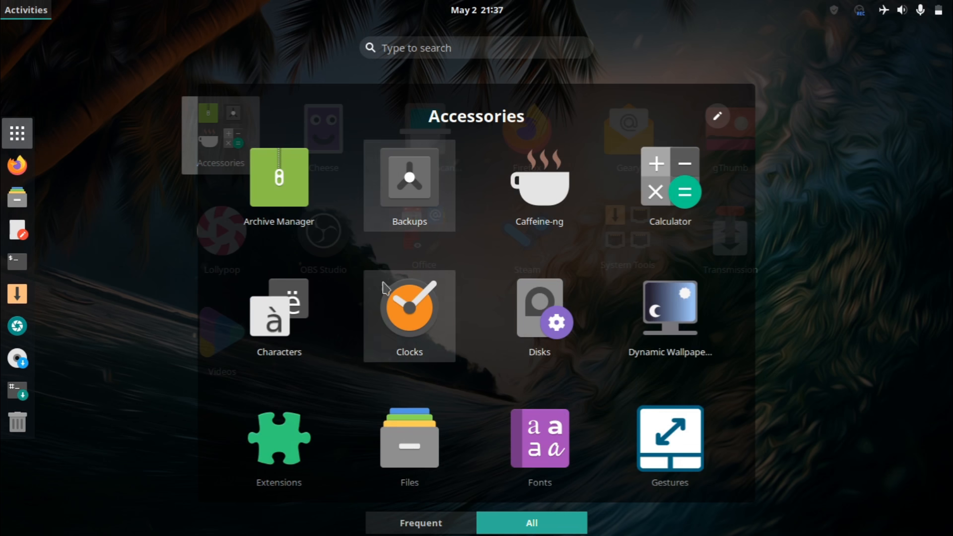
mouse_move(495, 179)
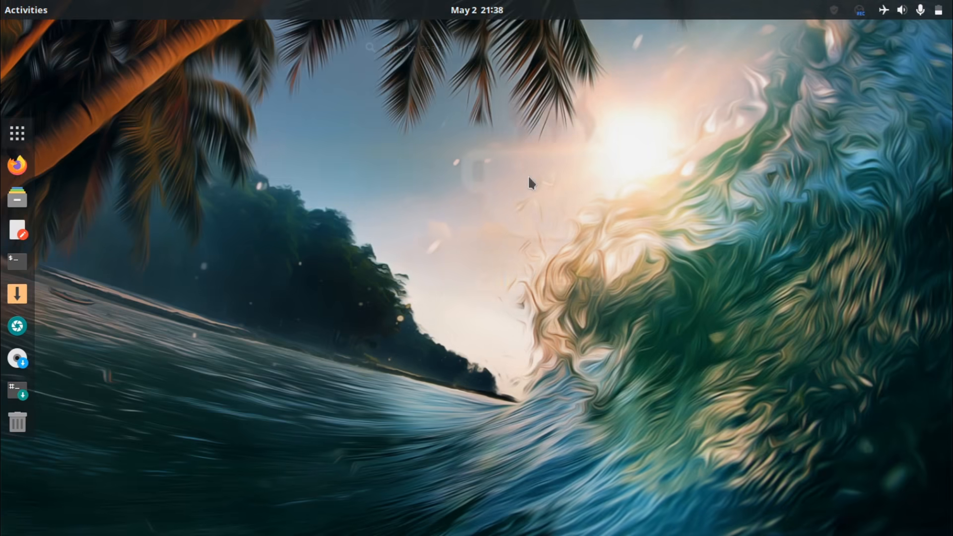
View Caffeine-ng's About dialog (version 3.4.2), close it, and reopen its tray menu.
click(833, 10)
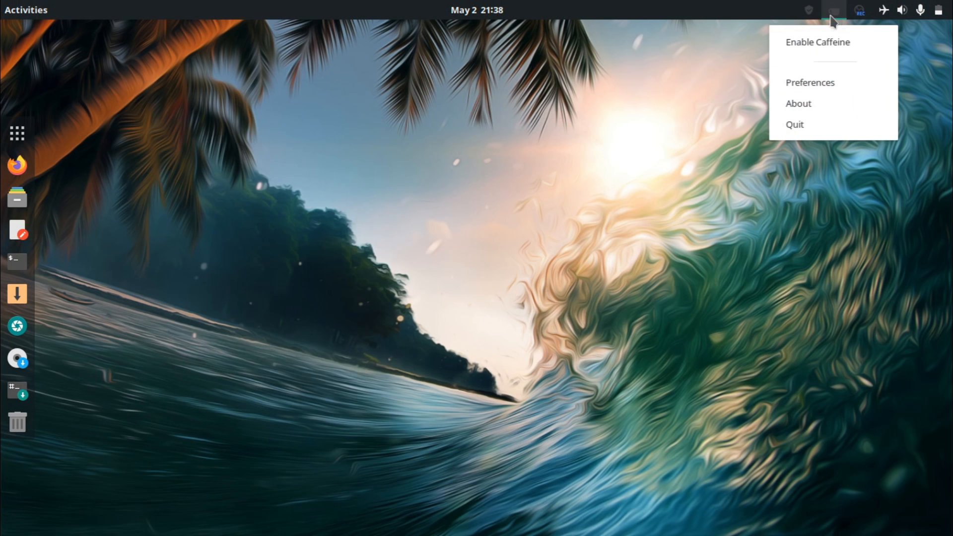
click(799, 103)
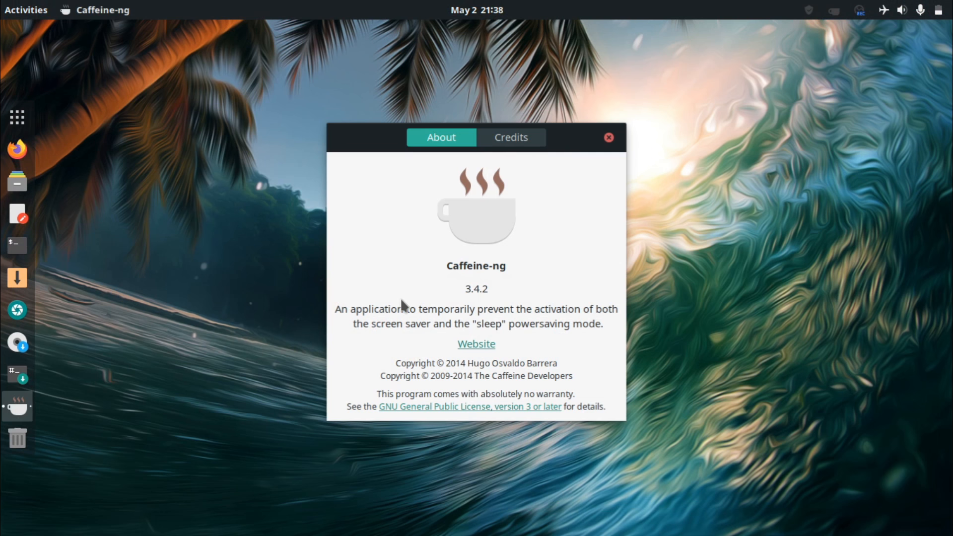
mouse_move(530, 304)
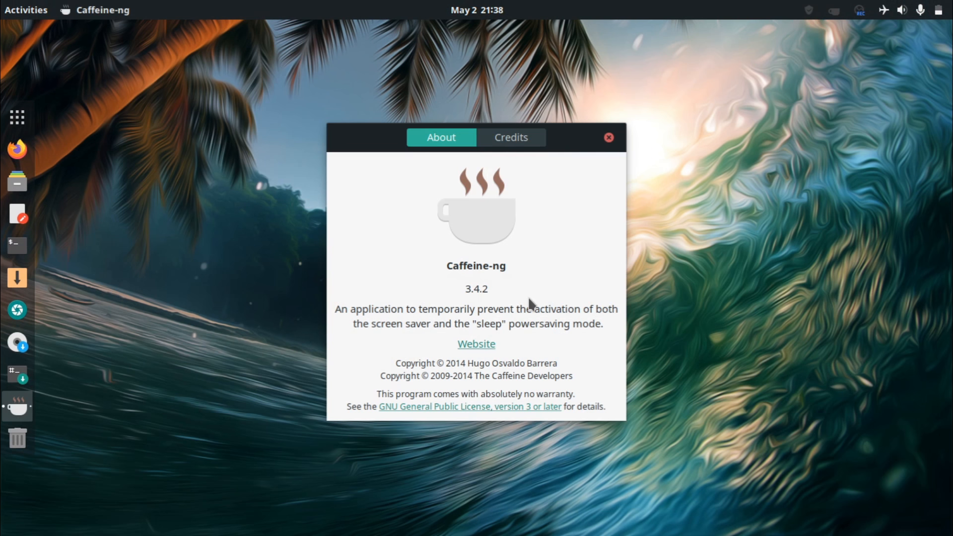
mouse_move(483, 327)
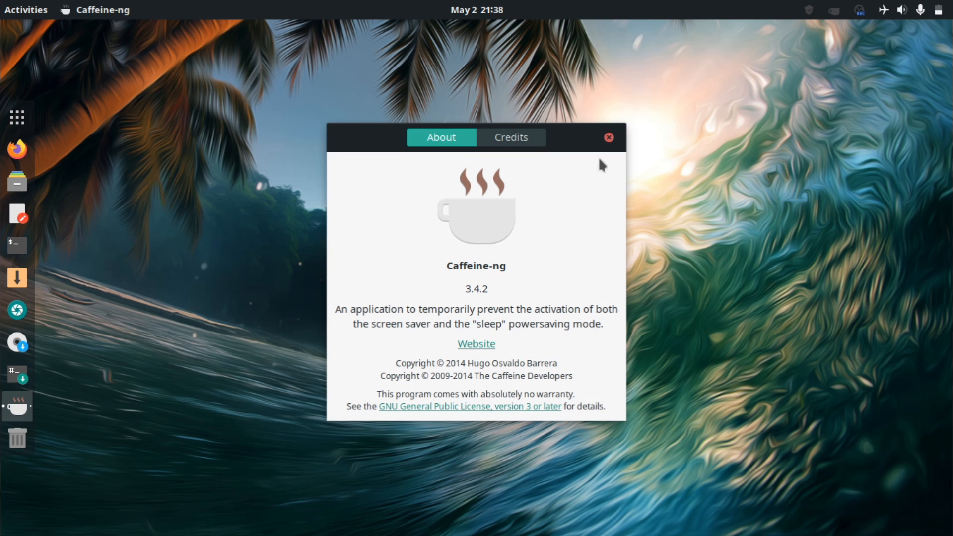
click(609, 137)
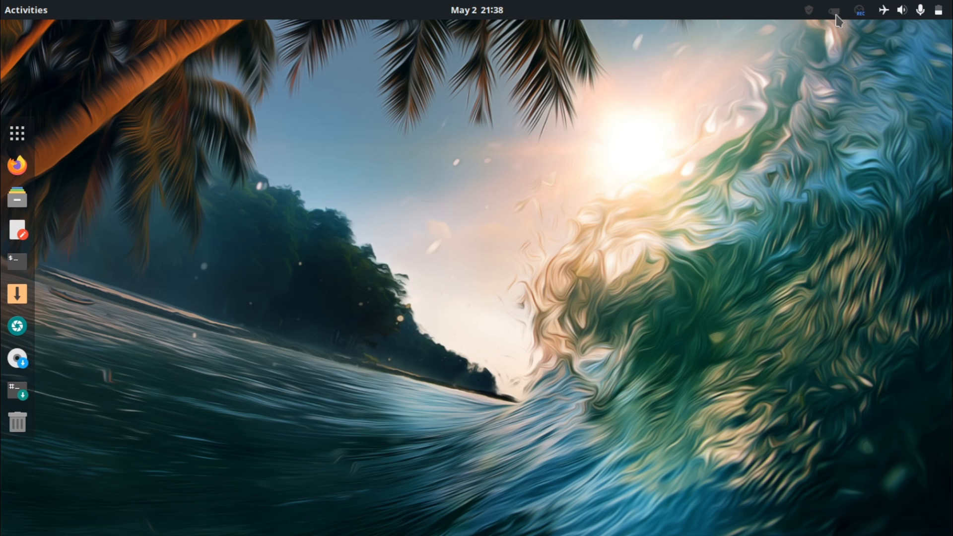
click(834, 10)
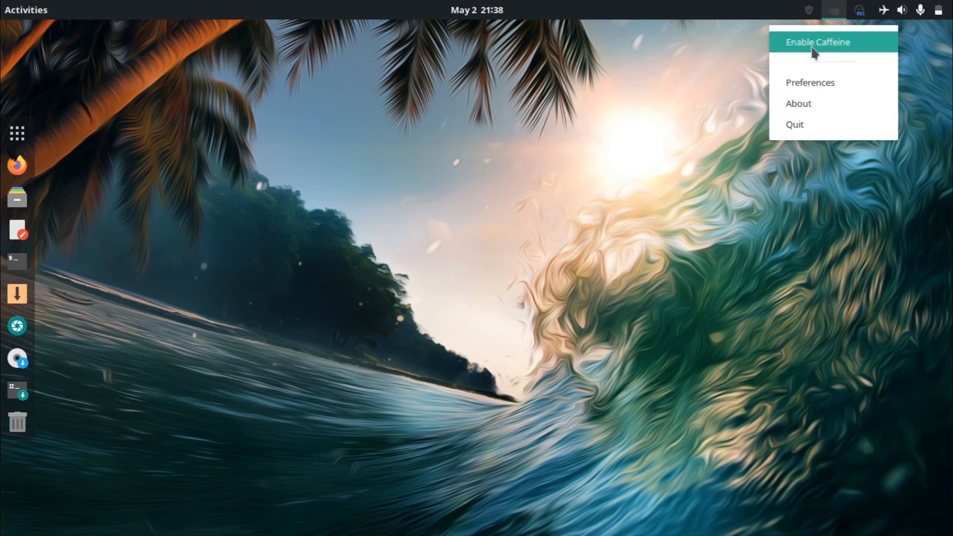
mouse_move(802, 125)
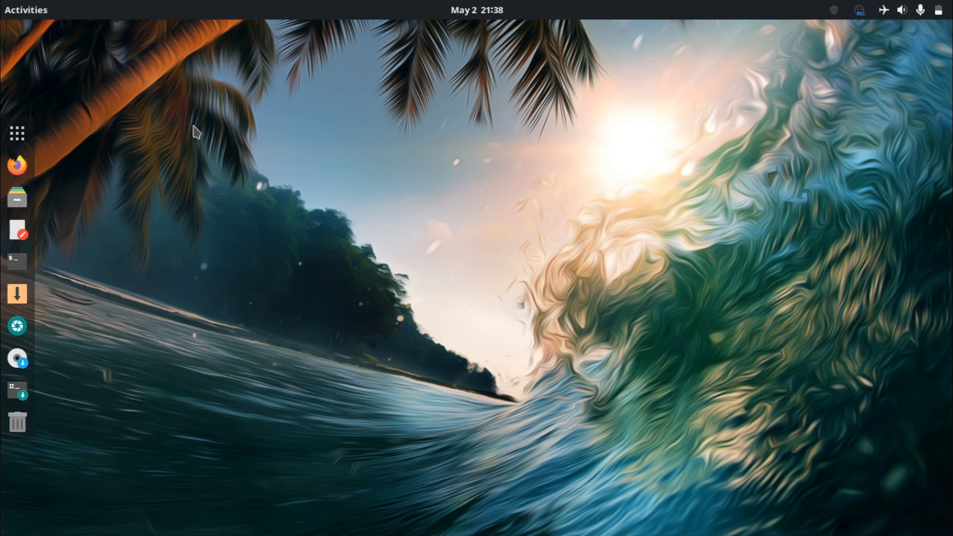
mouse_move(17, 132)
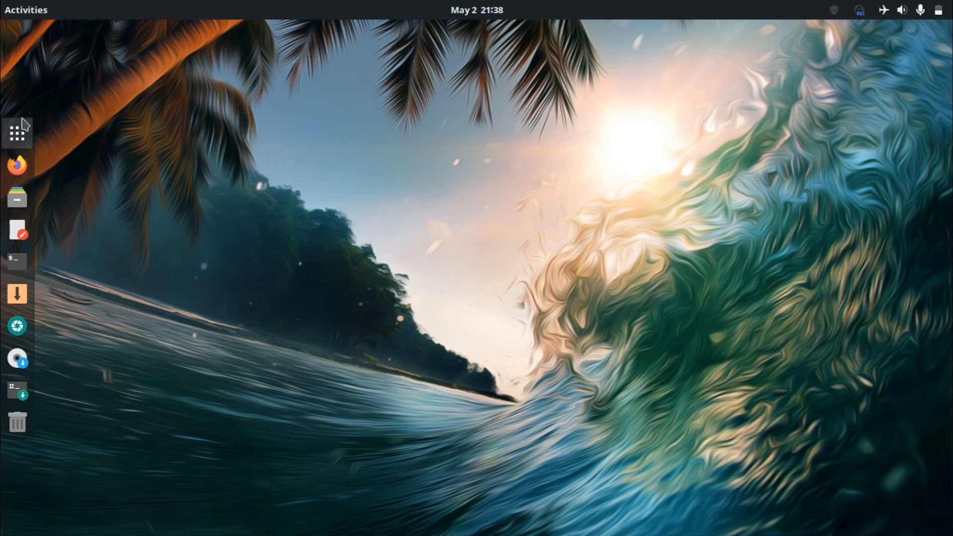
click(16, 132)
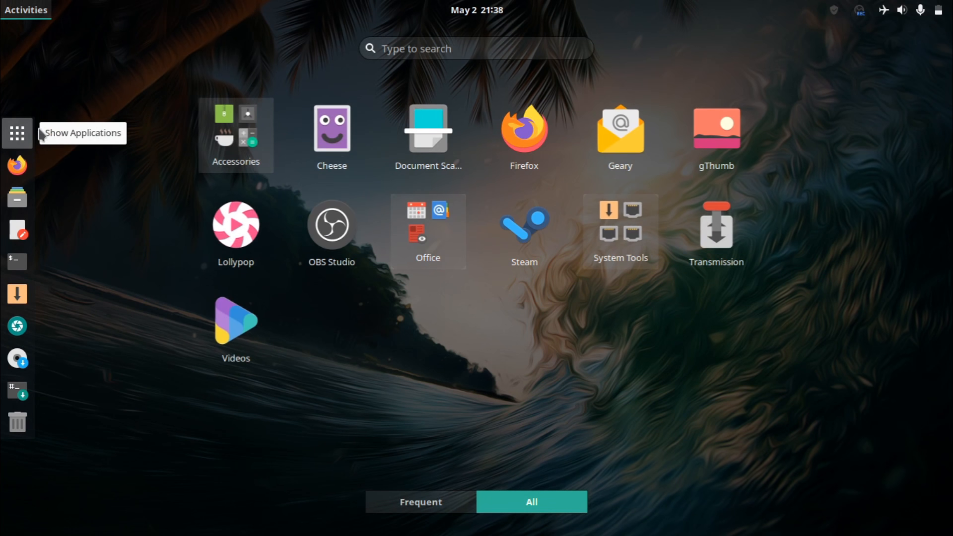
mouse_move(544, 364)
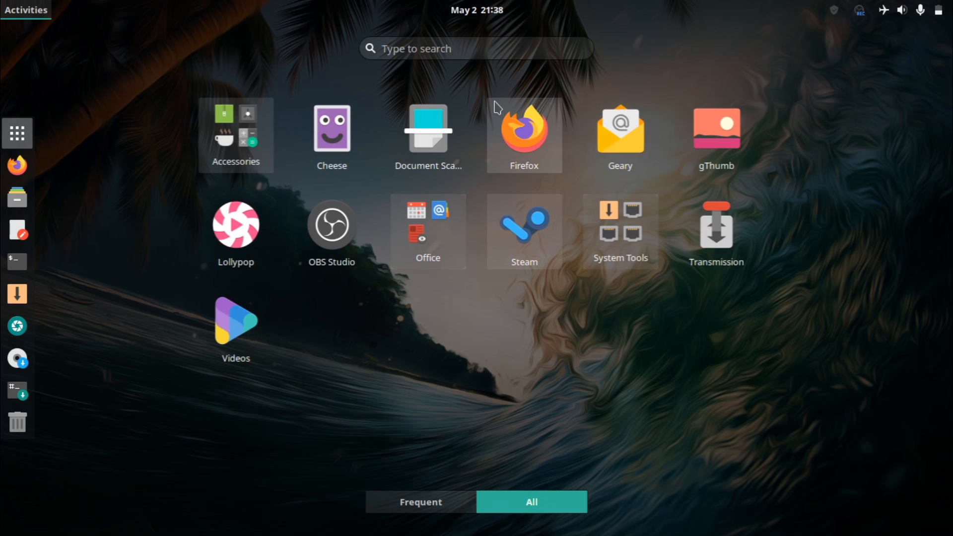
mouse_move(236, 231)
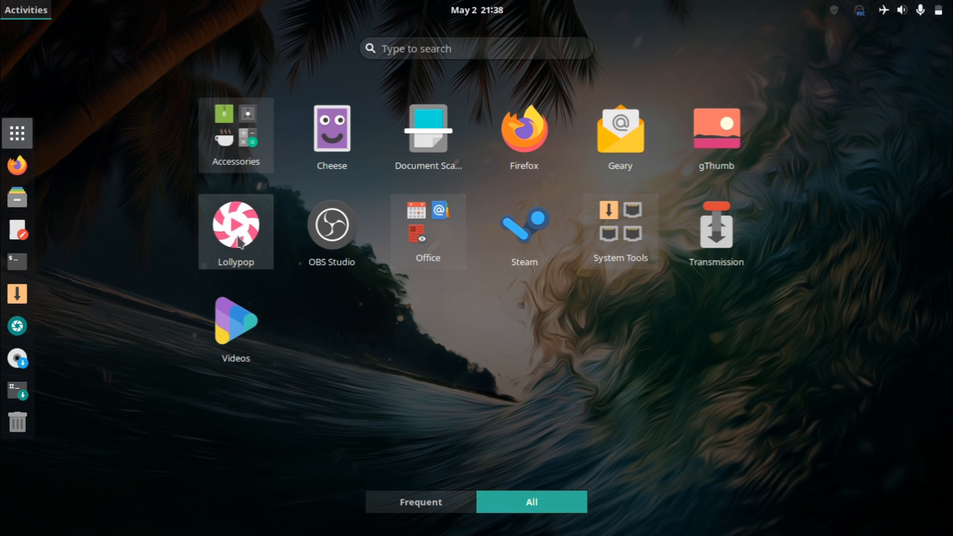
mouse_move(260, 271)
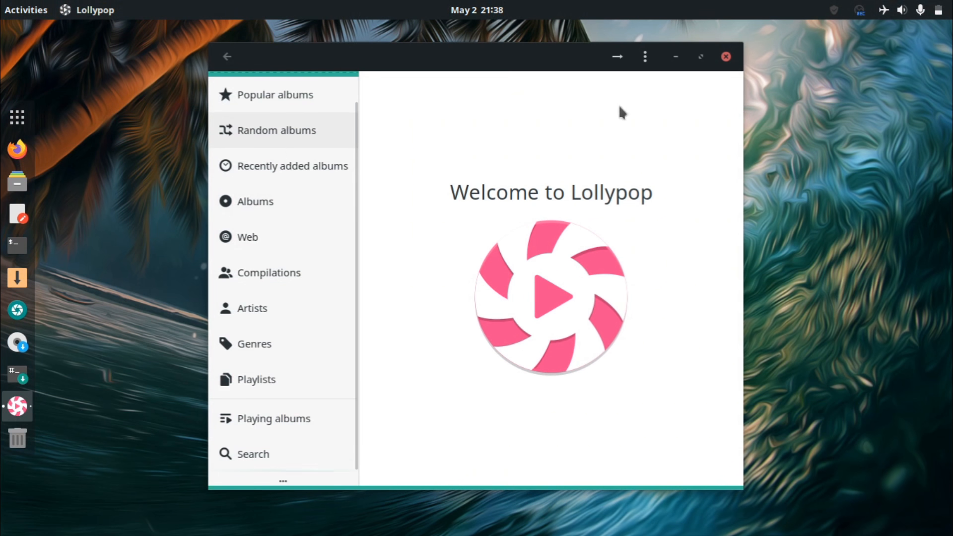
click(725, 57)
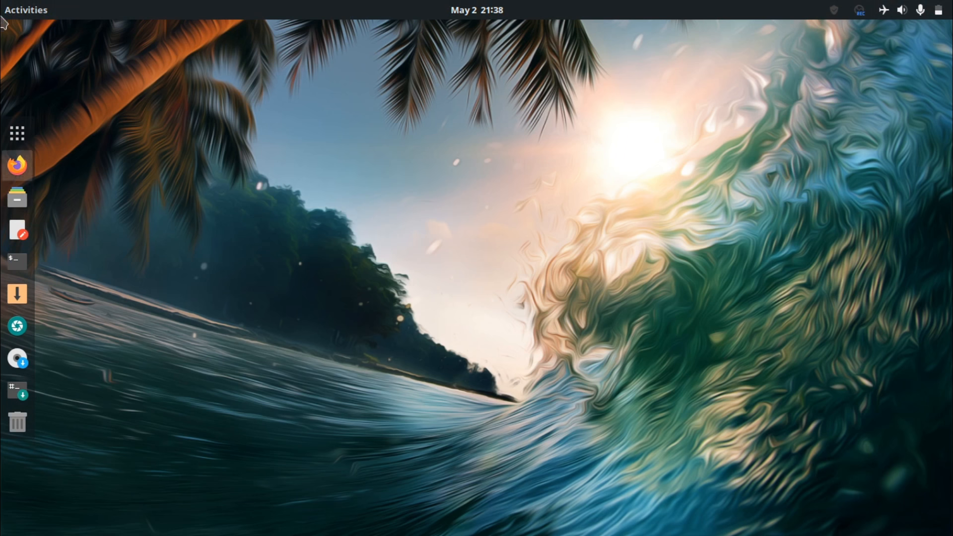
Open the Accessories folder in the app grid and scroll down to Text Editor, To Do, Tweaks, Weather.
click(17, 133)
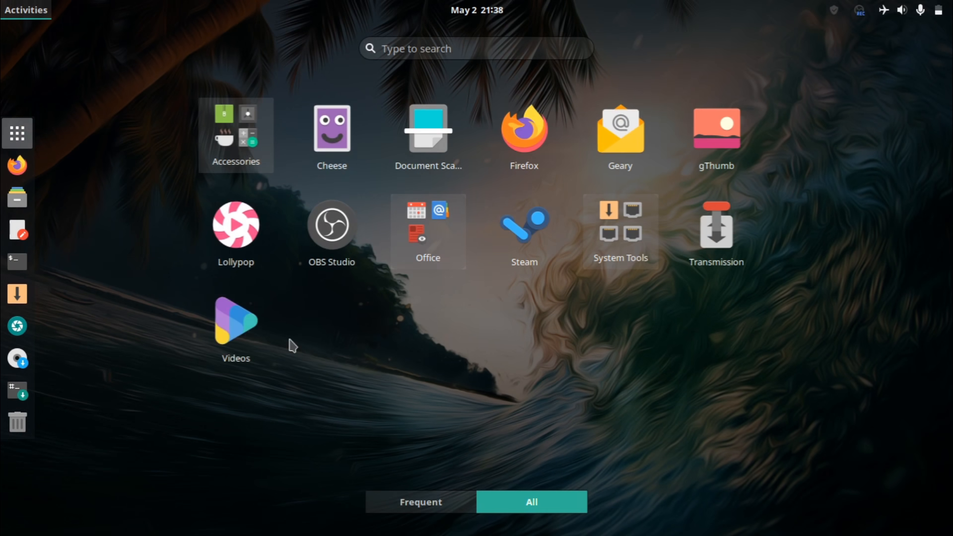
click(235, 319)
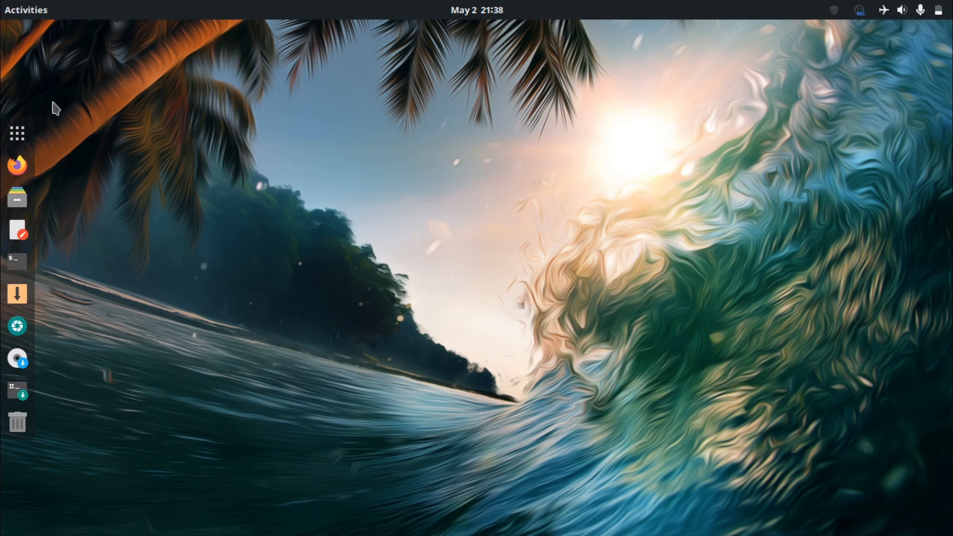
click(16, 133)
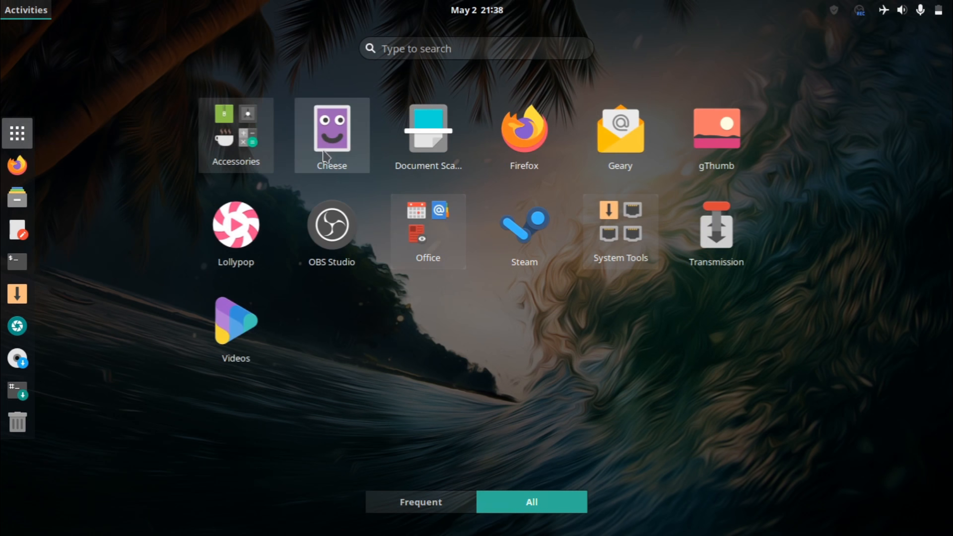
mouse_move(473, 237)
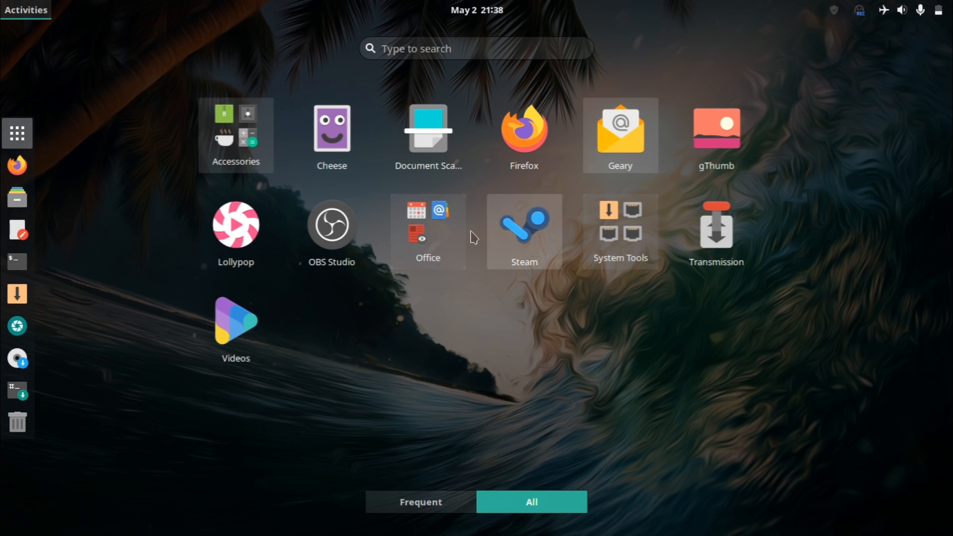
click(427, 233)
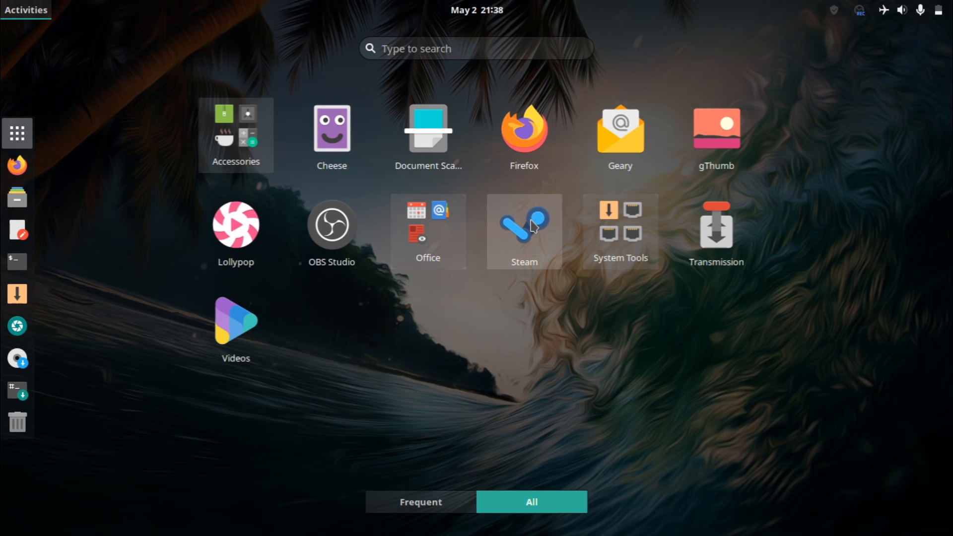
mouse_move(507, 233)
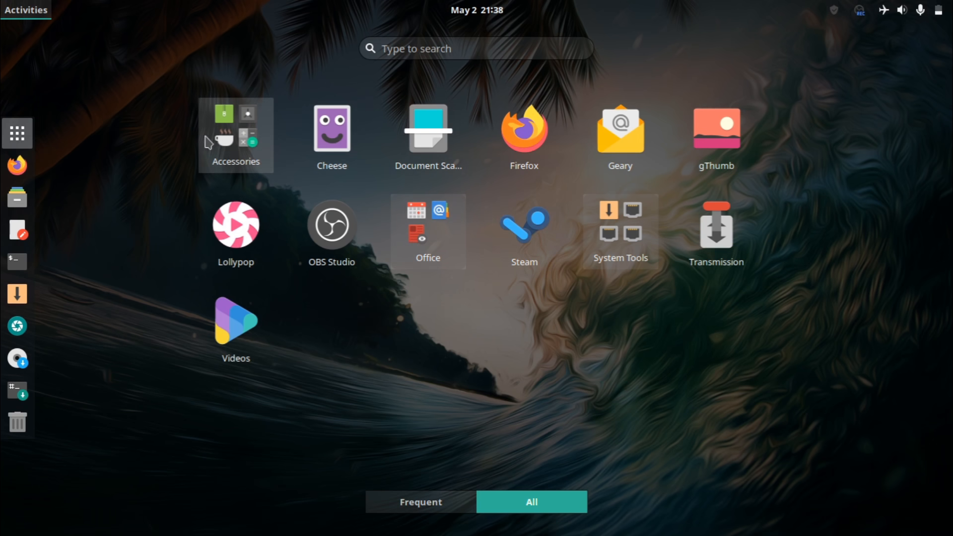
click(235, 135)
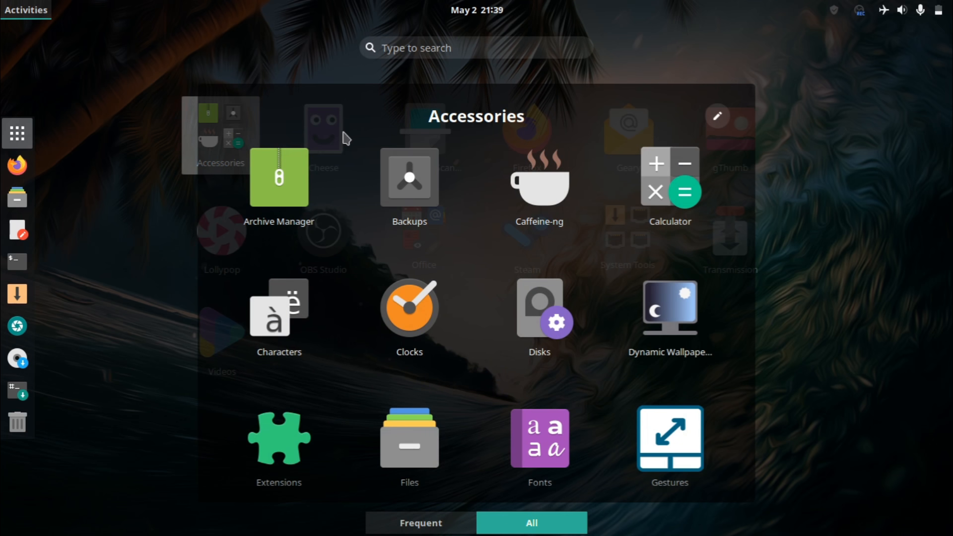
scroll(down, 3)
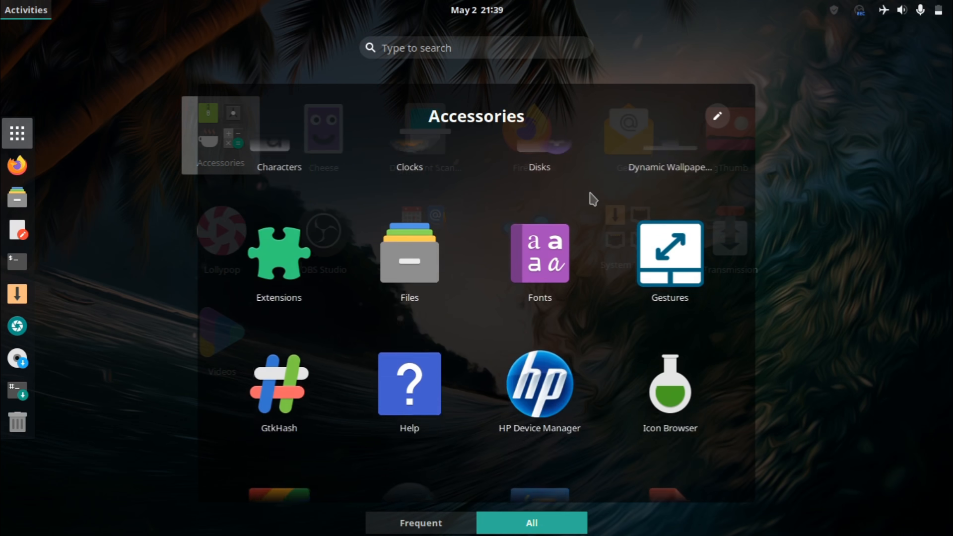
scroll(down, 3)
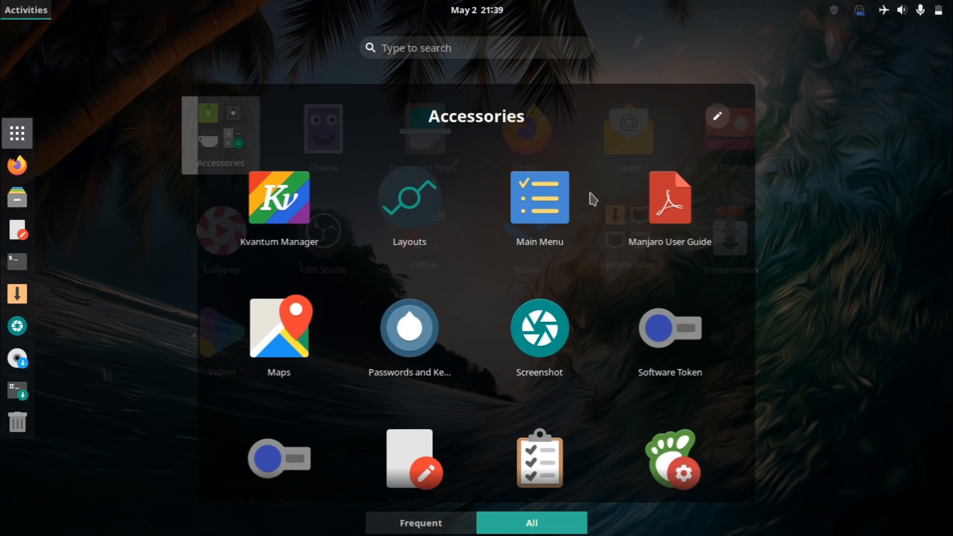
scroll(down, 3)
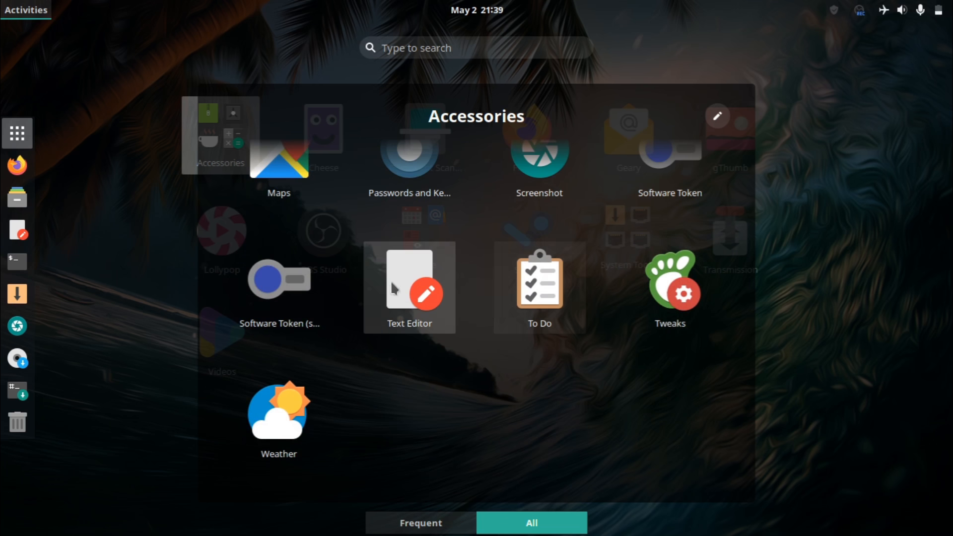
mouse_move(669, 288)
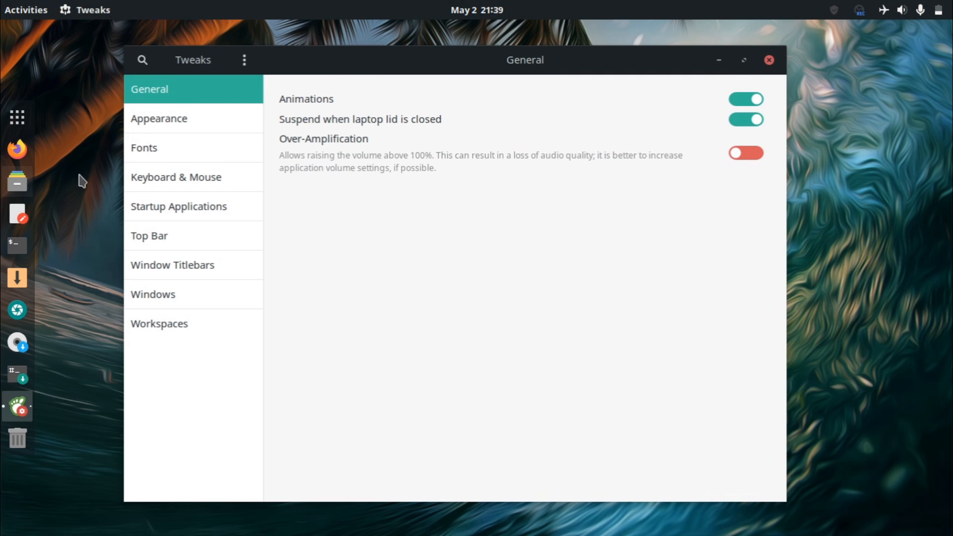
mouse_move(92, 174)
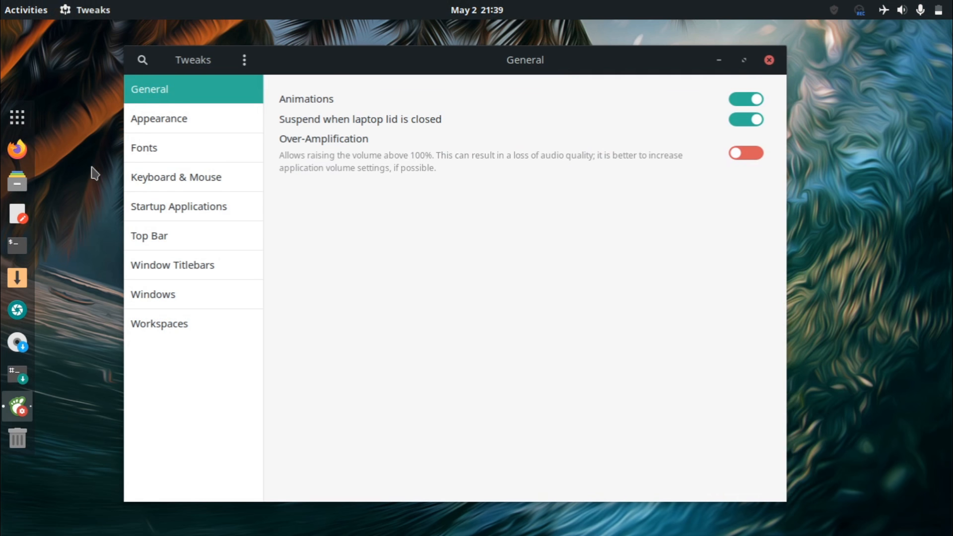
Set Matcha-dark-azul apps, Xcursor-breeze-snow cursor and Papirus-Maia icons in Tweaks Appearance, then close Tweaks.
click(159, 119)
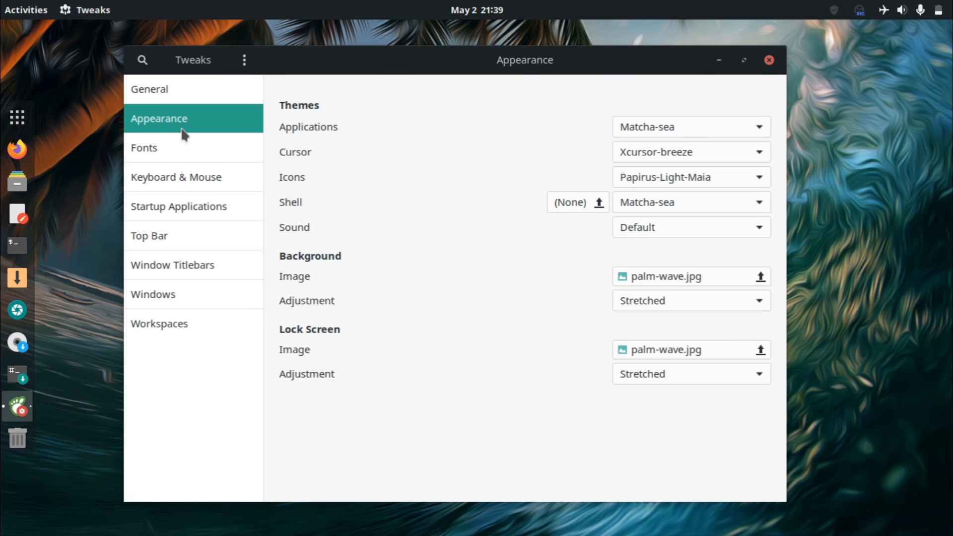
mouse_move(206, 129)
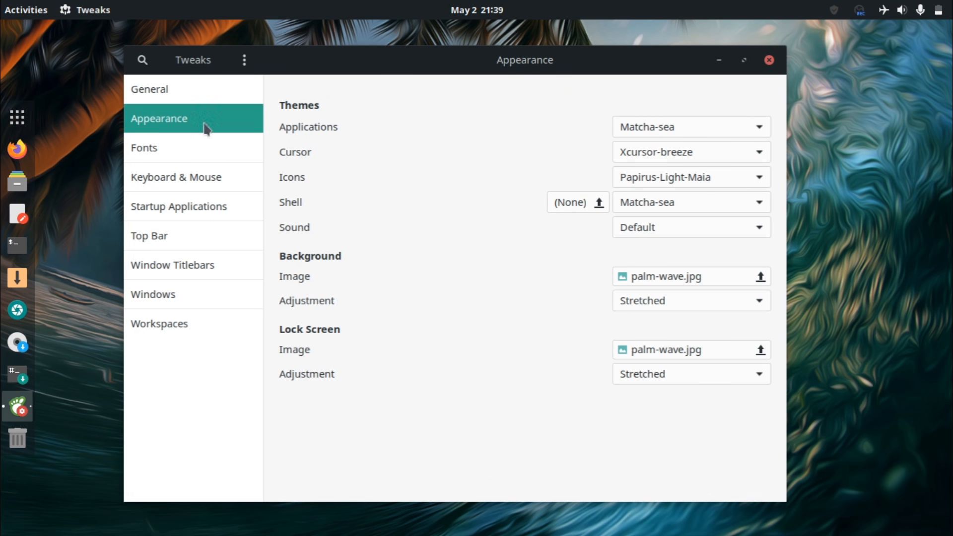
click(690, 126)
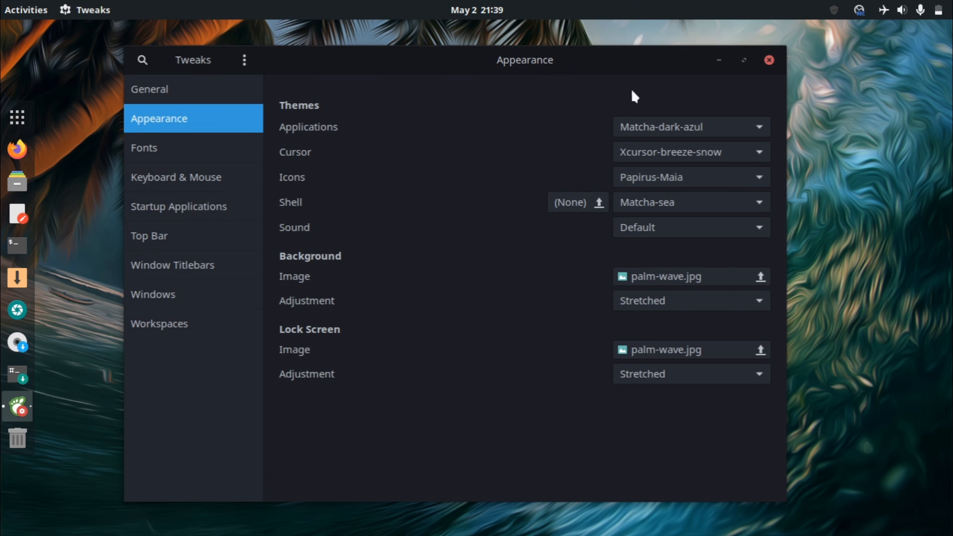
mouse_move(511, 162)
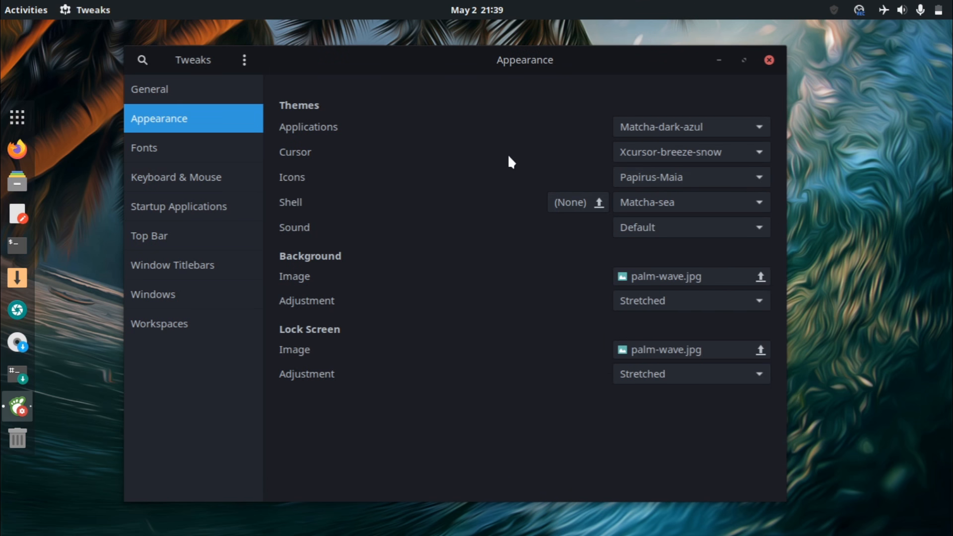
mouse_move(482, 89)
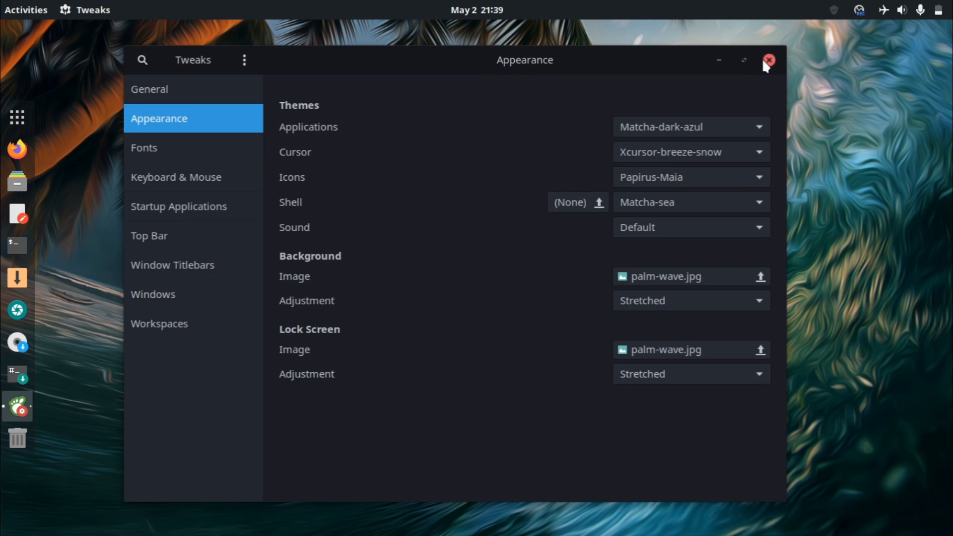
click(769, 60)
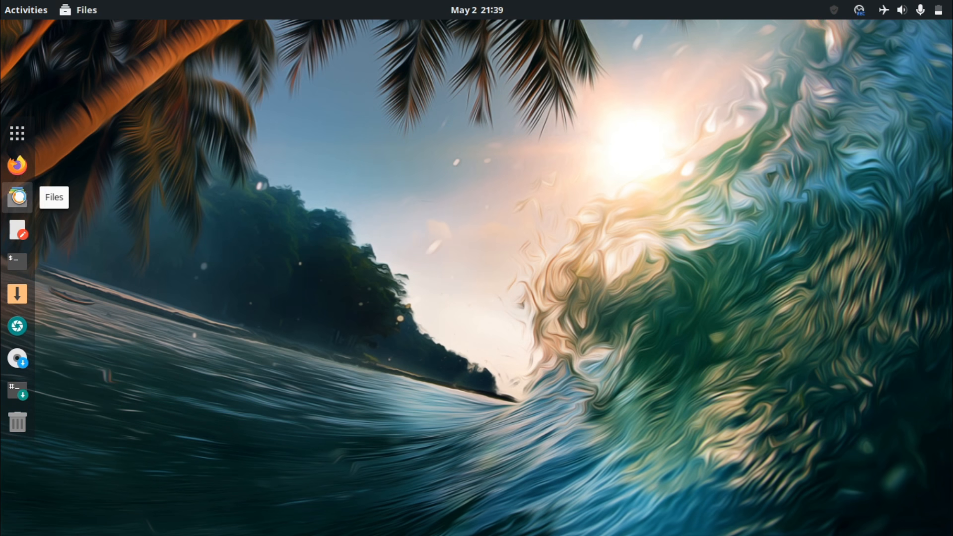
View the Home folder in Files with the new dark theme, close it, and show the app grid.
click(16, 197)
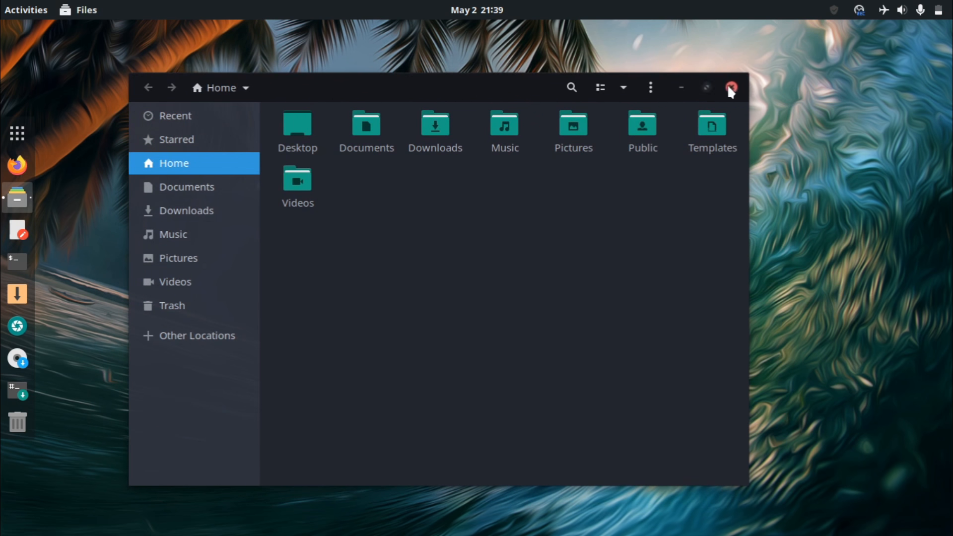
click(731, 88)
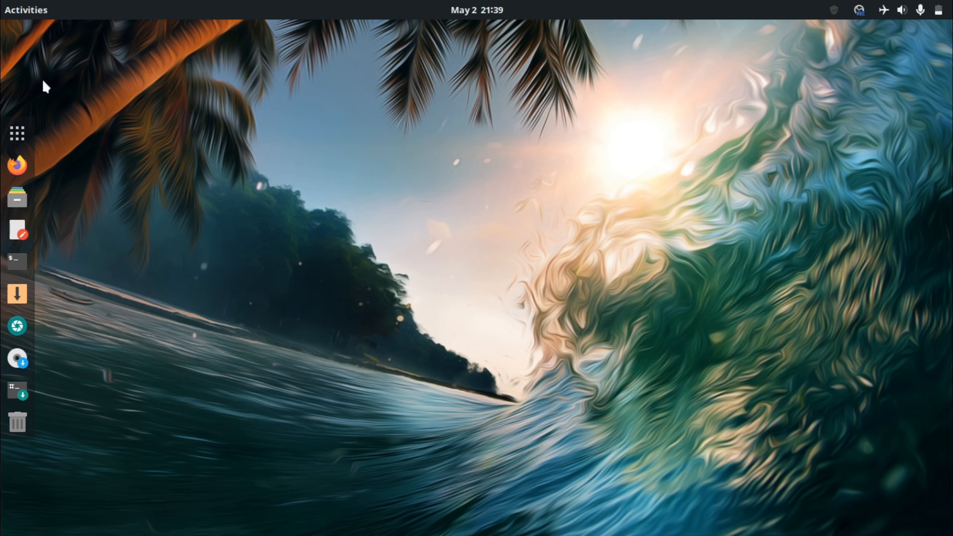
click(16, 133)
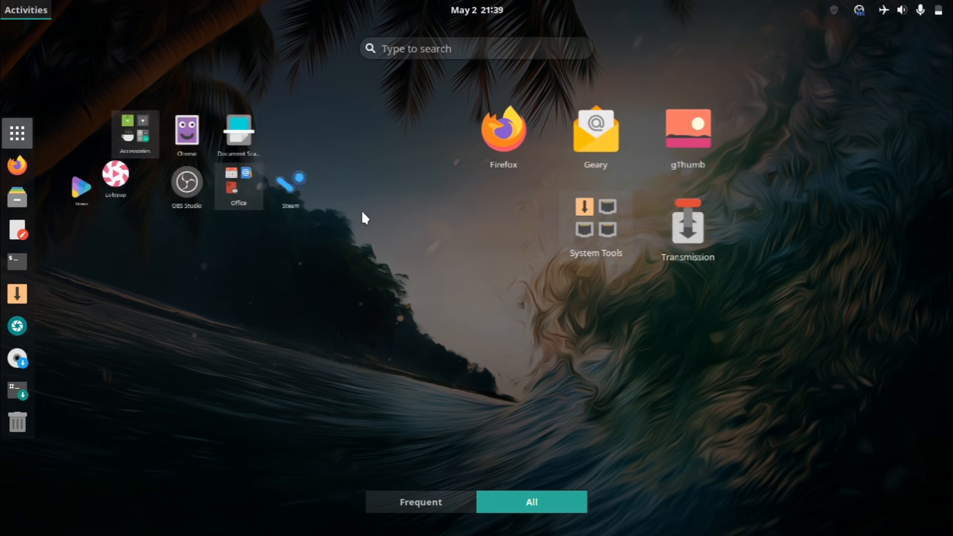
Browse the Accessories folder in the app grid and launch the Layouts app.
click(134, 134)
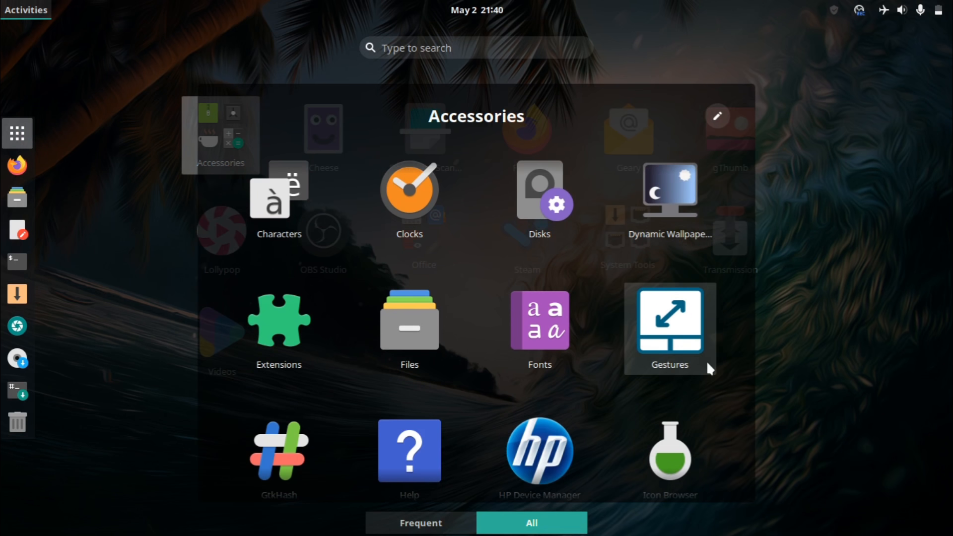
mouse_move(656, 336)
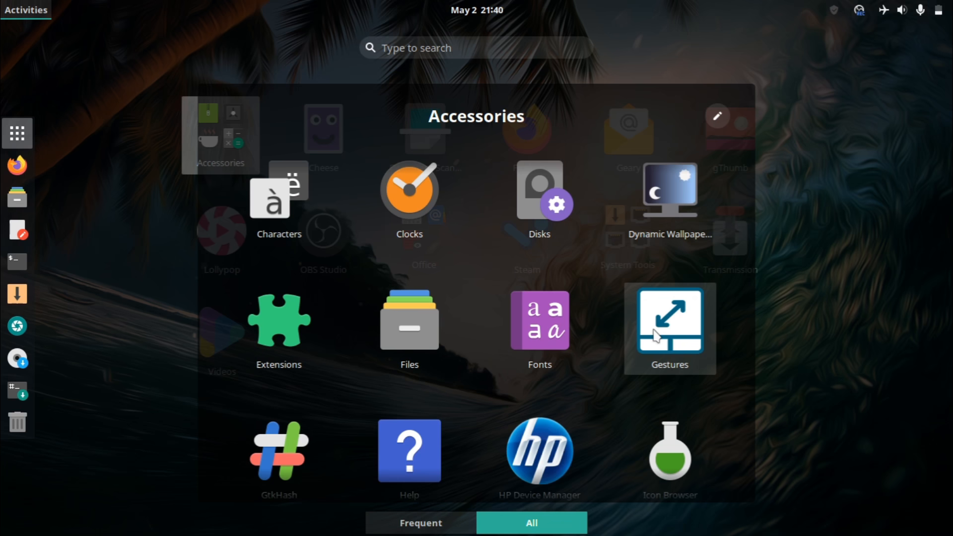
mouse_move(657, 339)
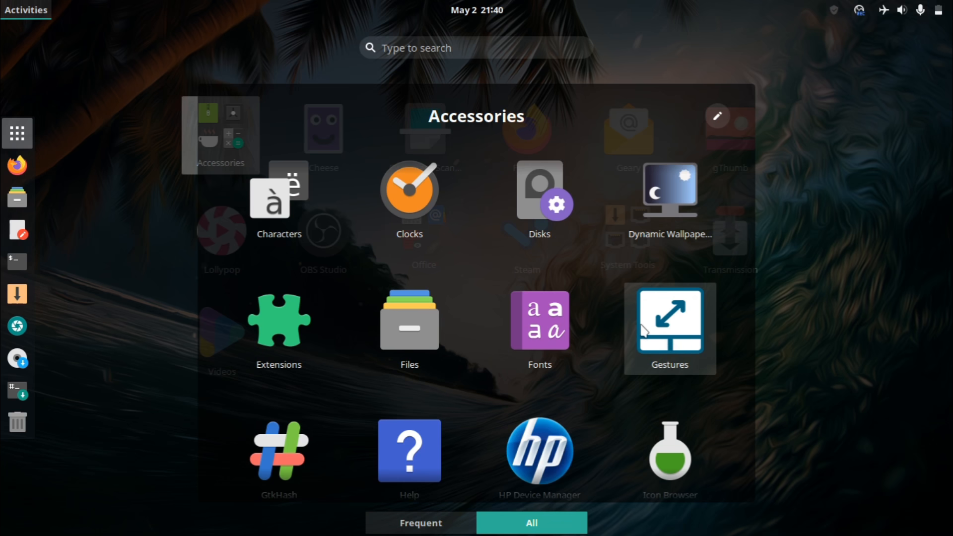
mouse_move(669, 198)
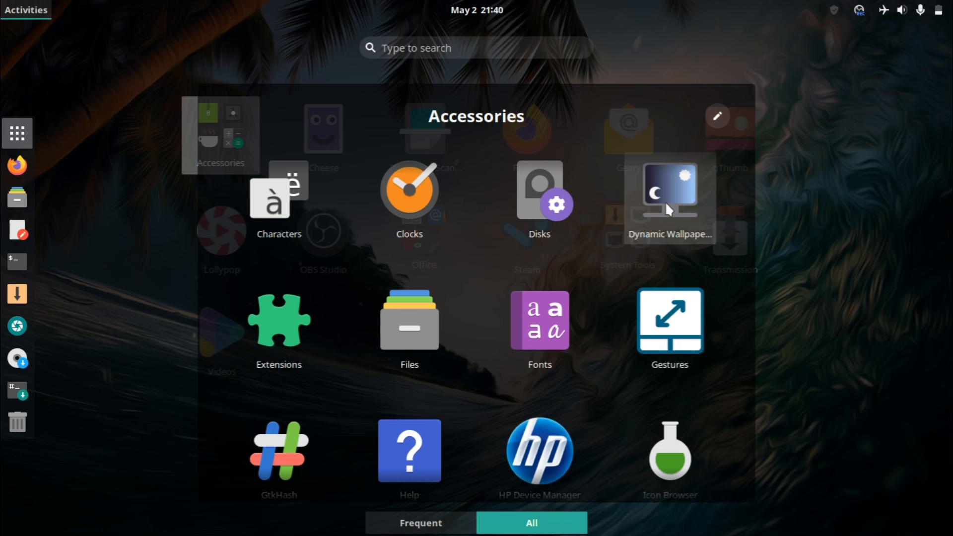
click(669, 192)
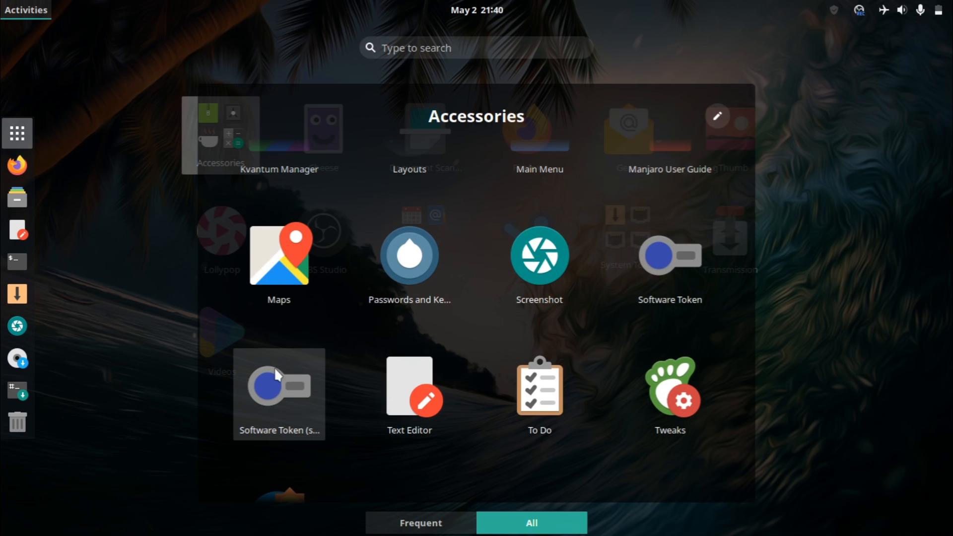
scroll(down, 3)
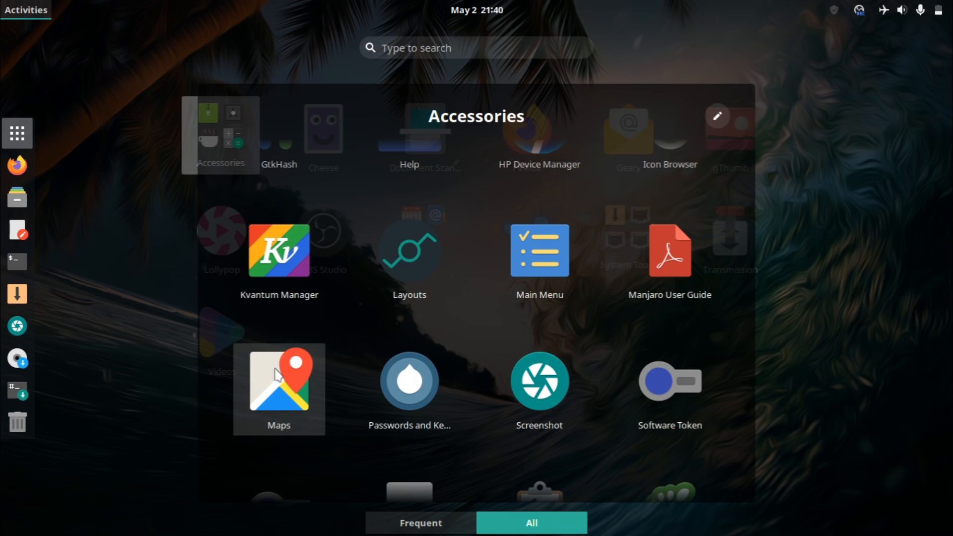
click(409, 250)
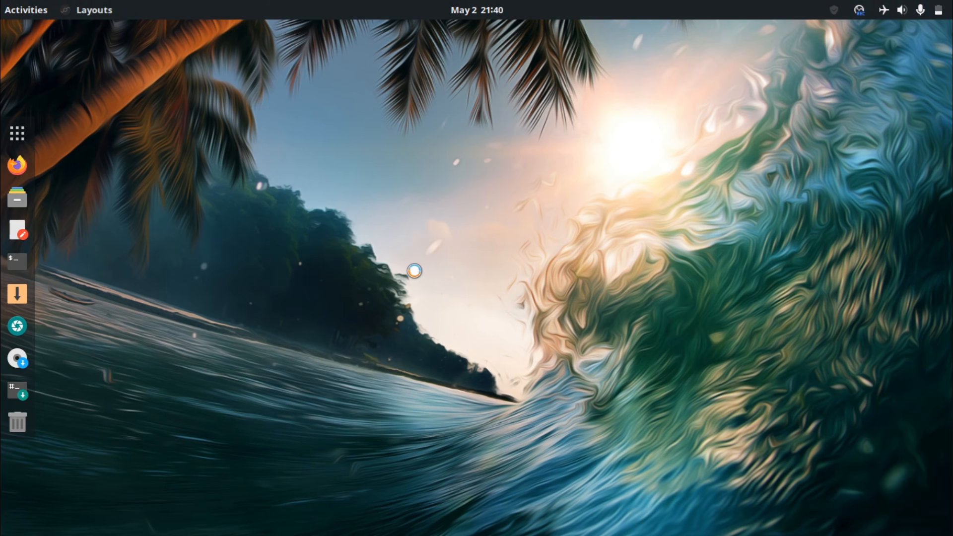
Choose KvYaru from the installed Kvantum themes, apply it, and close Kvantum Manager.
click(95, 10)
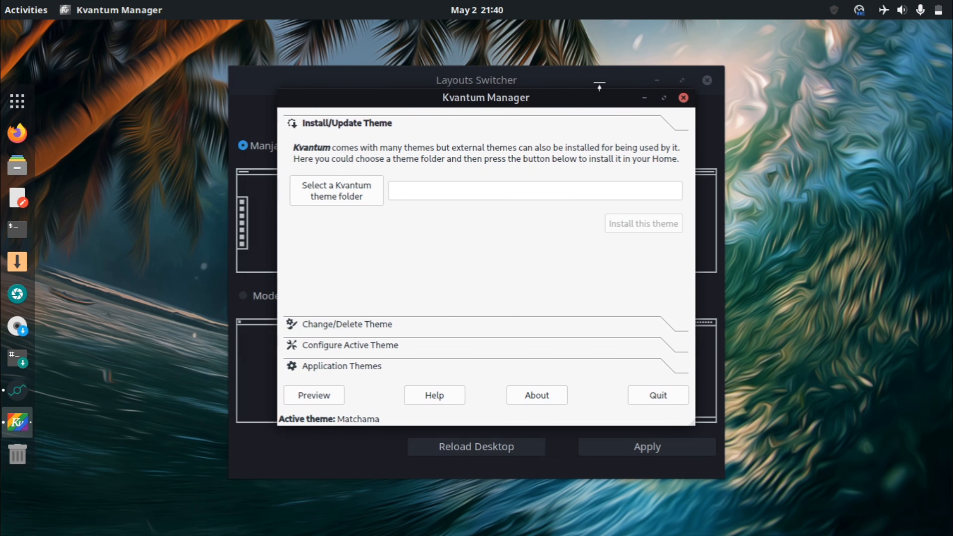
mouse_move(647, 76)
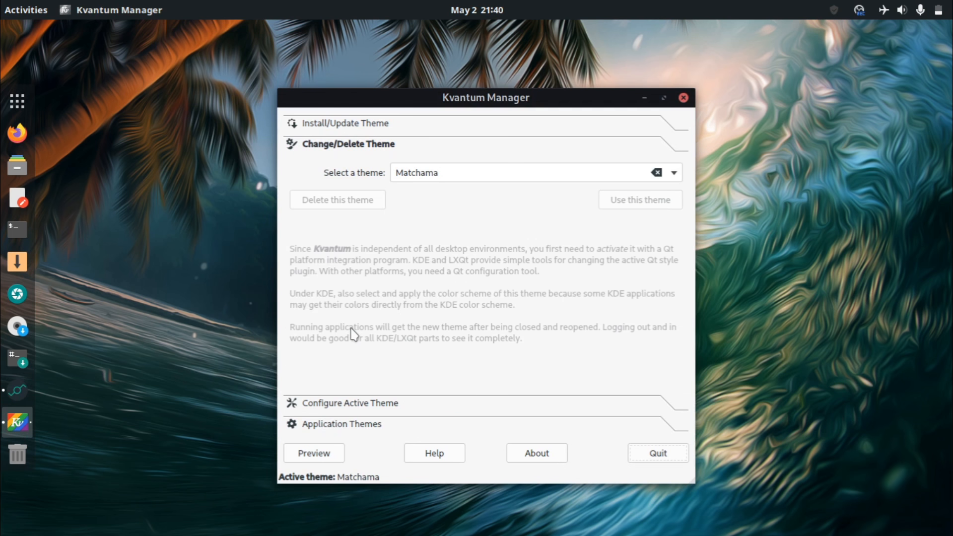
click(674, 173)
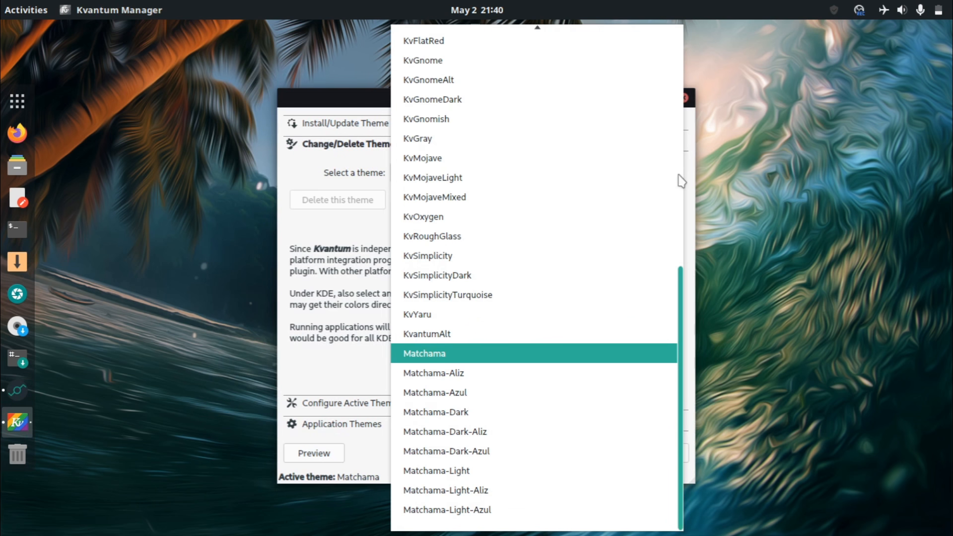
mouse_move(703, 317)
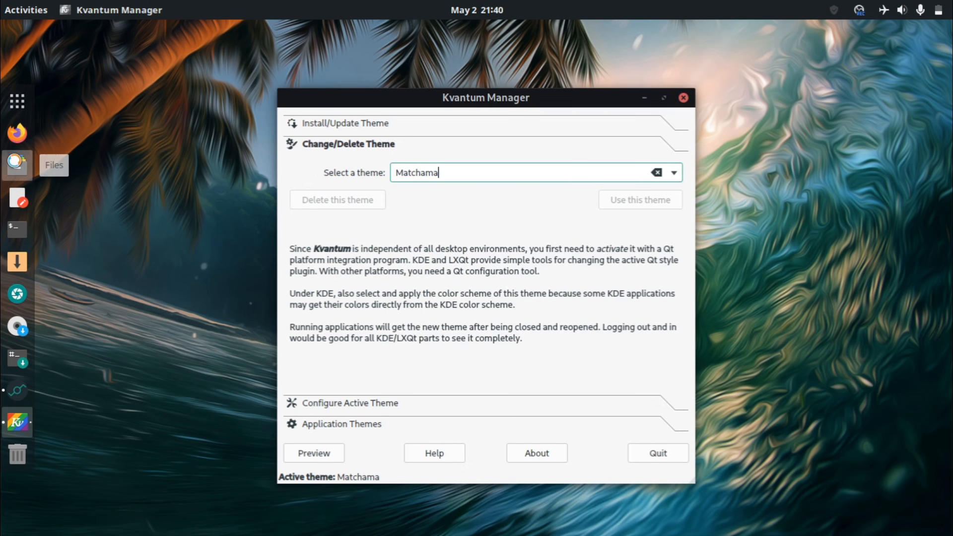
click(17, 165)
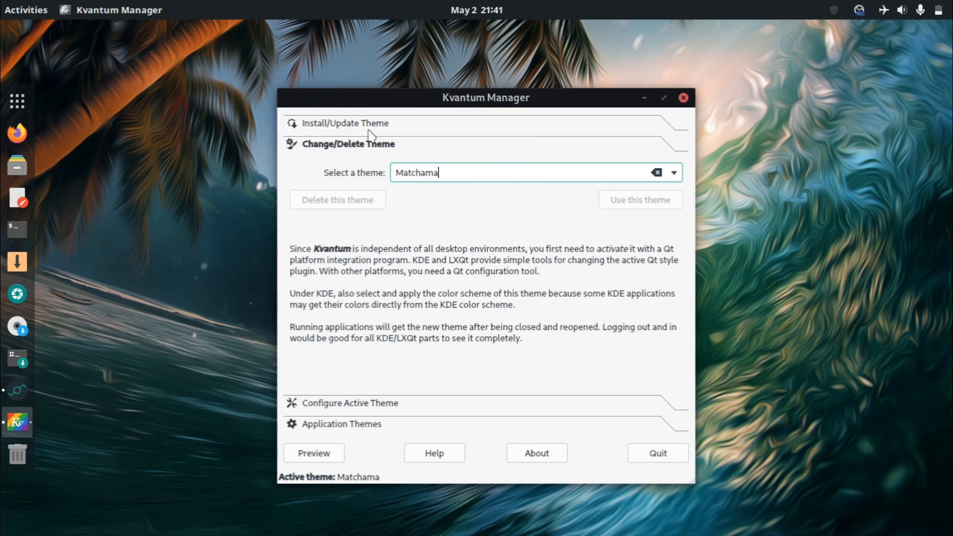
mouse_move(390, 145)
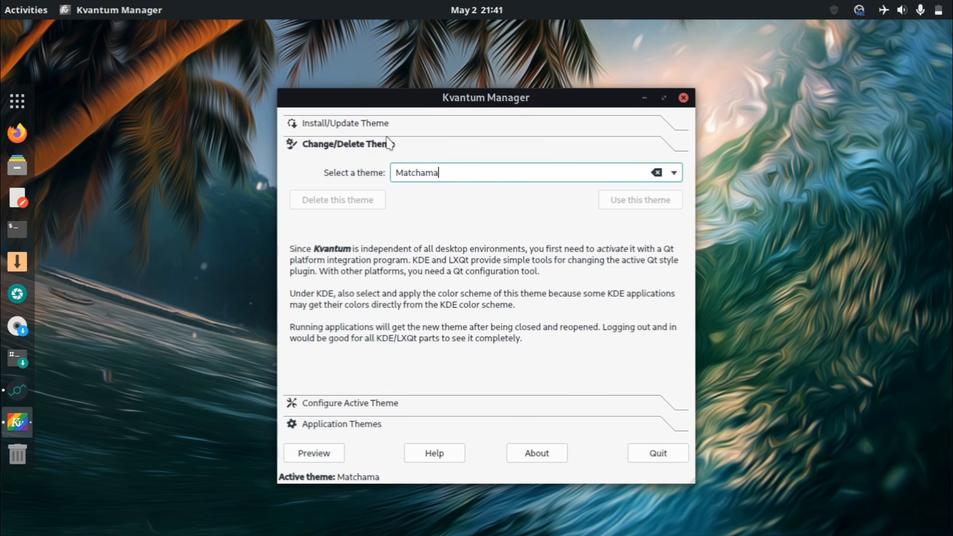
click(674, 172)
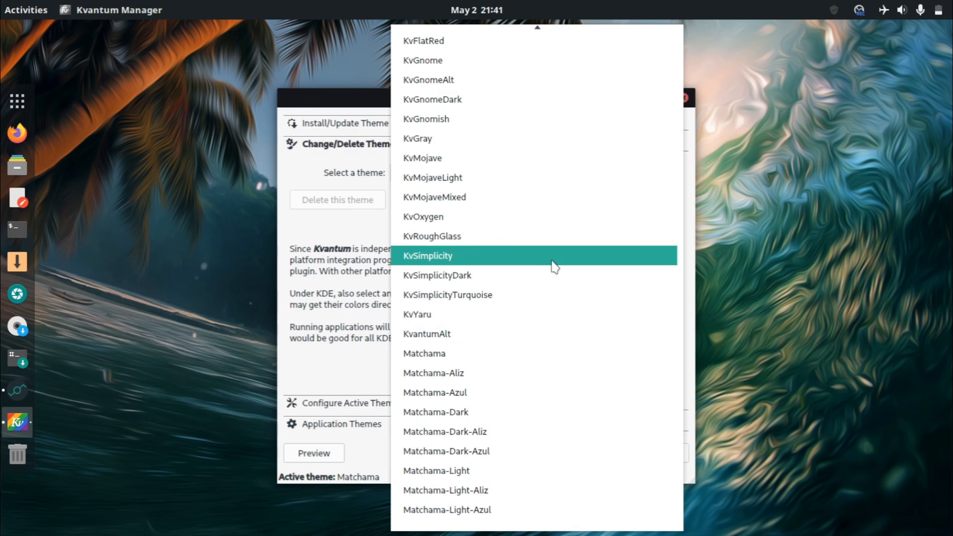
click(417, 315)
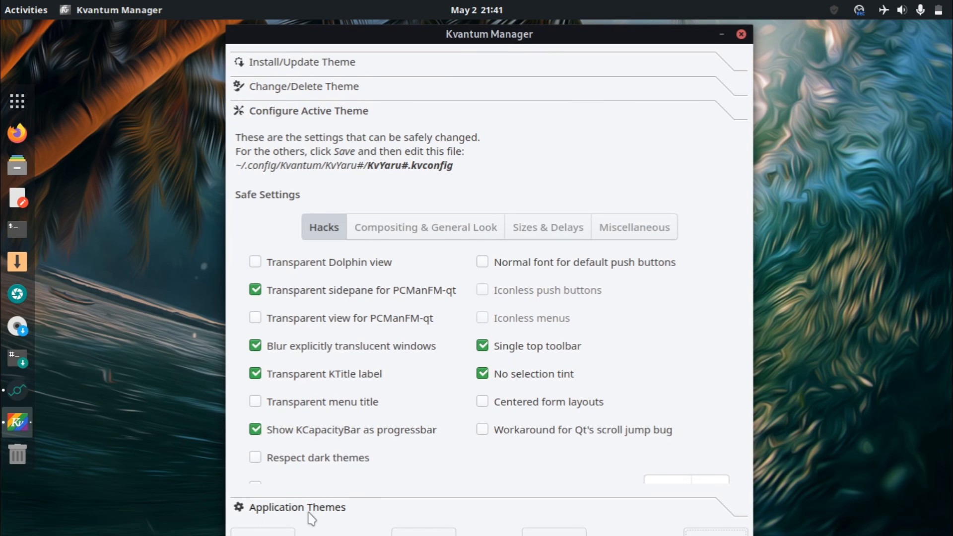
click(302, 62)
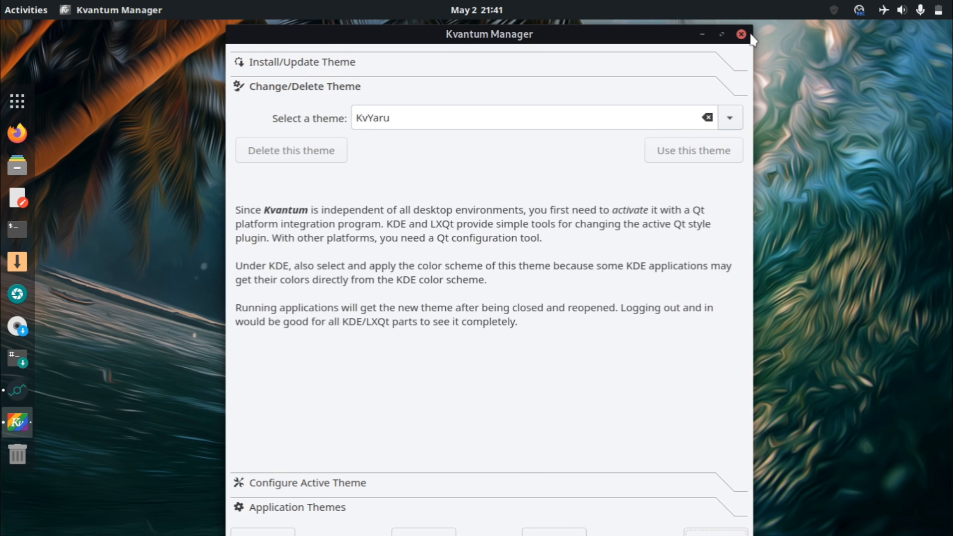
click(742, 34)
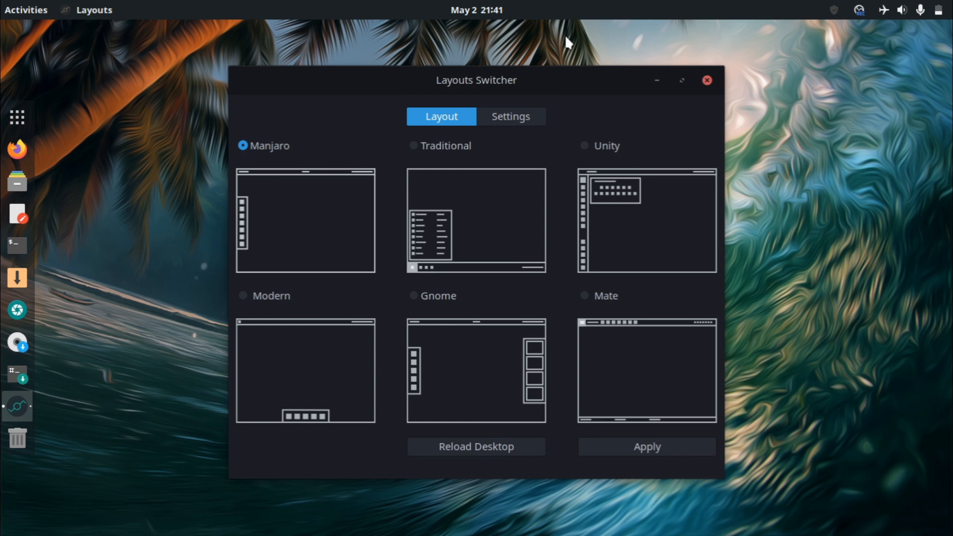
mouse_move(510, 116)
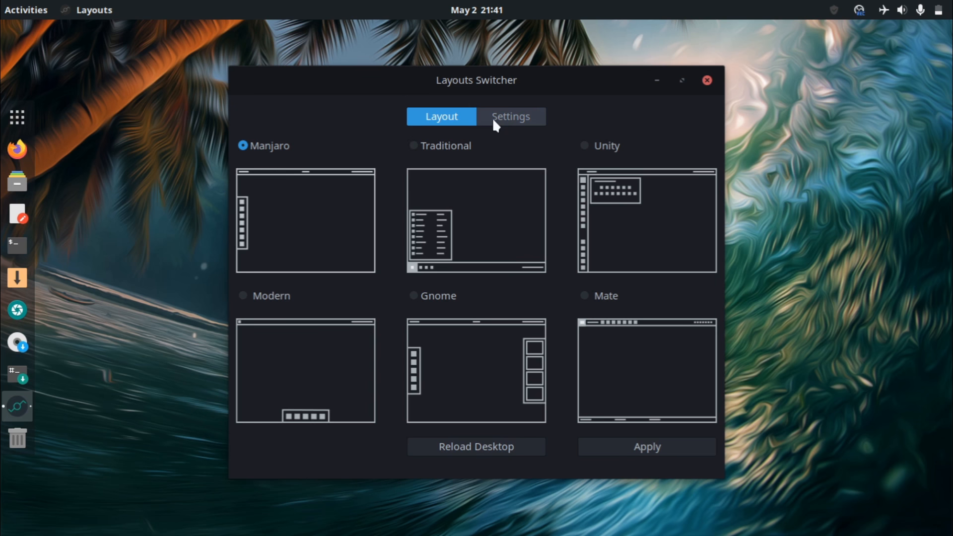
Look at Layouts Switcher's extra settings, return to the layouts, and close it with Manjaro unchanged.
click(509, 116)
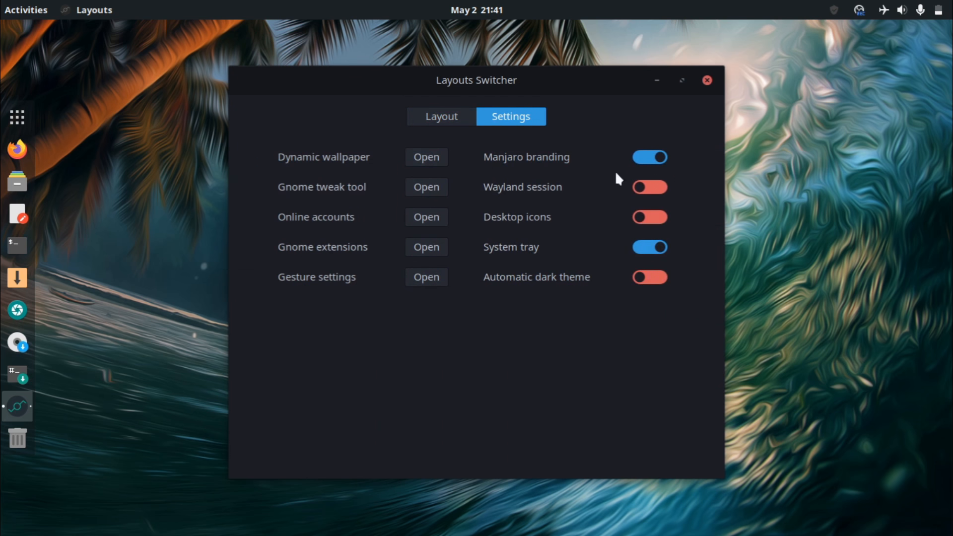
mouse_move(426, 217)
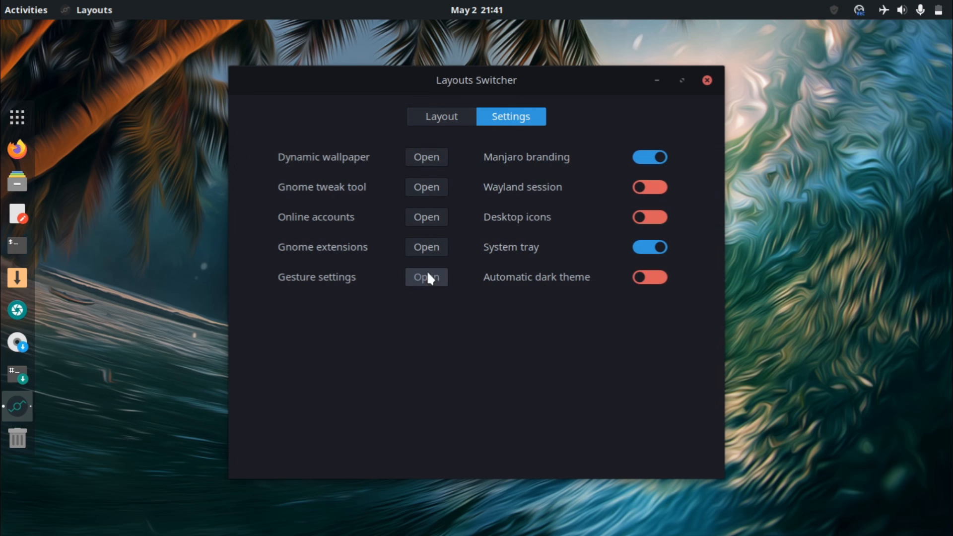
mouse_move(323, 298)
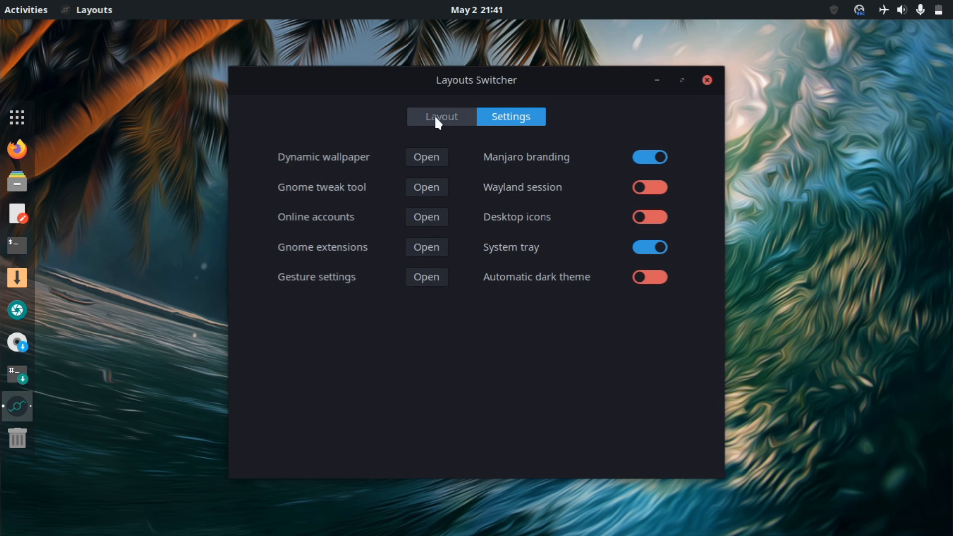
click(442, 117)
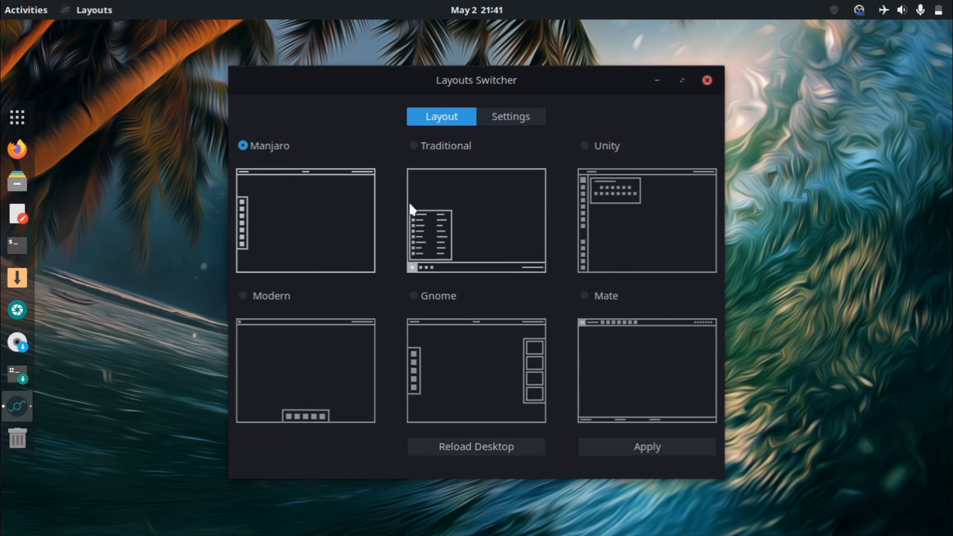
mouse_move(371, 154)
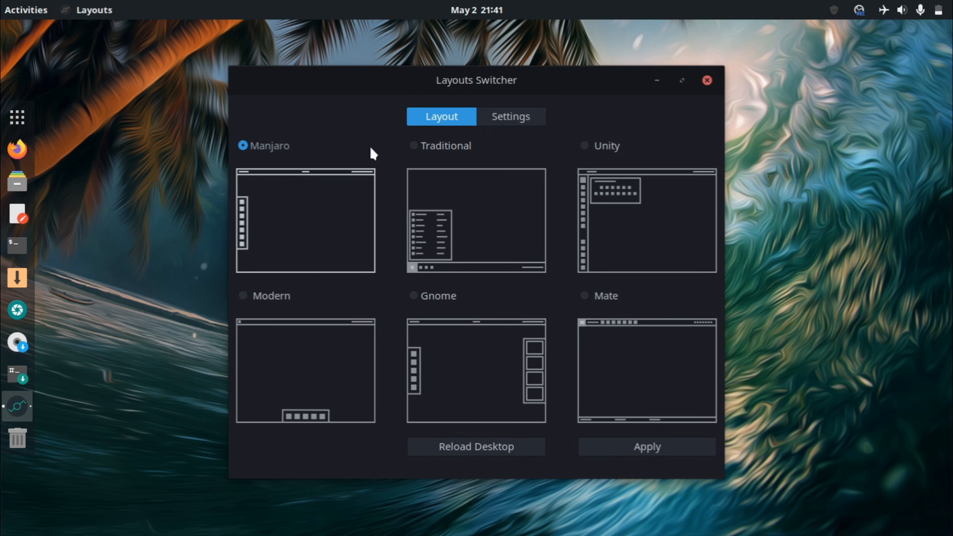
mouse_move(417, 148)
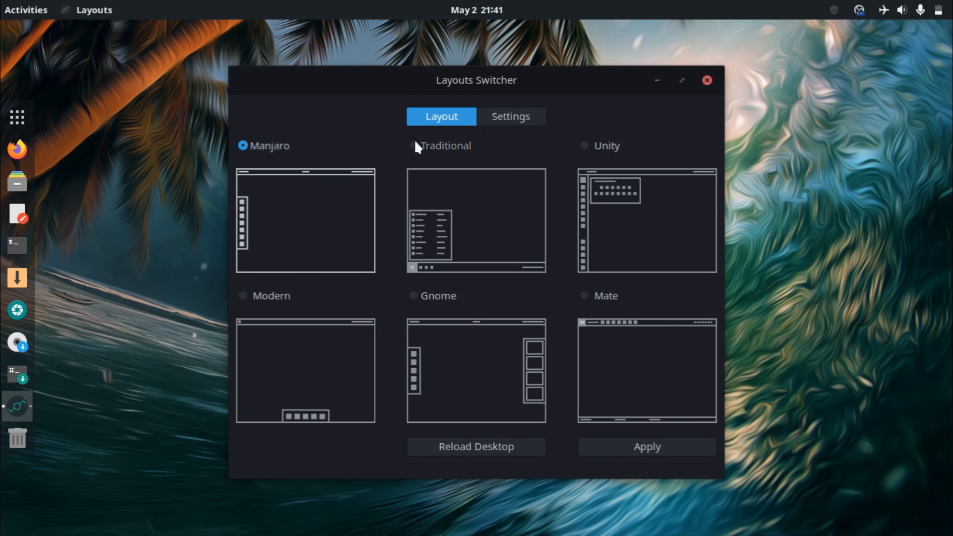
mouse_move(390, 166)
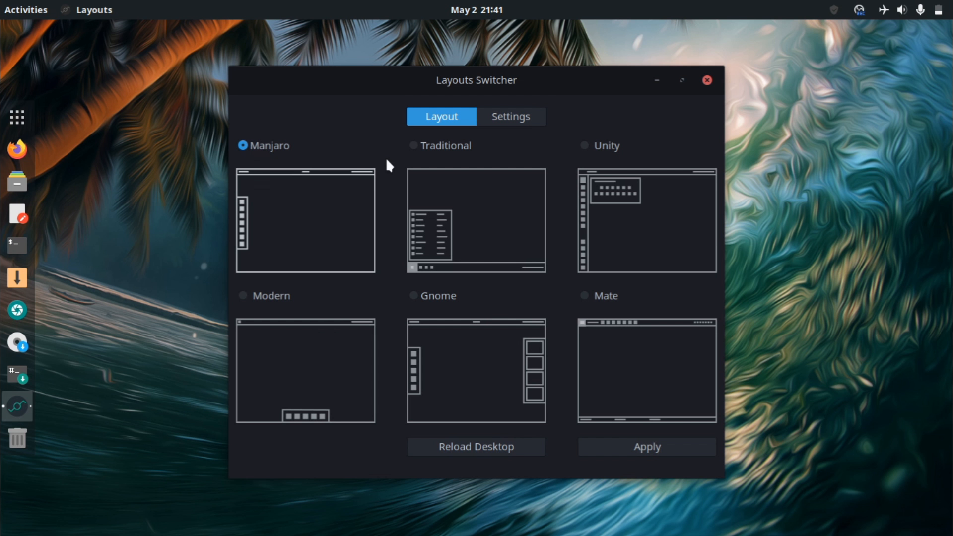
mouse_move(423, 137)
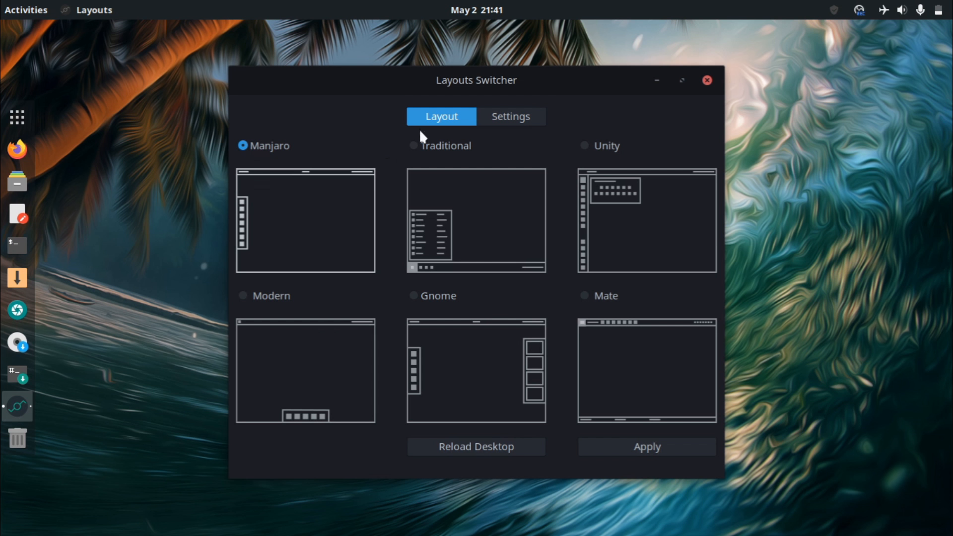
mouse_move(431, 228)
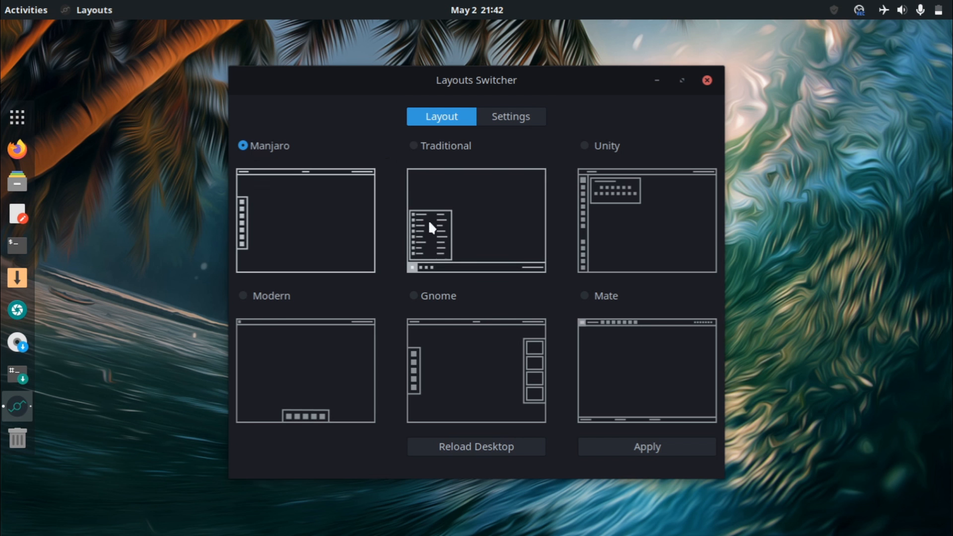
mouse_move(450, 262)
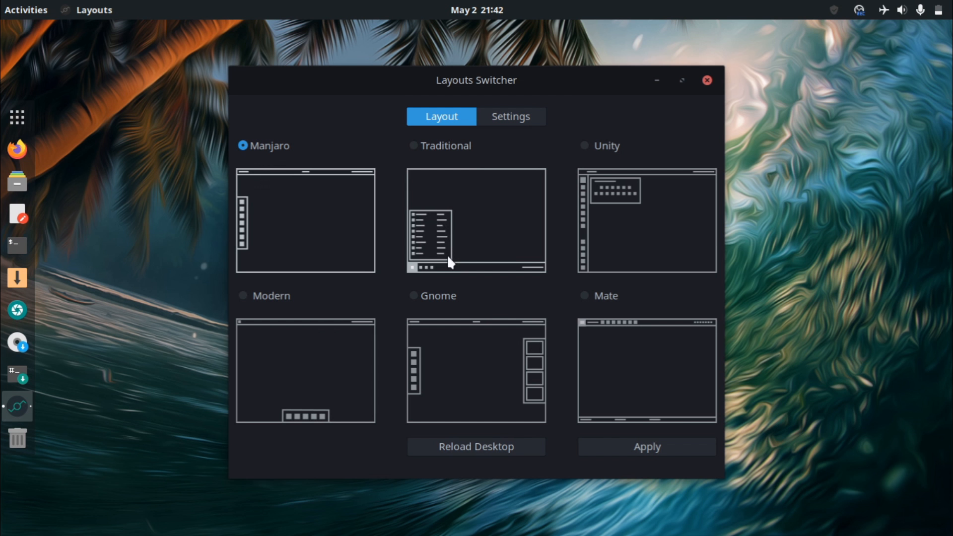
mouse_move(418, 279)
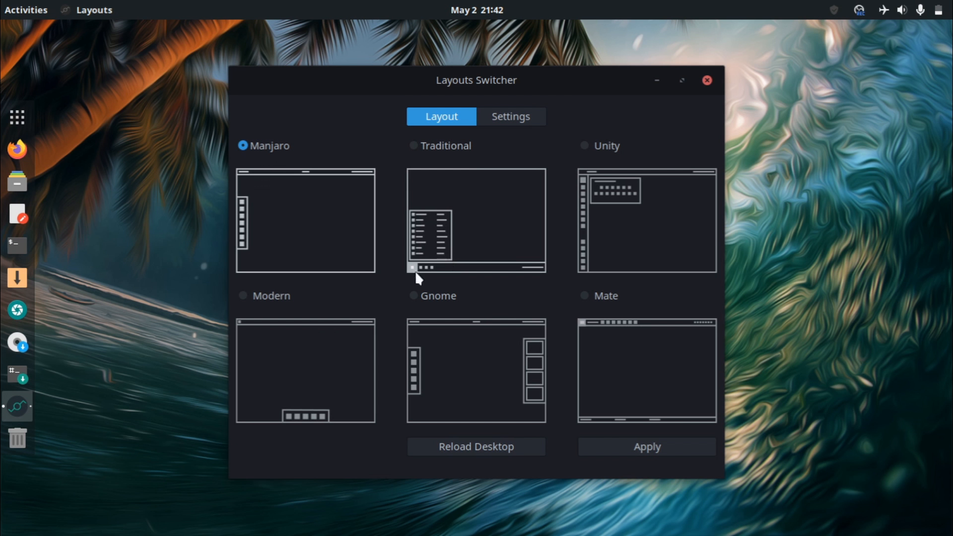
mouse_move(414, 238)
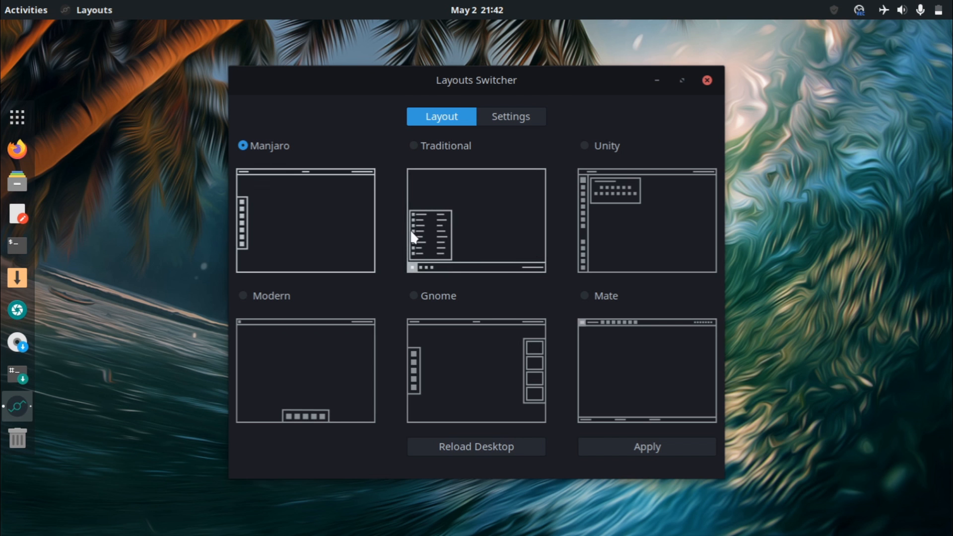
mouse_move(394, 252)
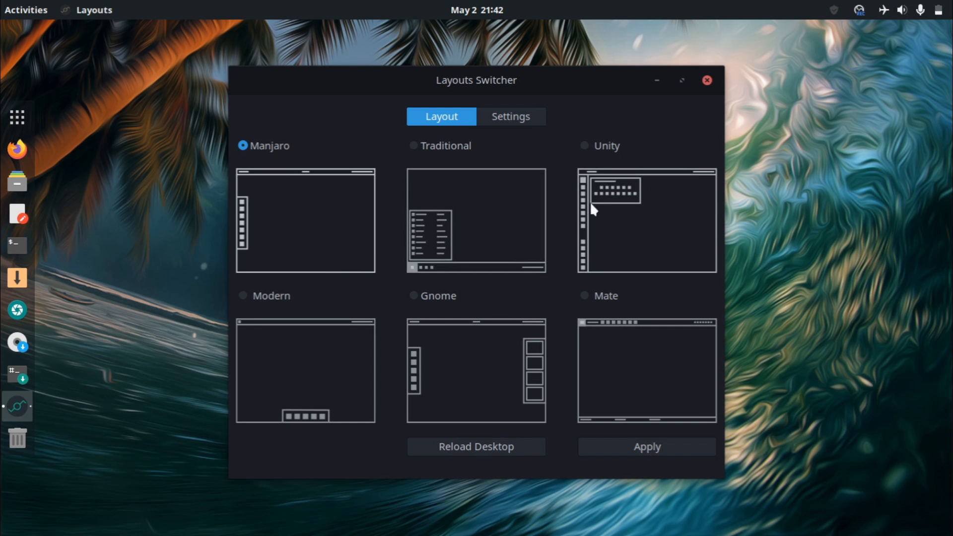
mouse_move(588, 287)
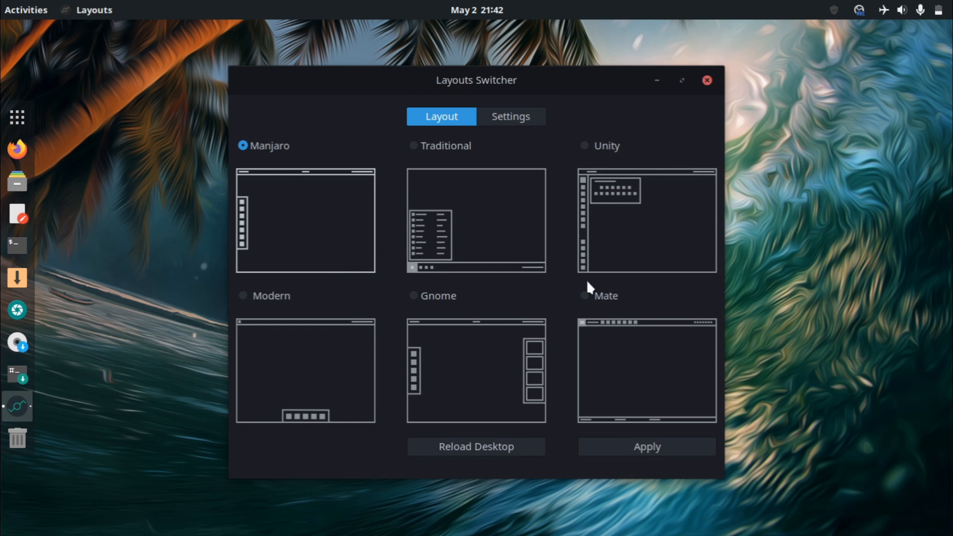
mouse_move(595, 180)
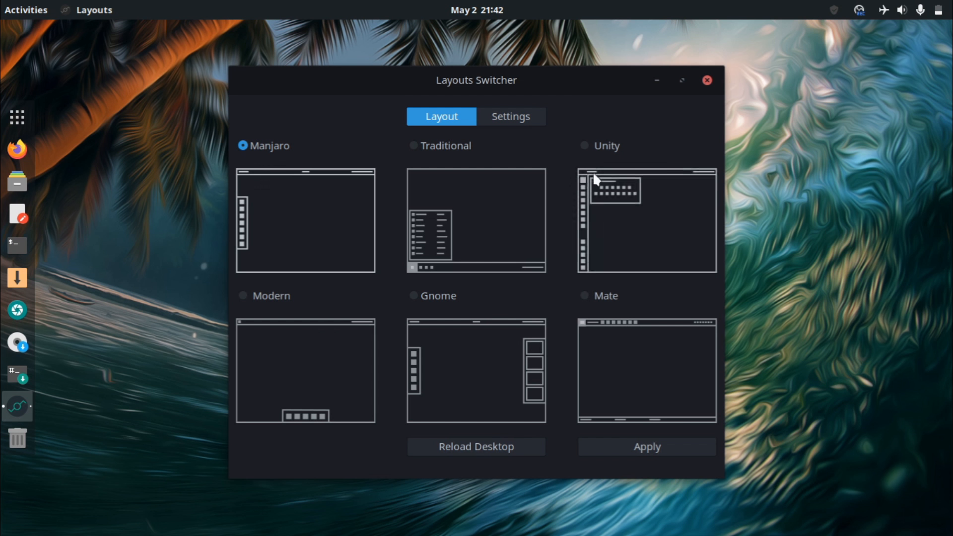
mouse_move(219, 7)
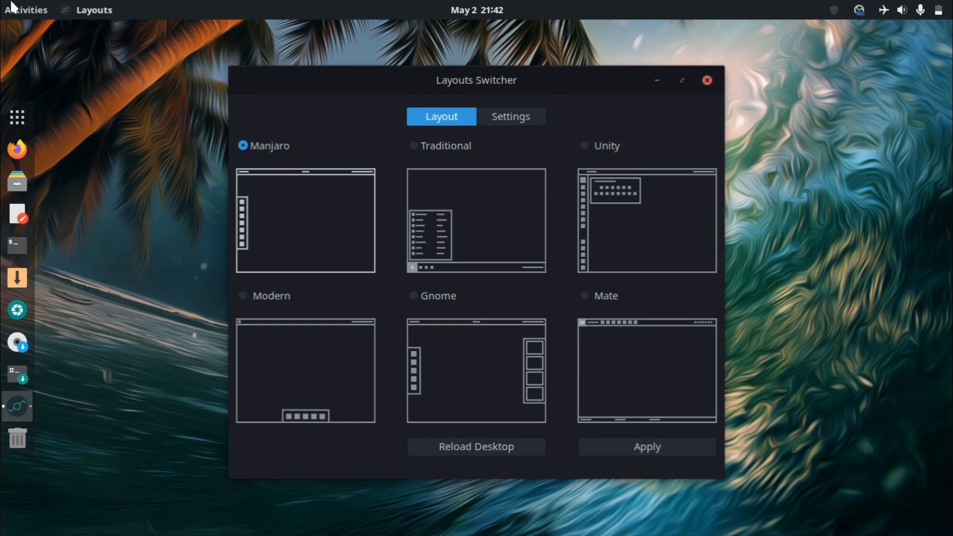
mouse_move(496, 111)
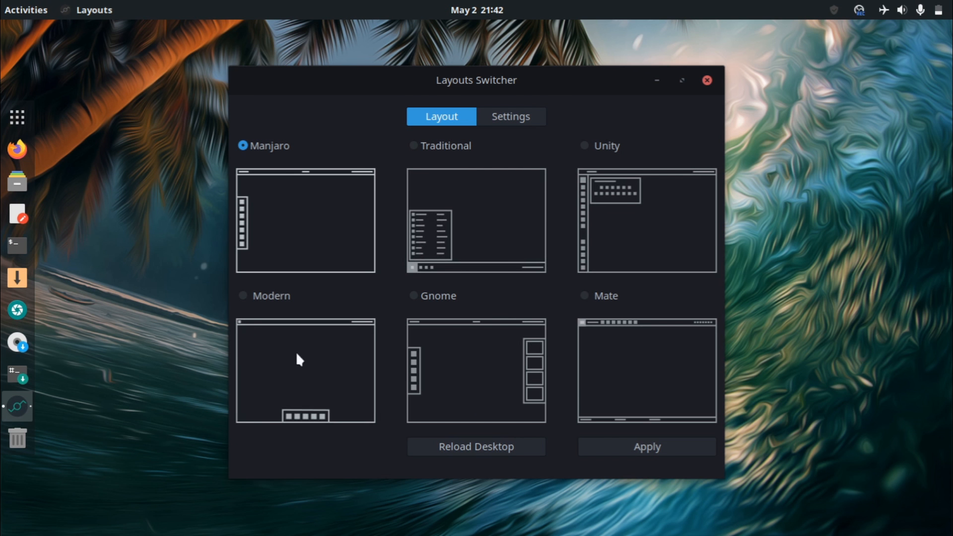
mouse_move(316, 418)
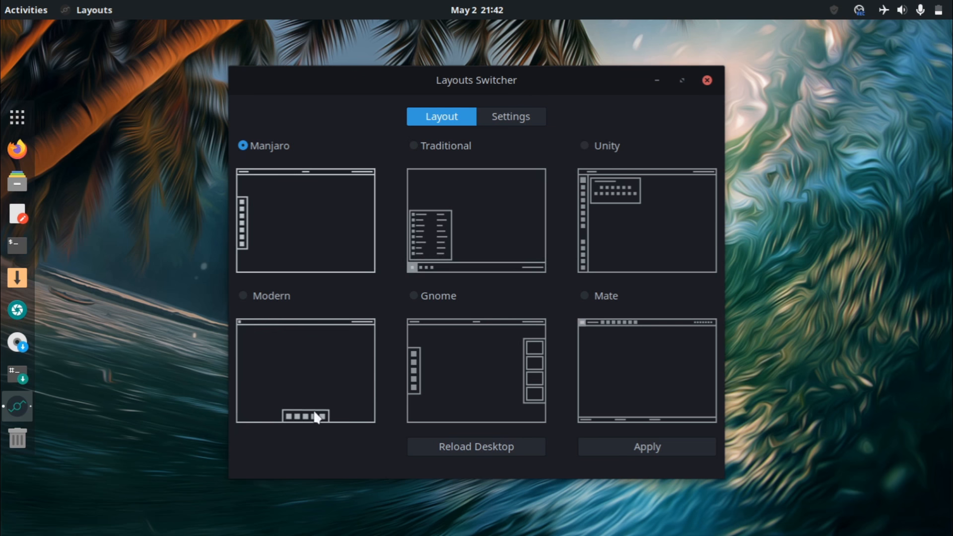
mouse_move(254, 328)
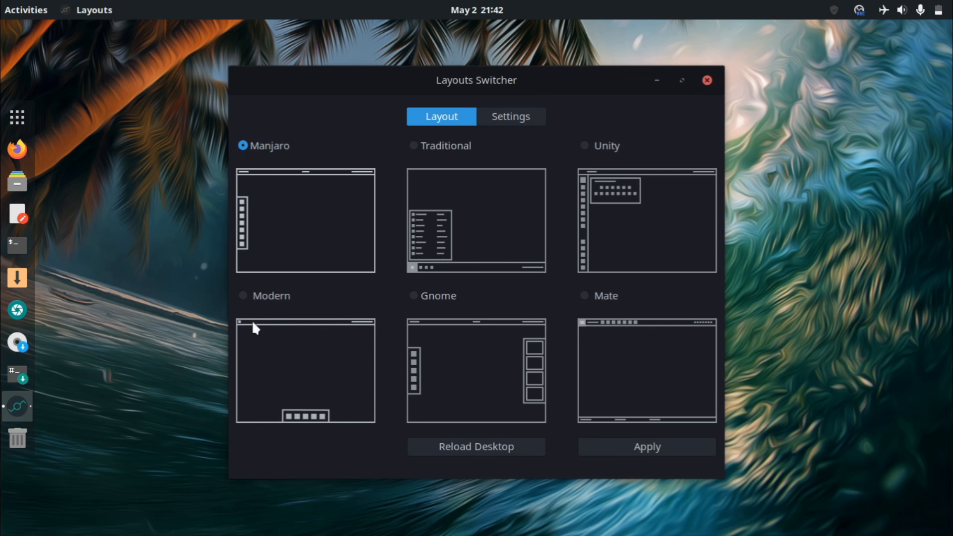
mouse_move(441, 426)
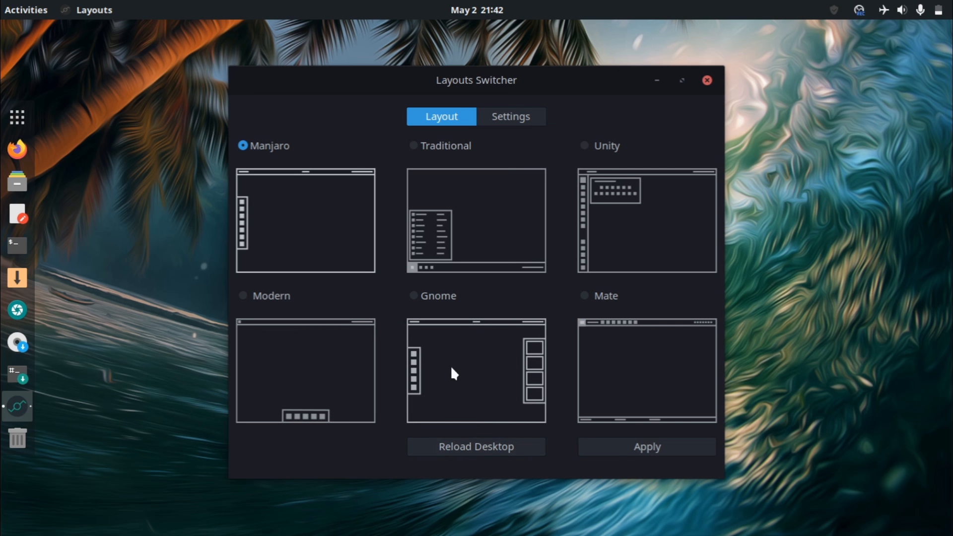
mouse_move(506, 327)
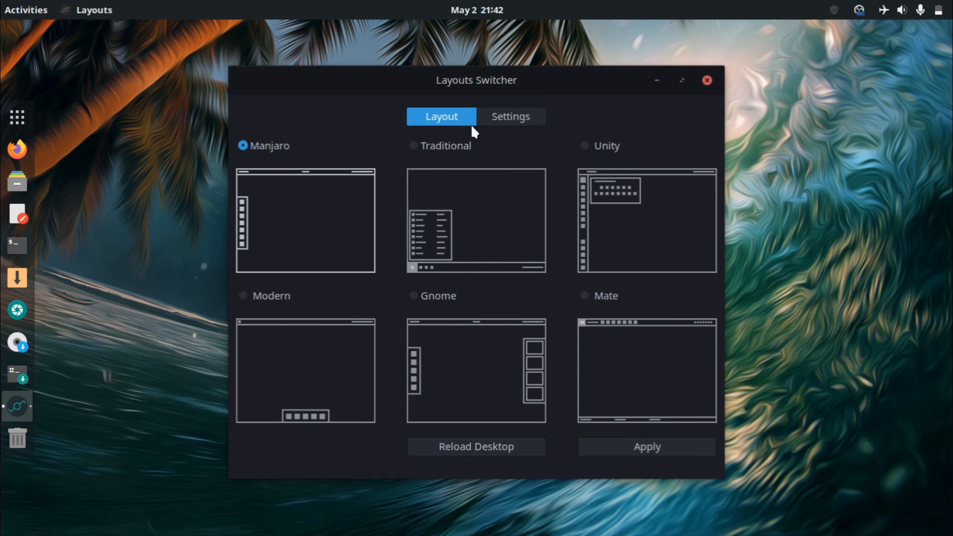
mouse_move(720, 90)
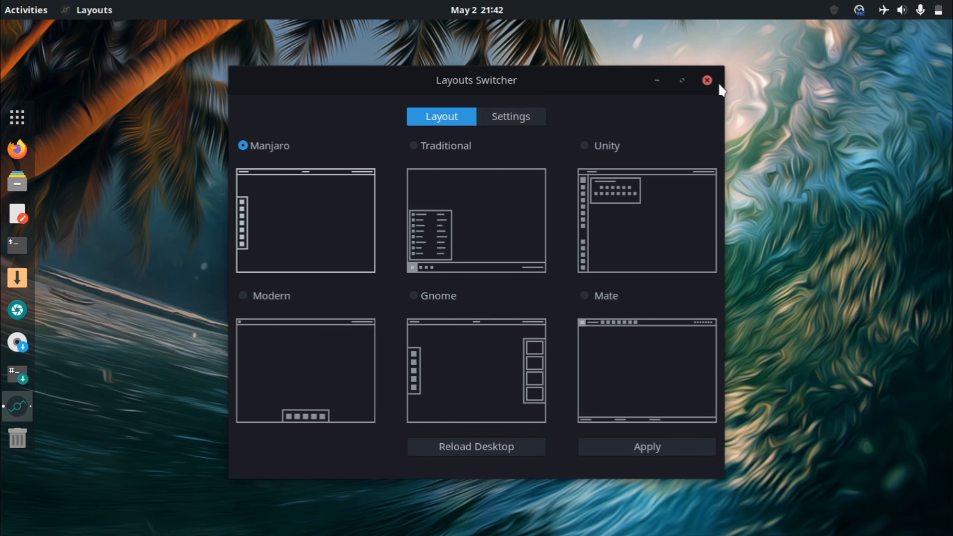
click(707, 80)
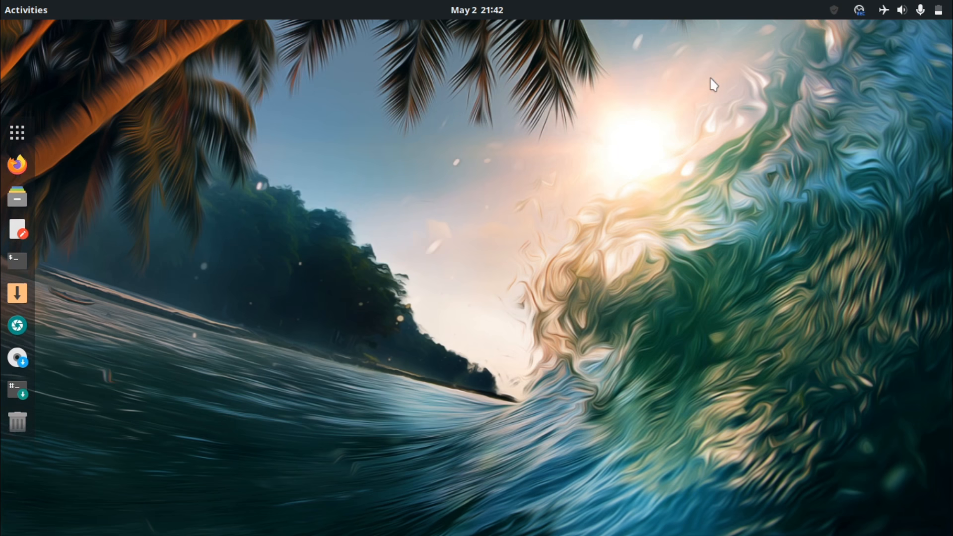
mouse_move(528, 7)
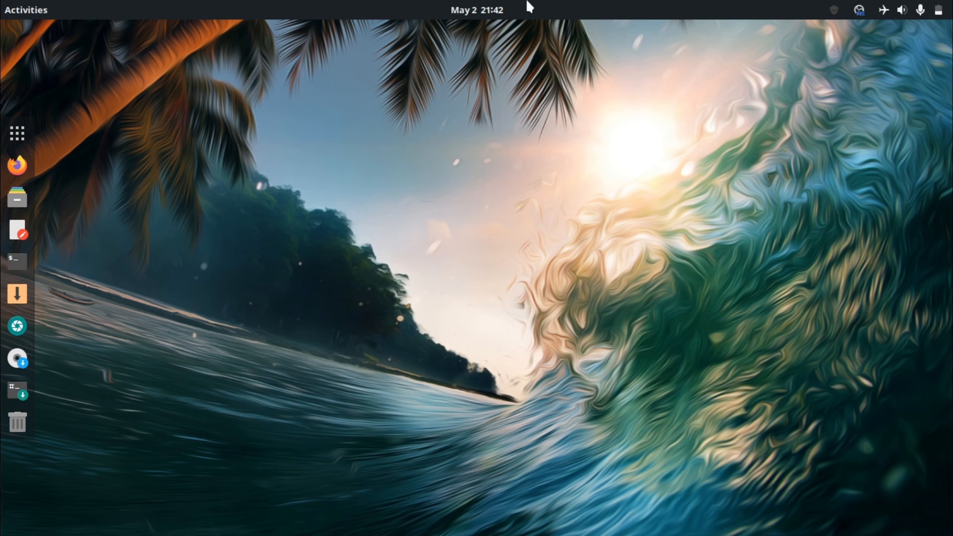
Search the Activities overview for 'system' to list System Monitor, System Log and Timeshift.
click(25, 10)
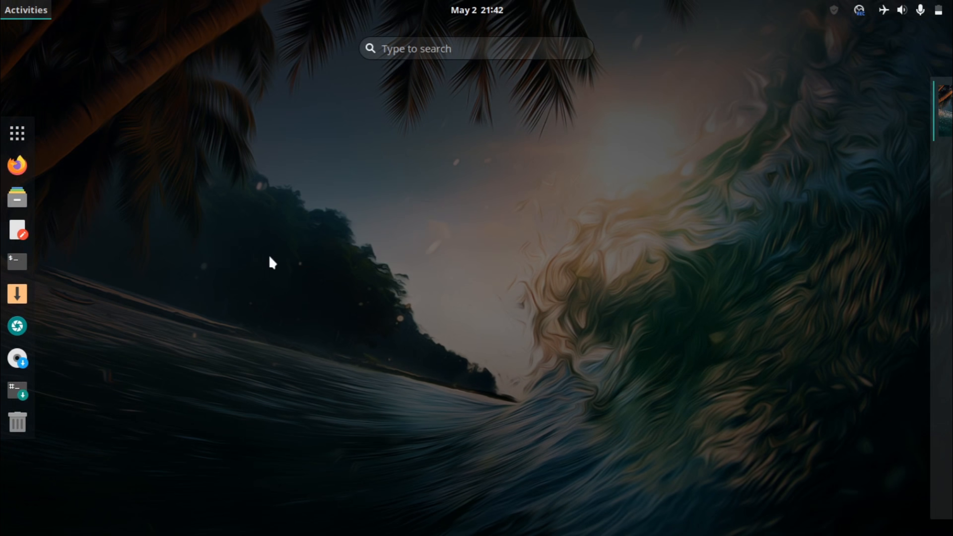
mouse_move(458, 102)
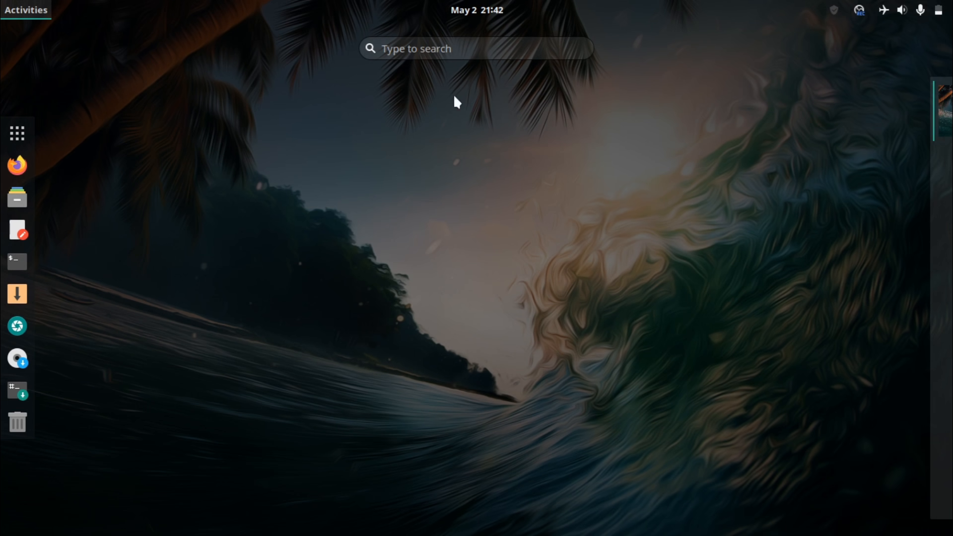
click(17, 133)
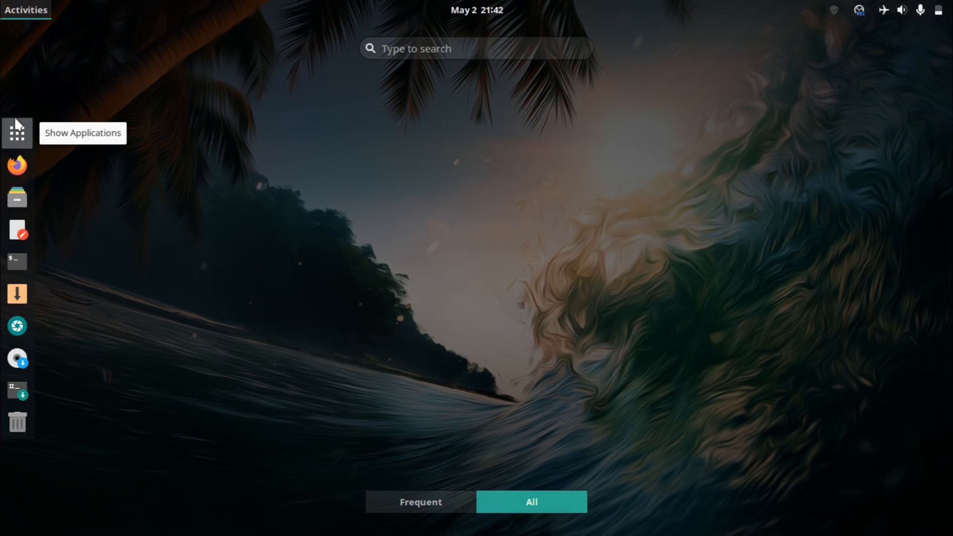
click(16, 132)
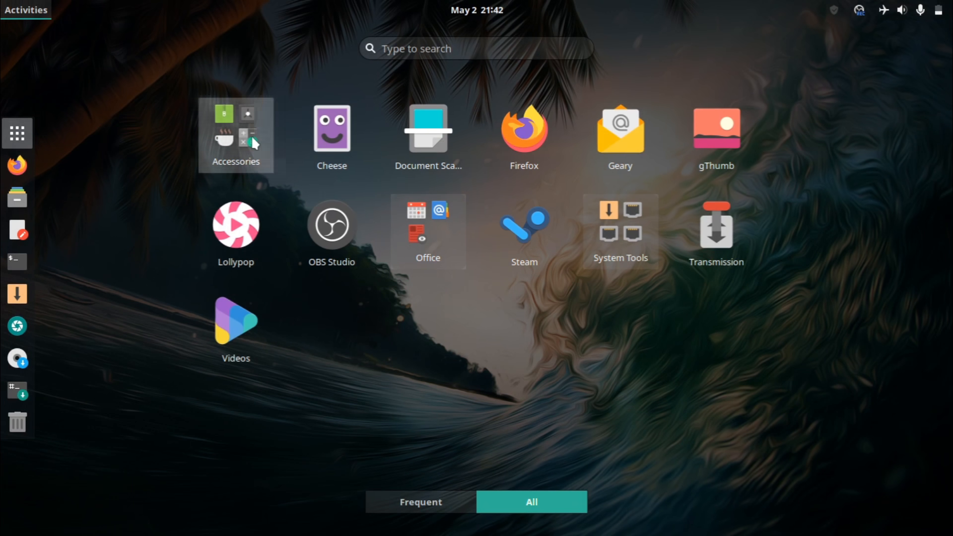
click(235, 130)
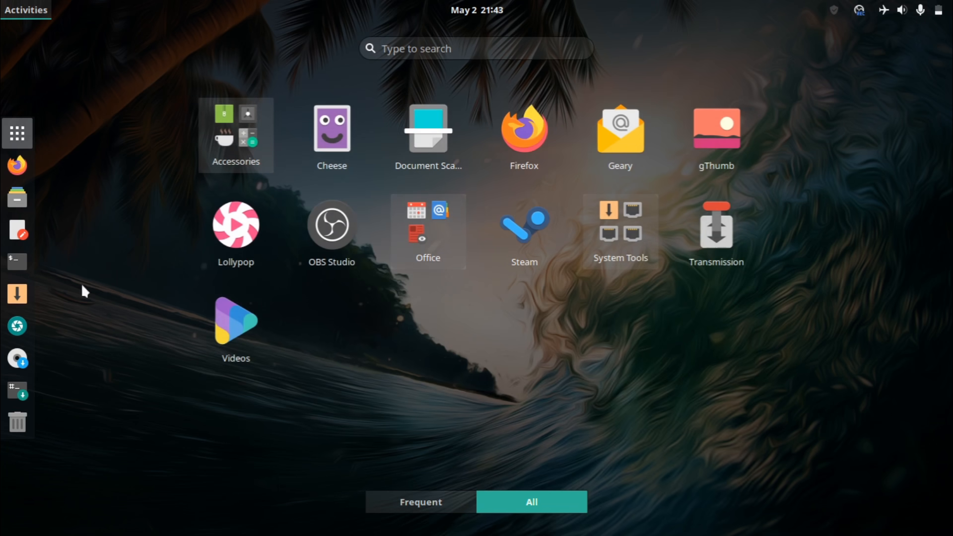
mouse_move(17, 133)
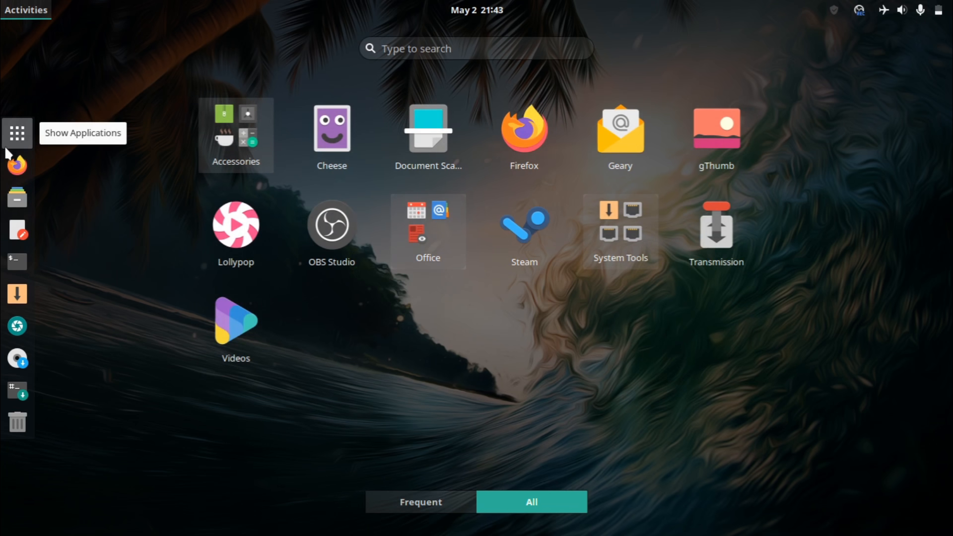
text(system)
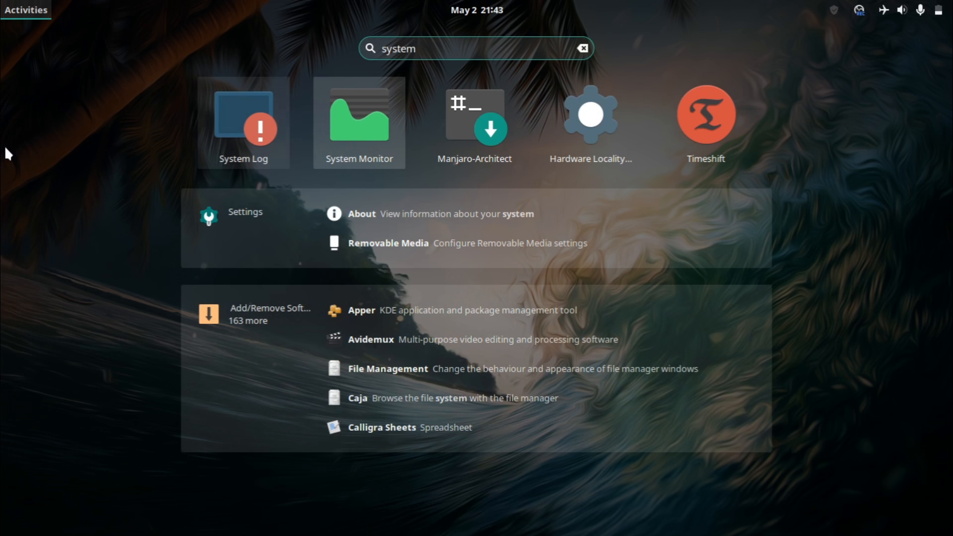
Open System Monitor's Resources graphs for CPU, memory and network, then close it.
click(359, 116)
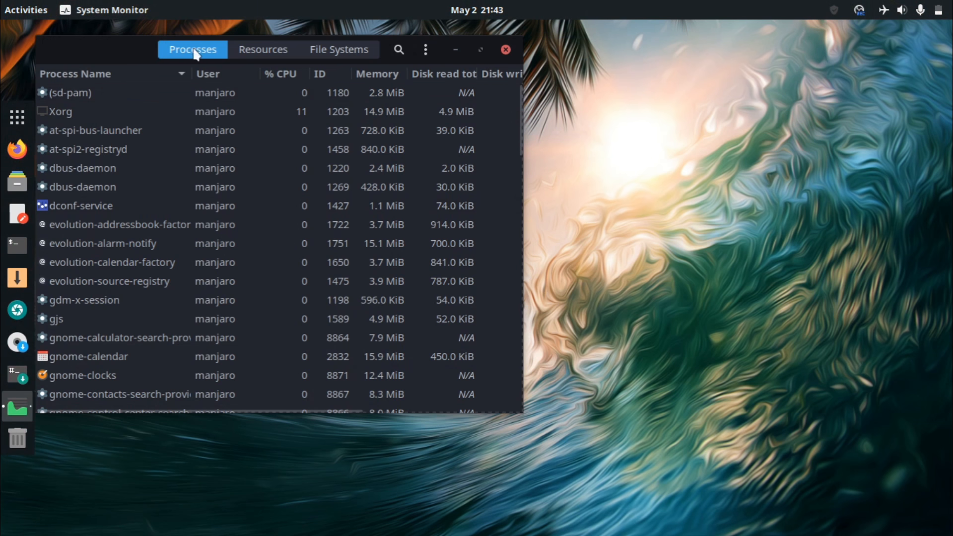
click(450, 89)
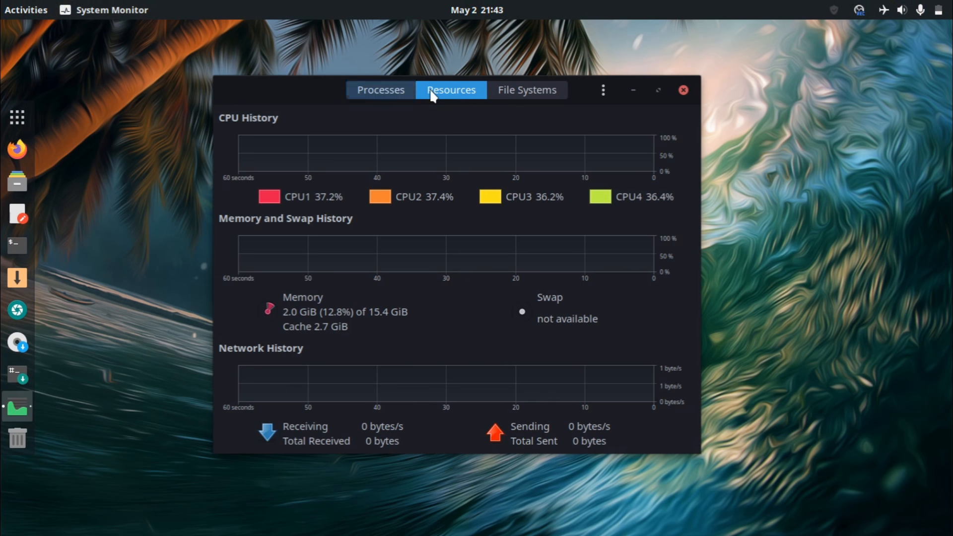
mouse_move(288, 325)
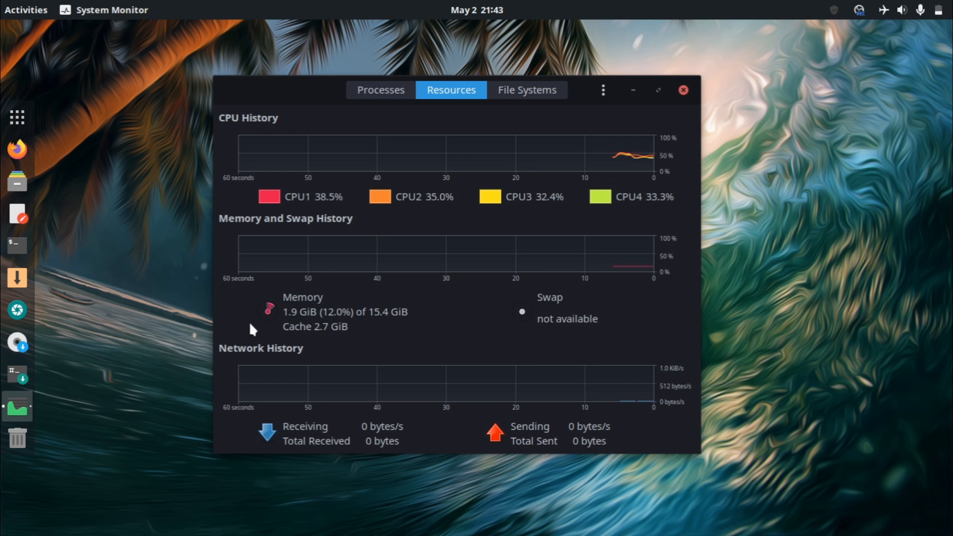
mouse_move(274, 312)
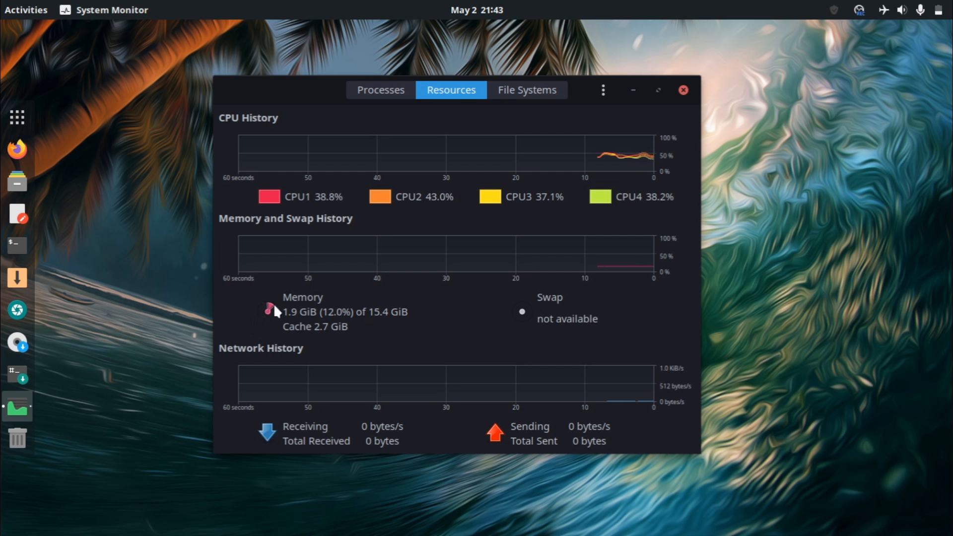
mouse_move(646, 220)
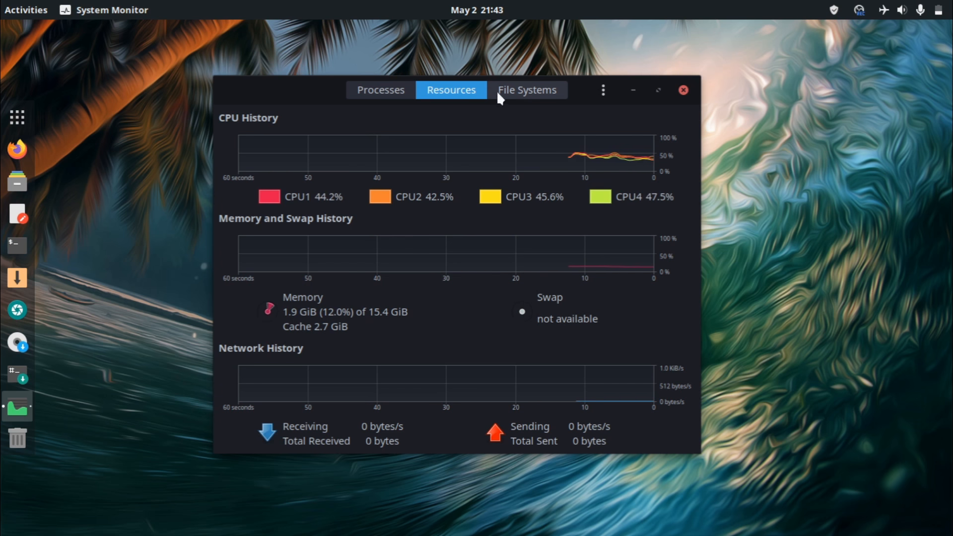
mouse_move(287, 338)
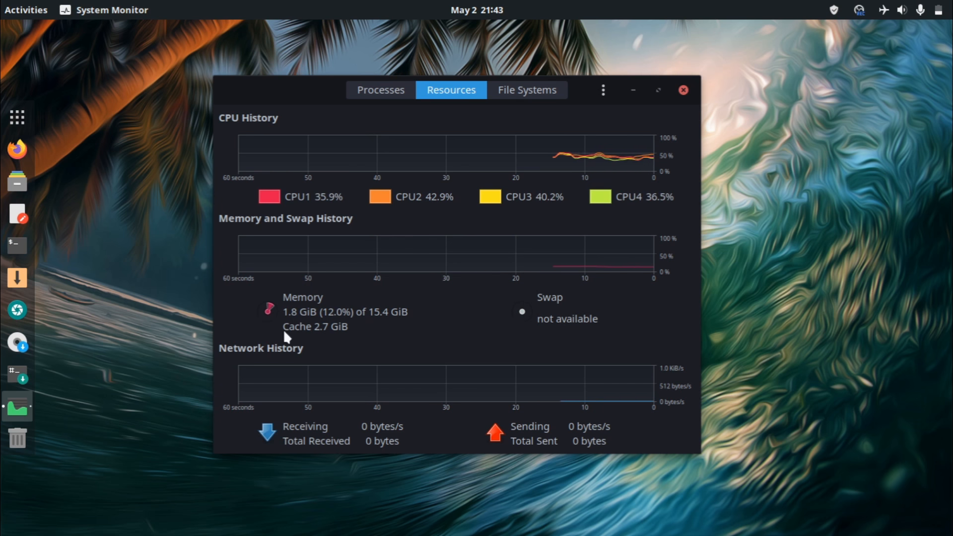
mouse_move(268, 309)
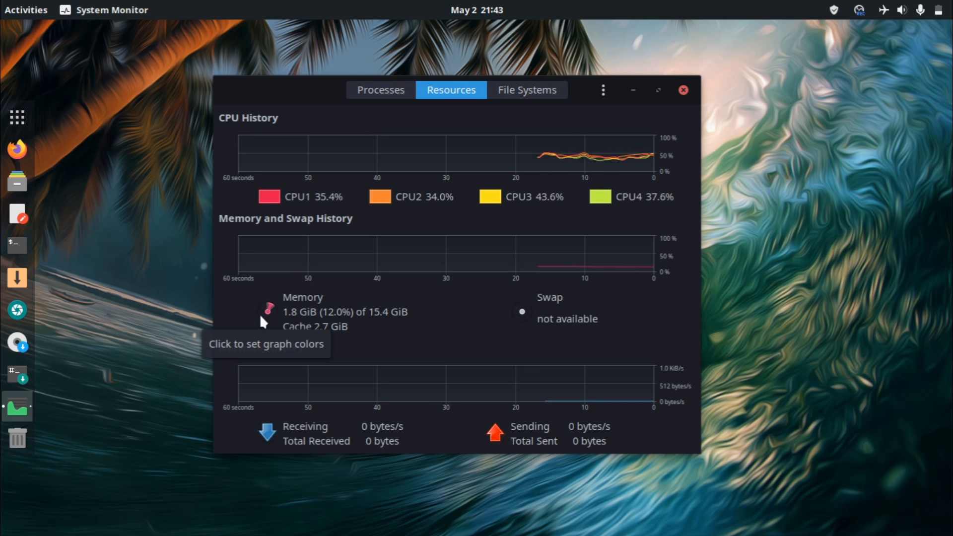
mouse_move(190, 293)
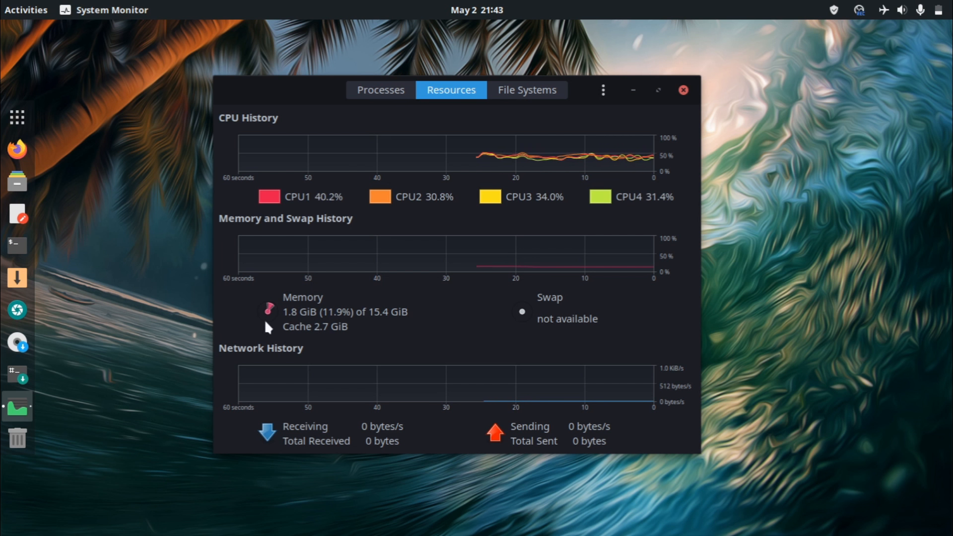
mouse_move(262, 335)
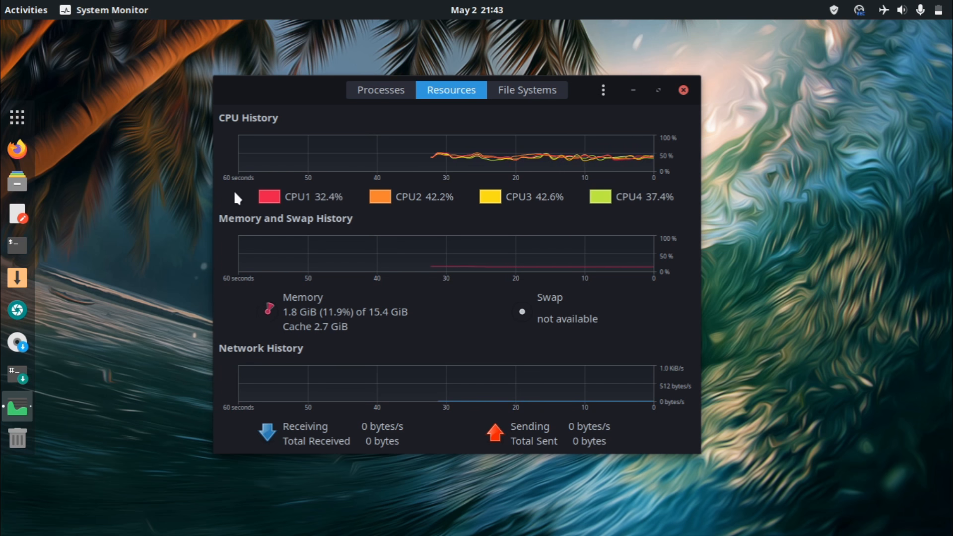
mouse_move(683, 90)
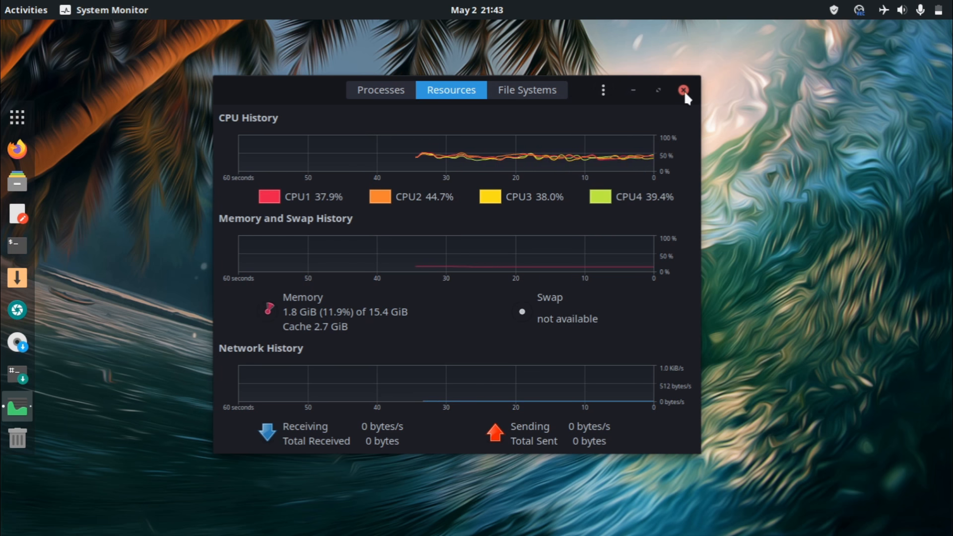
click(684, 90)
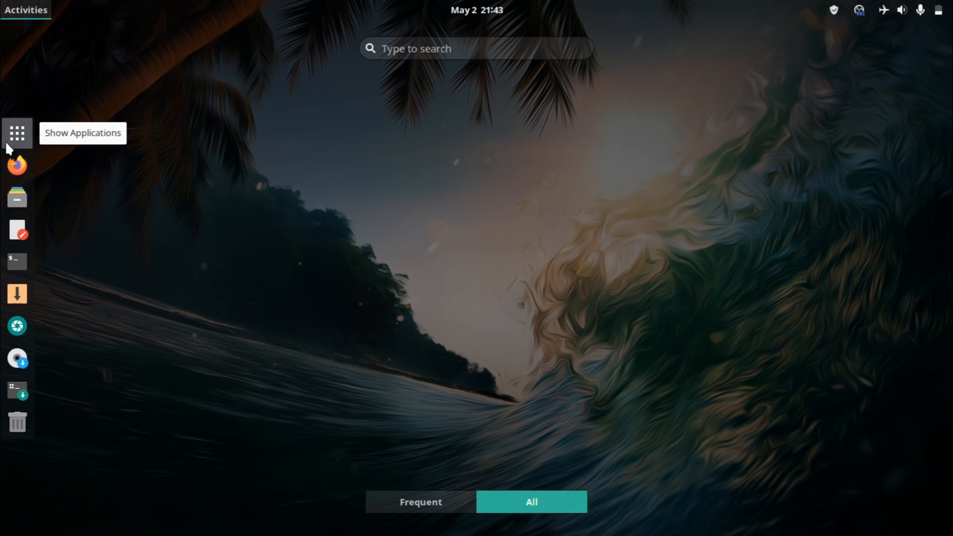
click(17, 132)
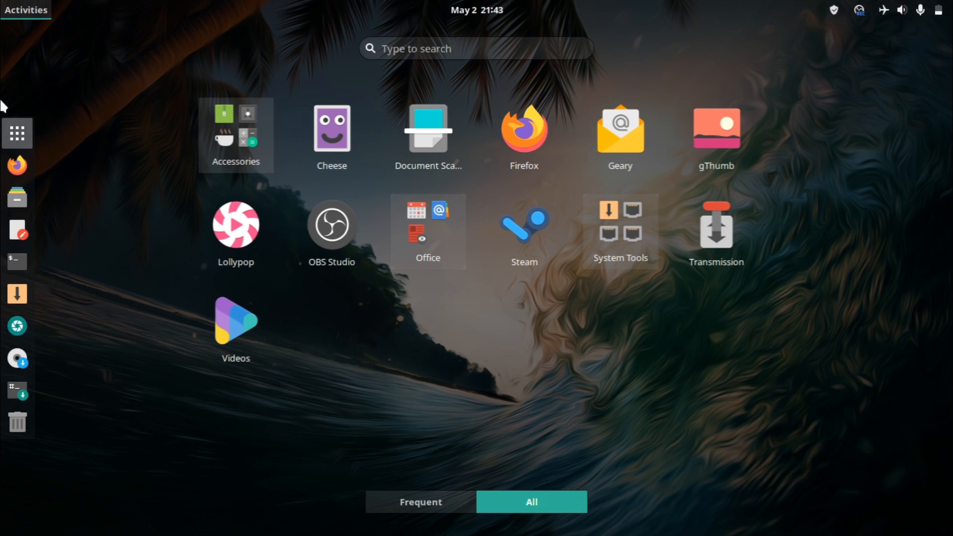
mouse_move(16, 133)
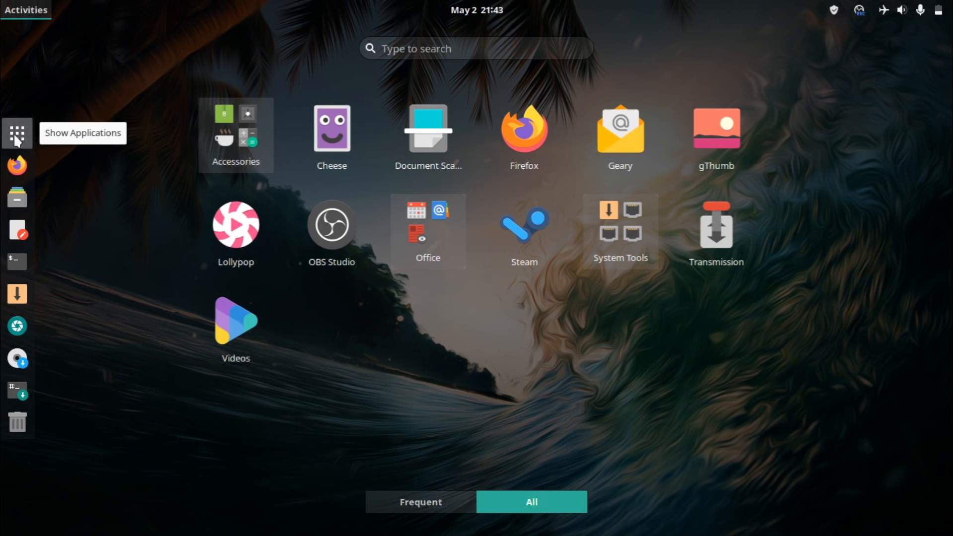
click(17, 133)
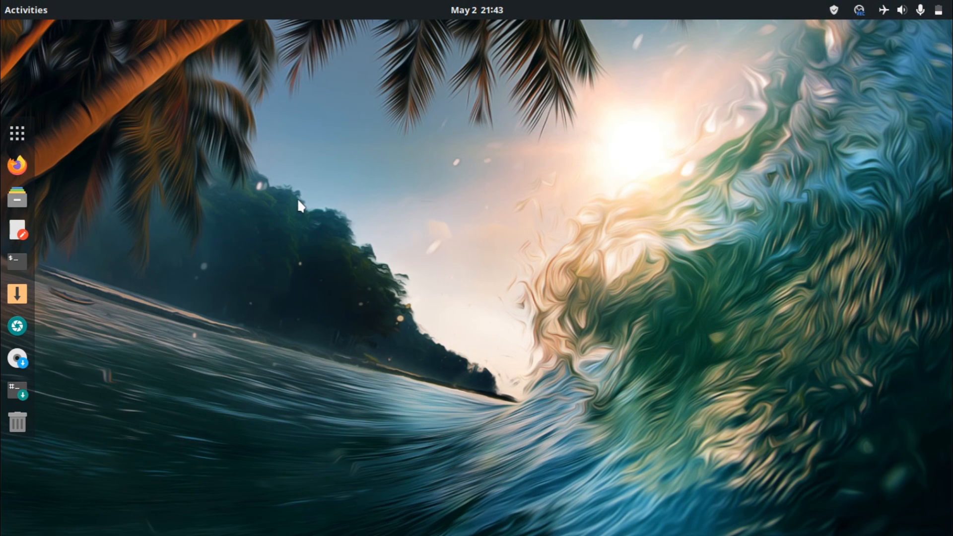